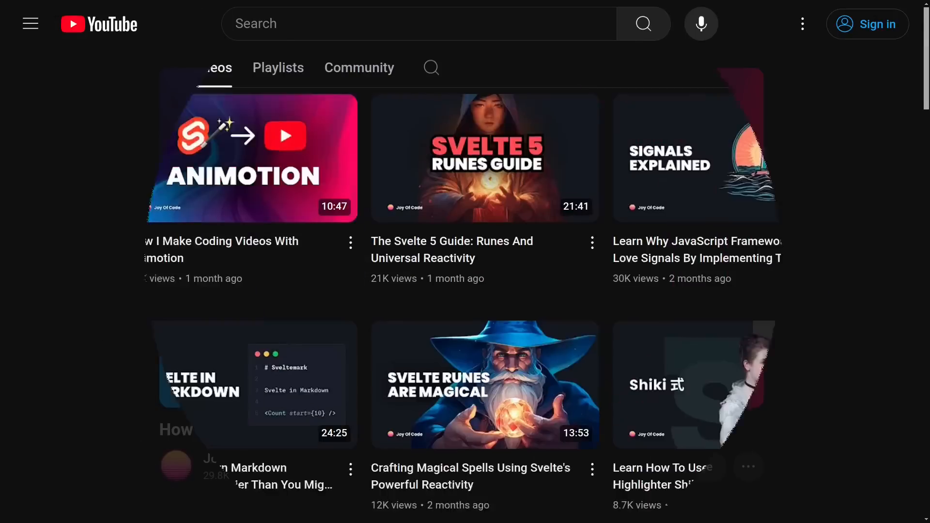
# - Scroll the current page, then go to the CLI section of the Svelte docs
pyautogui.scroll(-3)
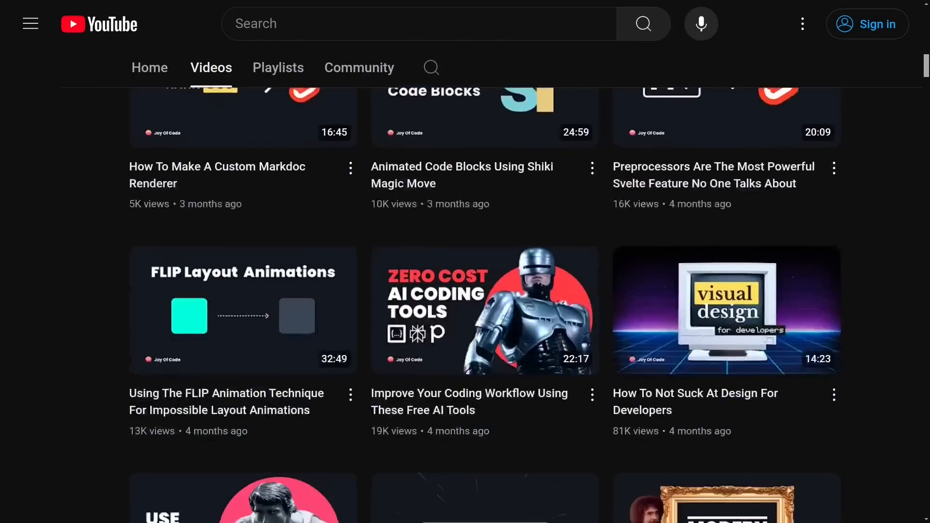
pyautogui.scroll(-3)
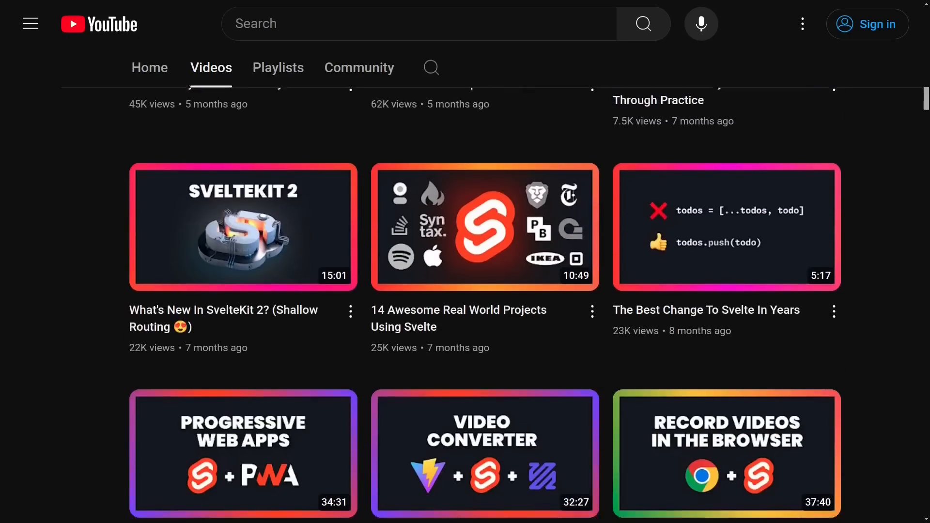
pyautogui.scroll(-3)
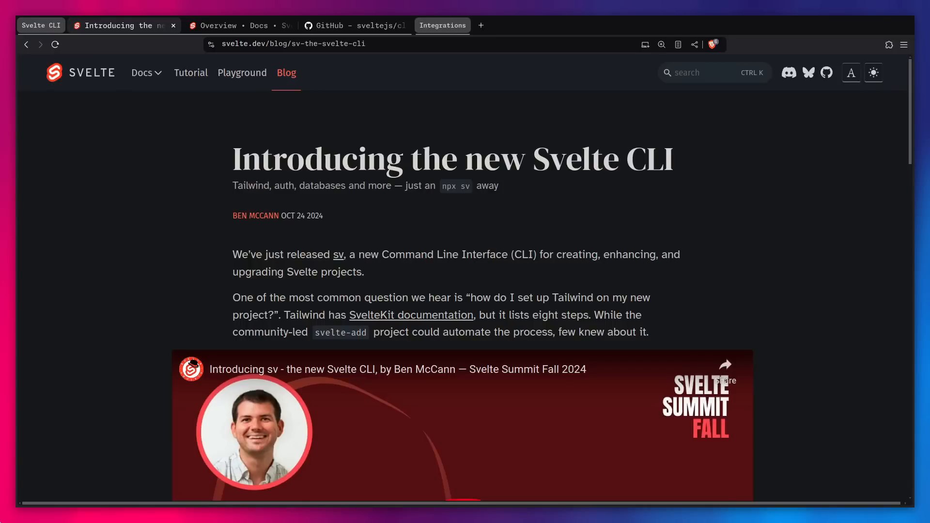
pyautogui.click(231, 26)
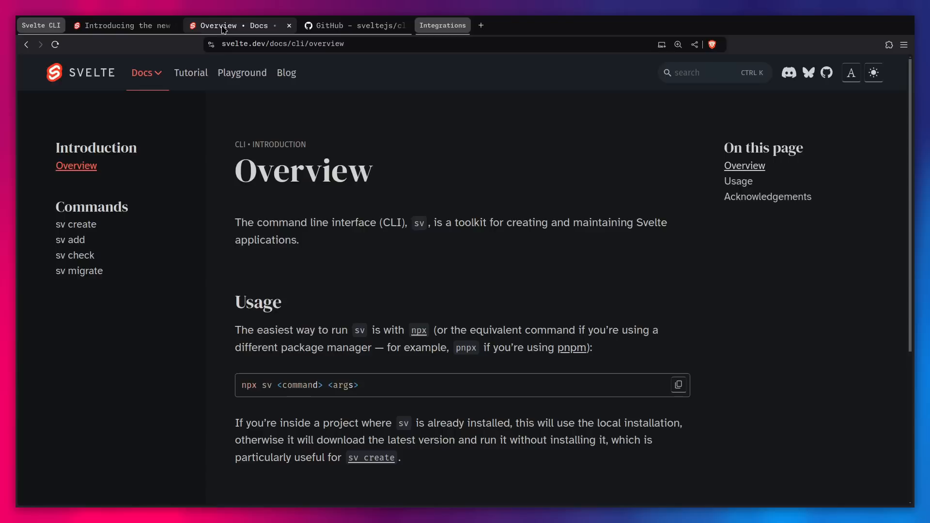
pyautogui.click(143, 72)
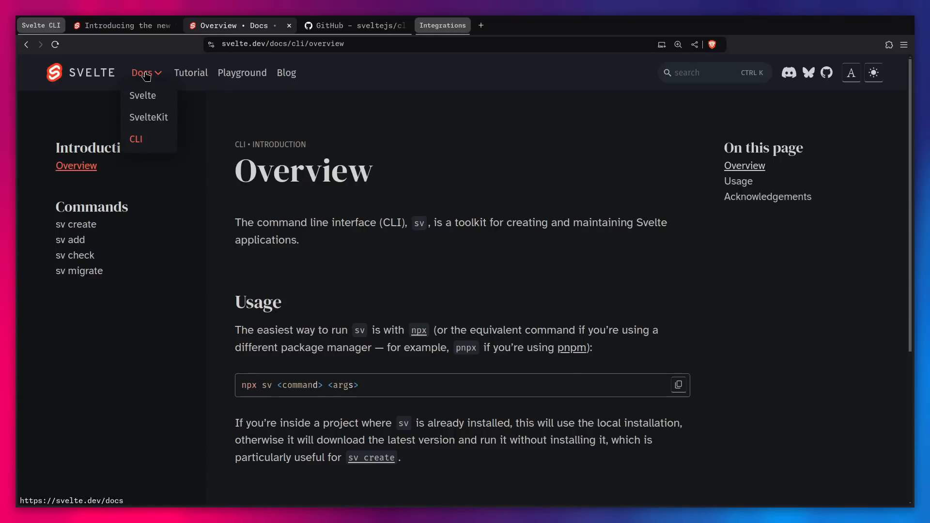
pyautogui.moveTo(135, 139)
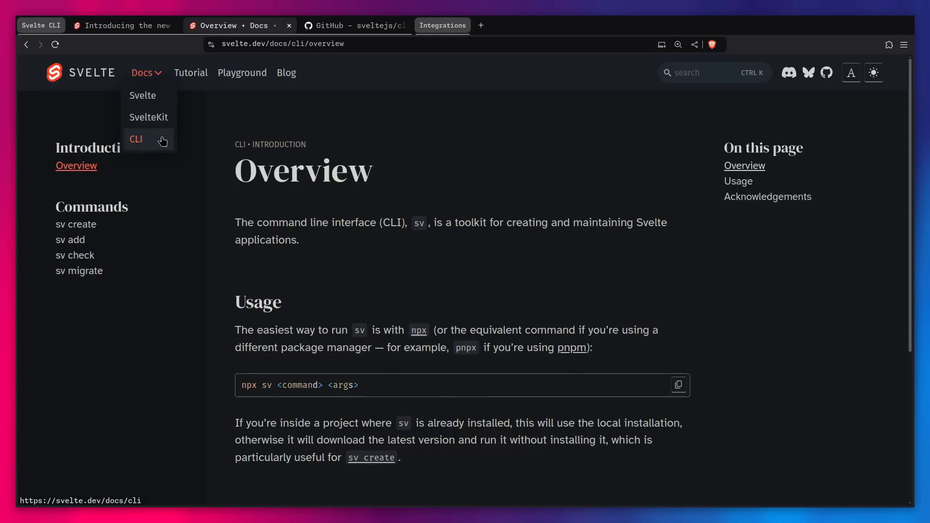
pyautogui.click(126, 354)
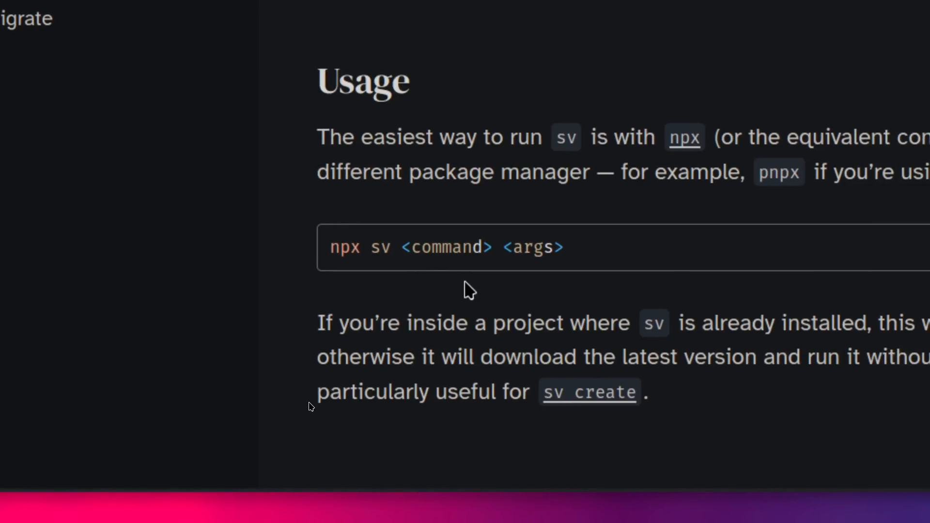
# - Read the sv create page down to the option for skipping dependency installation
pyautogui.scroll(3)
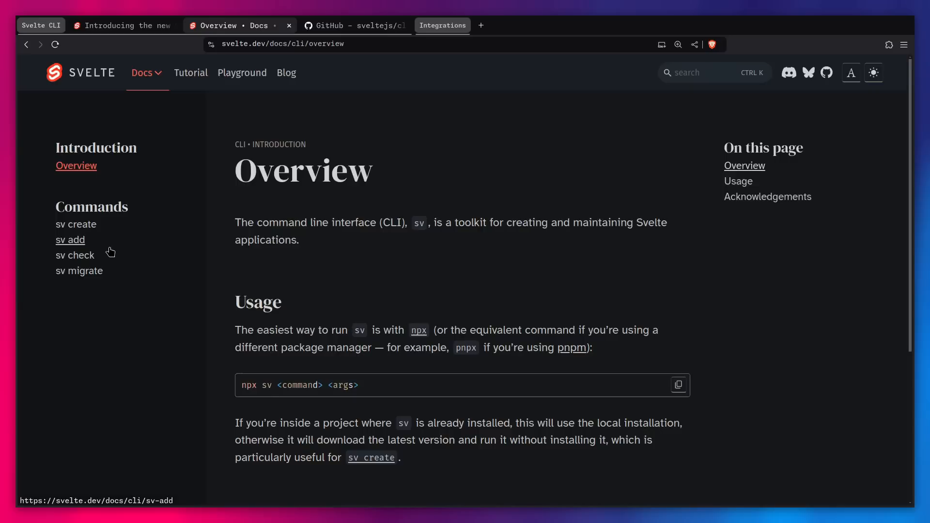
pyautogui.click(76, 225)
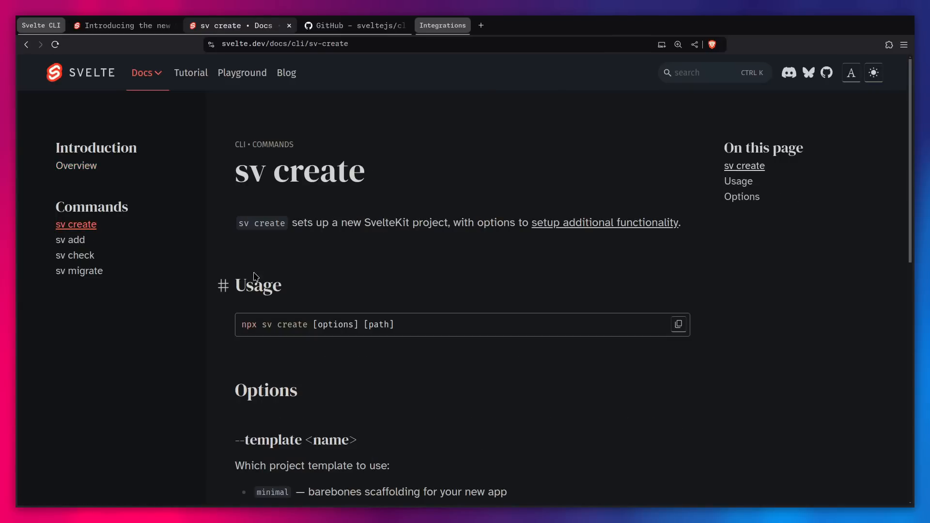
pyautogui.scroll(-3)
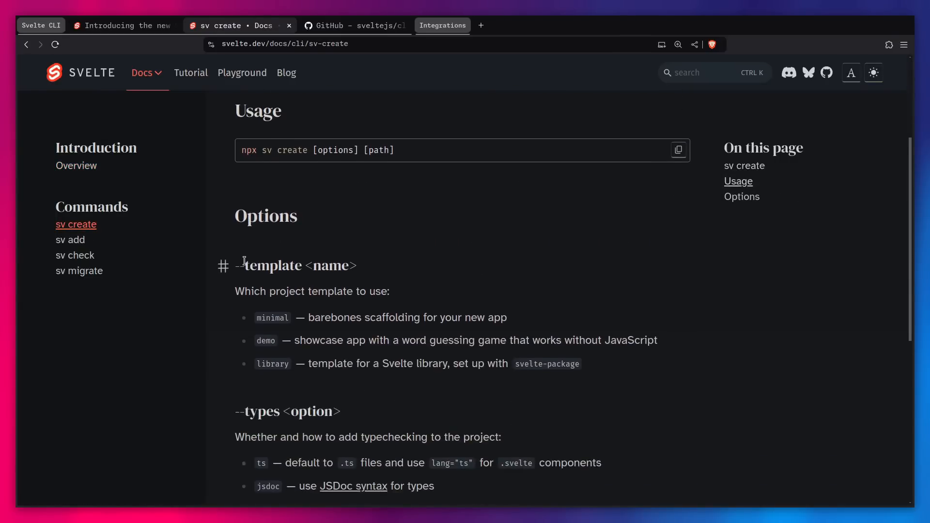
pyautogui.scroll(-3)
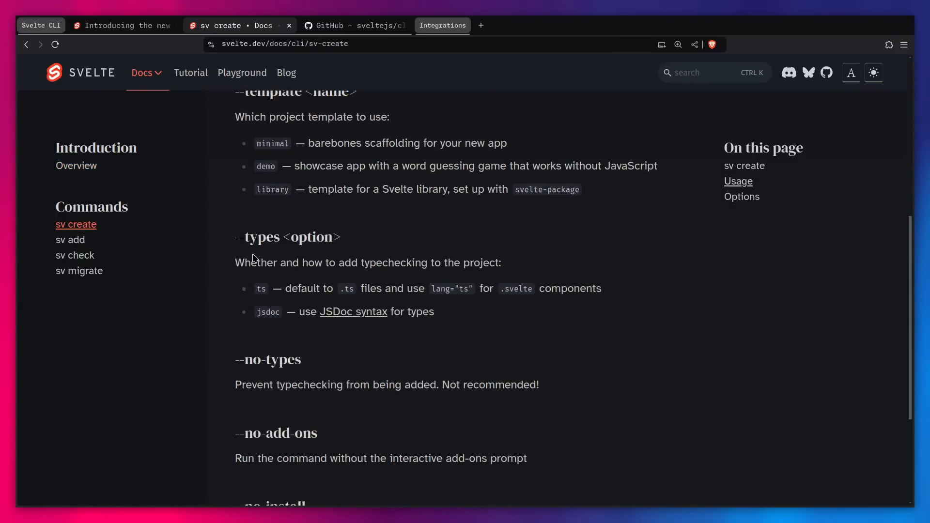
pyautogui.scroll(-3)
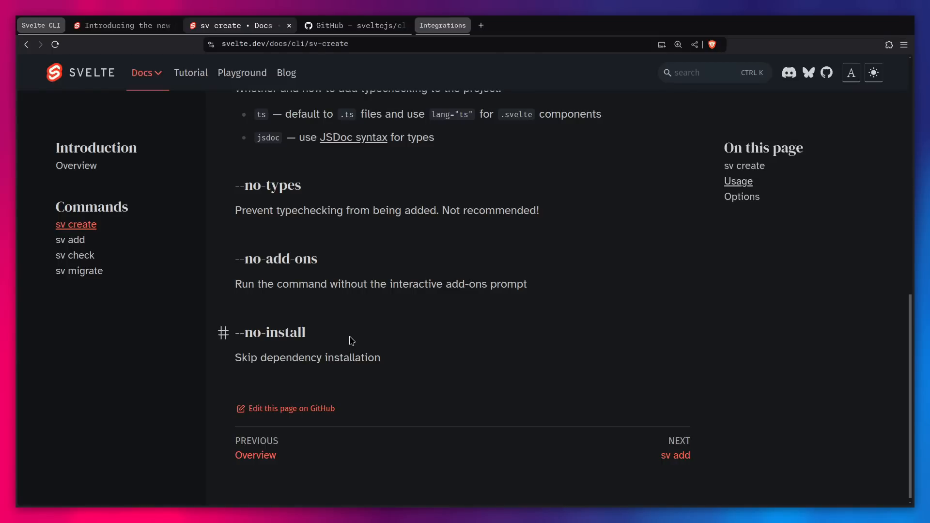
pyautogui.moveTo(70, 240)
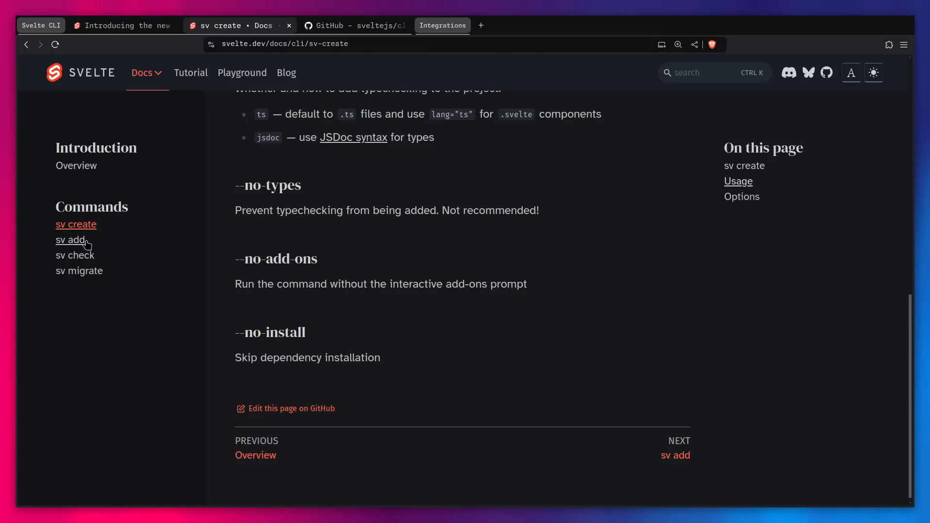
# - Read the sv add page, then open sv migrate and review its migrations list
pyautogui.click(69, 239)
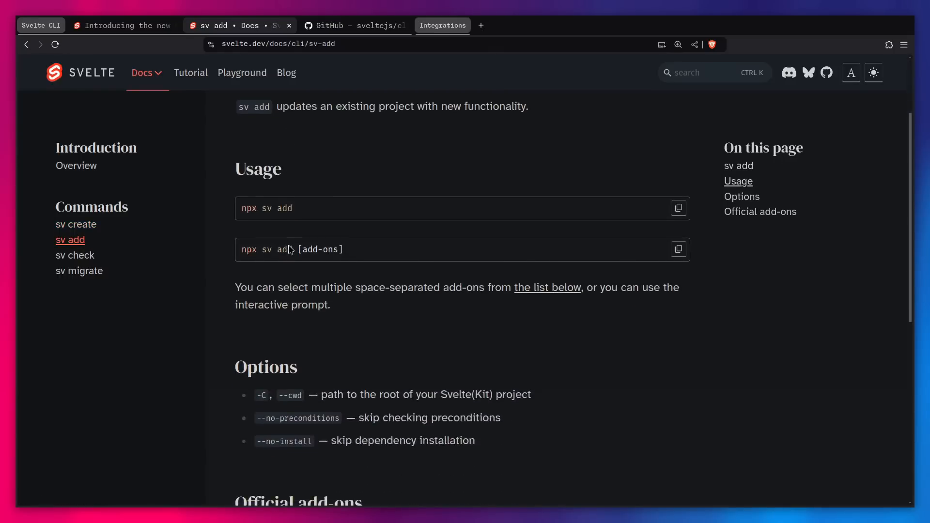
pyautogui.scroll(-3)
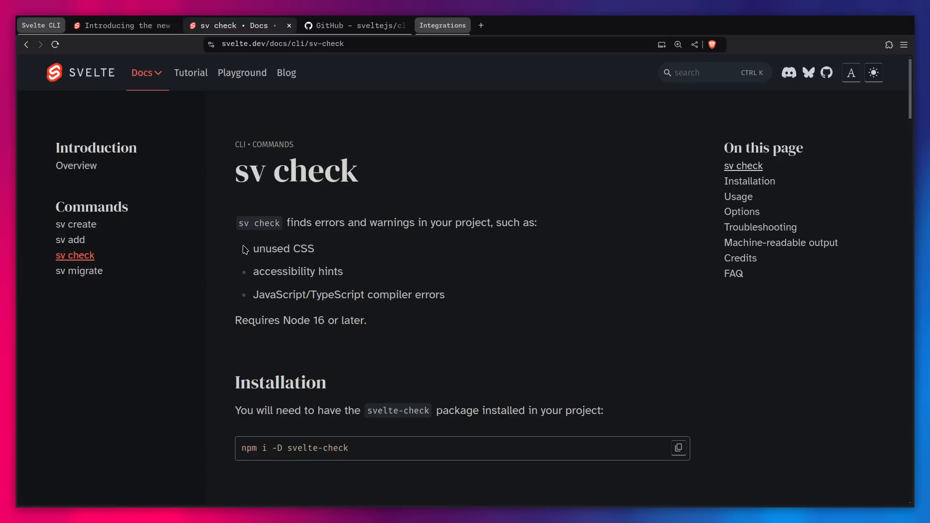
pyautogui.click(79, 270)
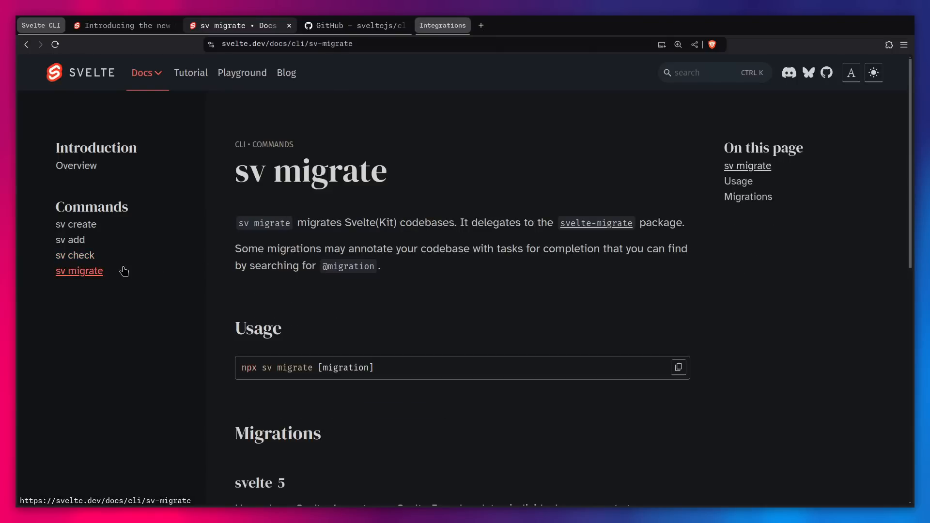
pyautogui.scroll(-3)
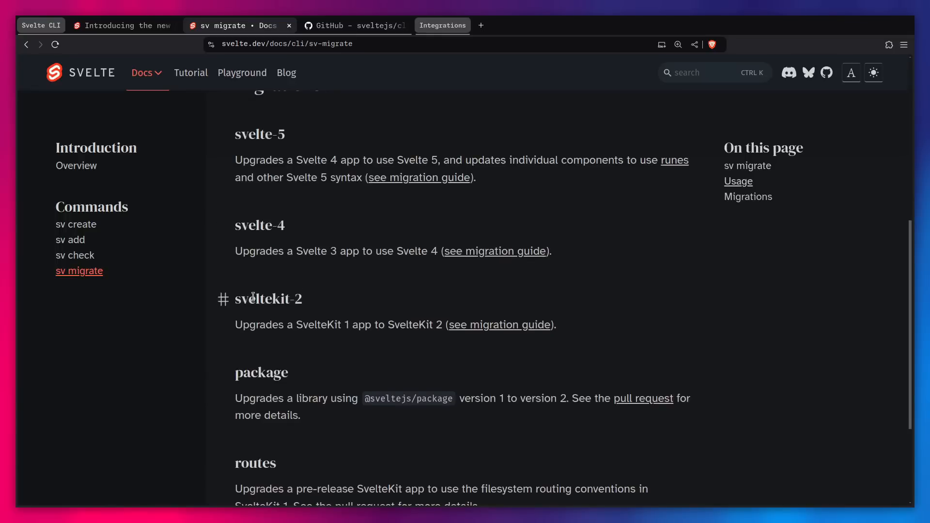
pyautogui.moveTo(349, 312)
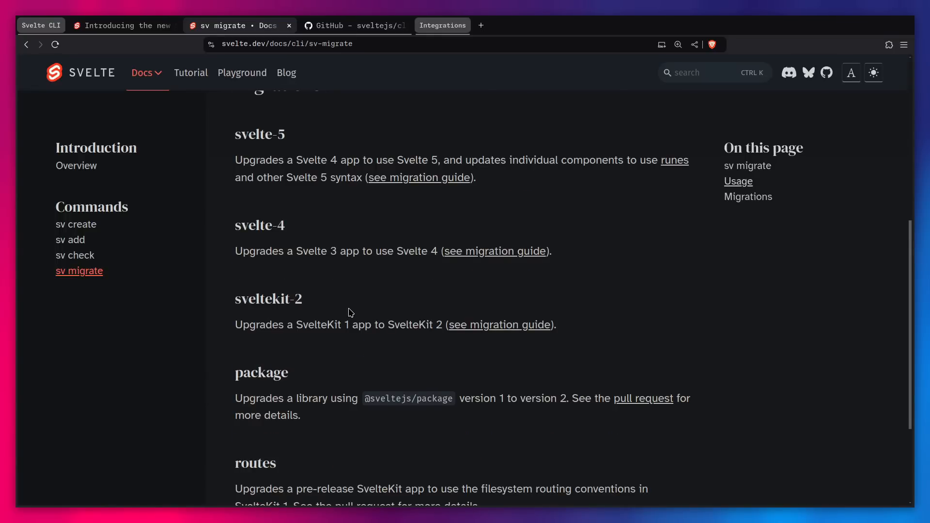
pyautogui.scroll(3)
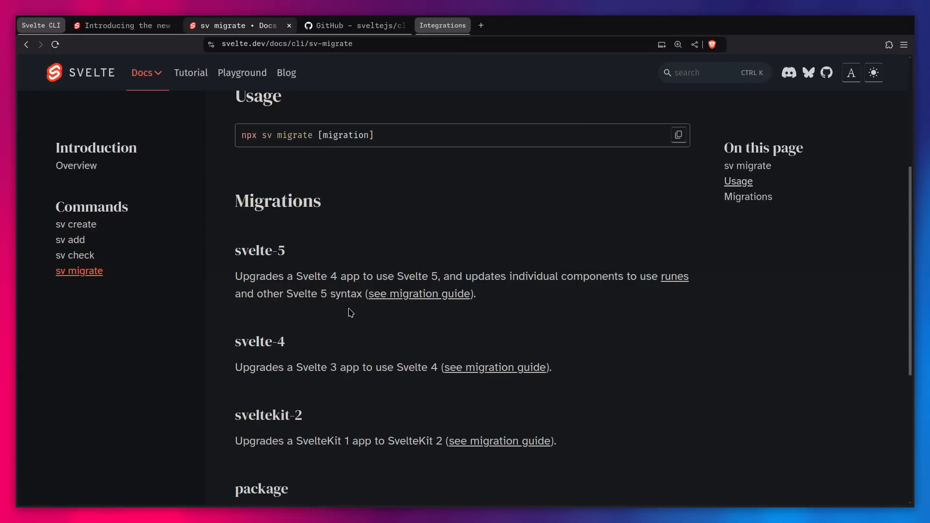
pyautogui.scroll(3)
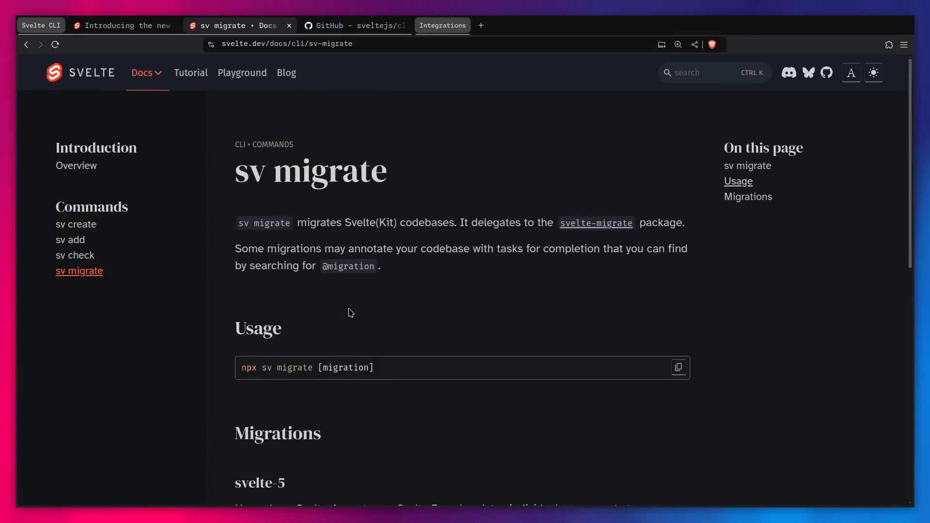
# - Look over the sveltejs/cli GitHub repository, then switch to another tab
pyautogui.click(353, 26)
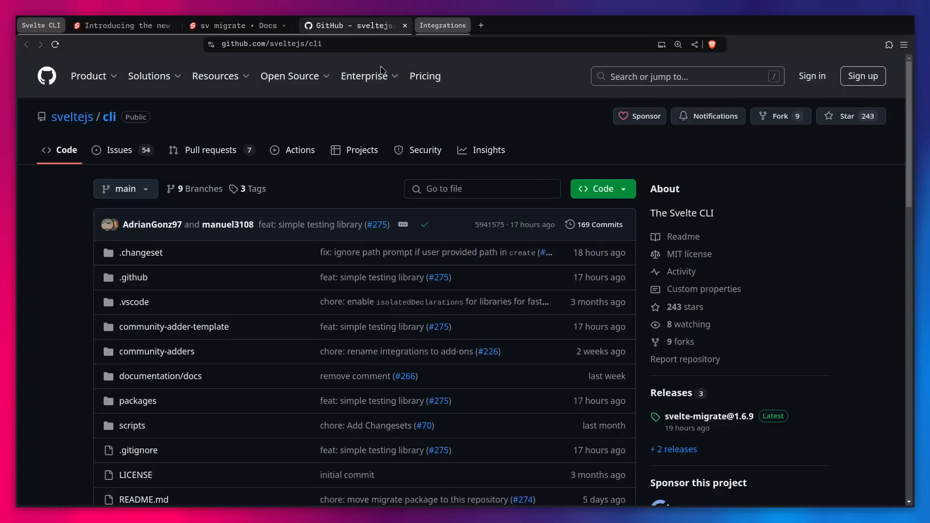
pyautogui.moveTo(307, 129)
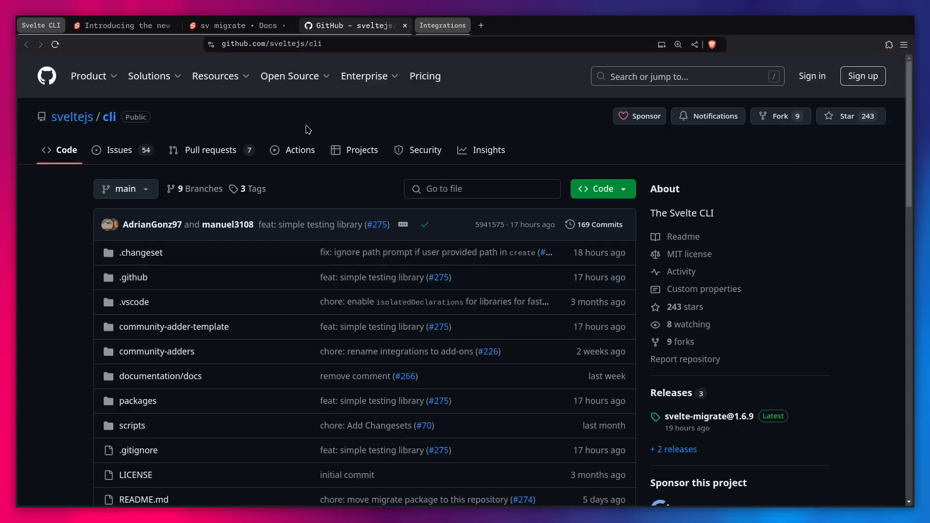
pyautogui.click(118, 25)
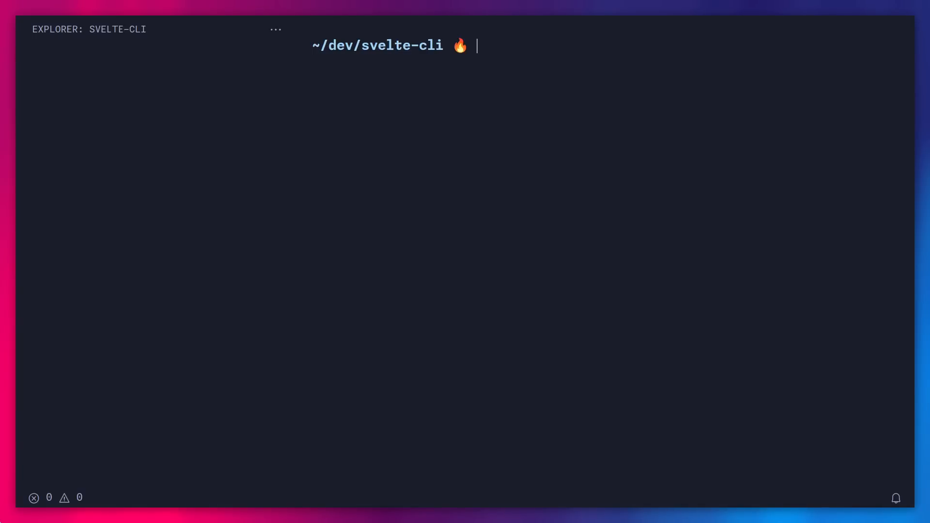
pyautogui.write('npx sv')
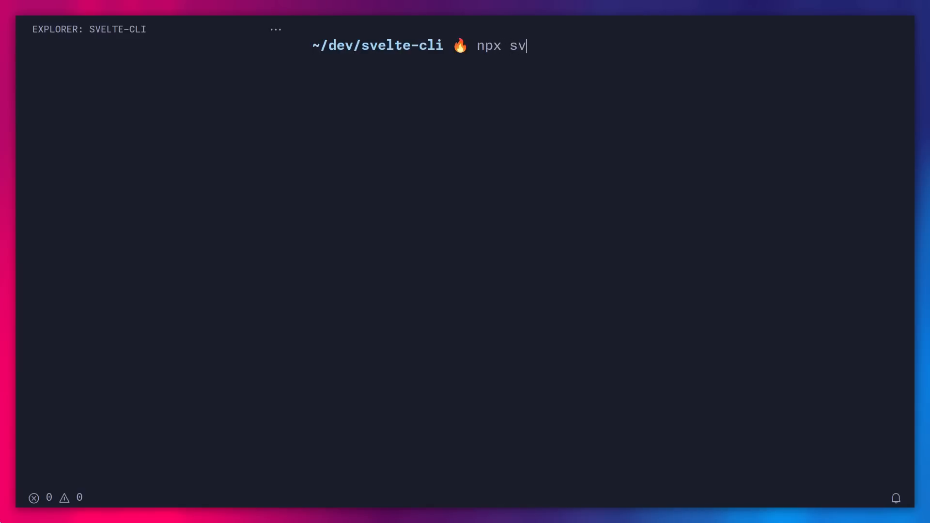
pyautogui.press('Return')
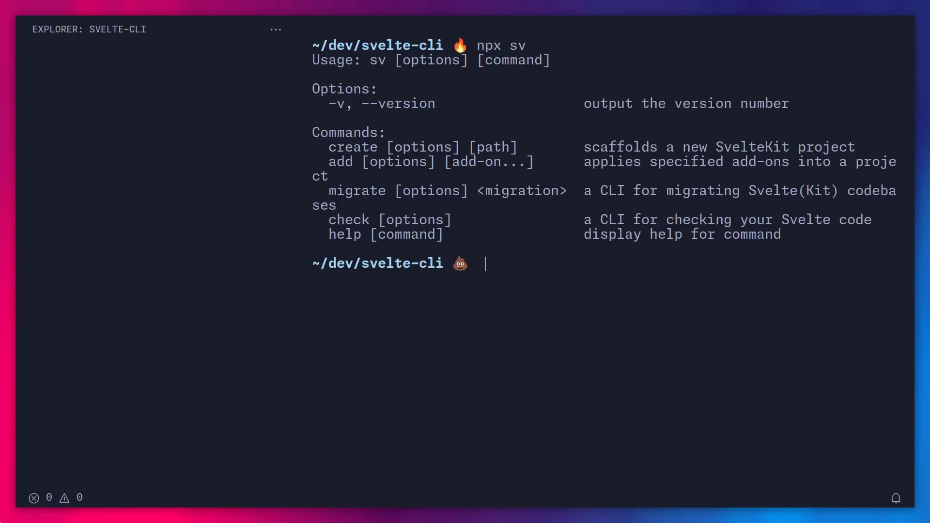
pyautogui.write('npx sv')
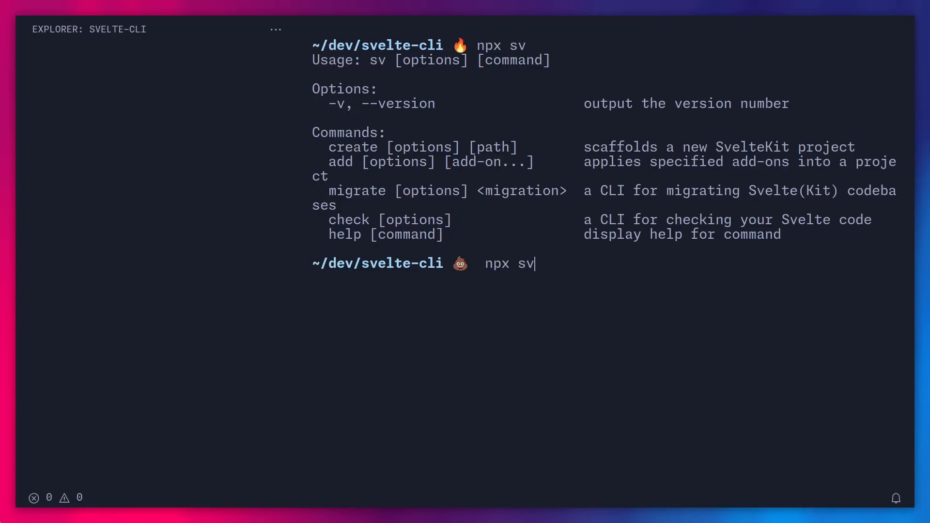
pyautogui.write('create --help')
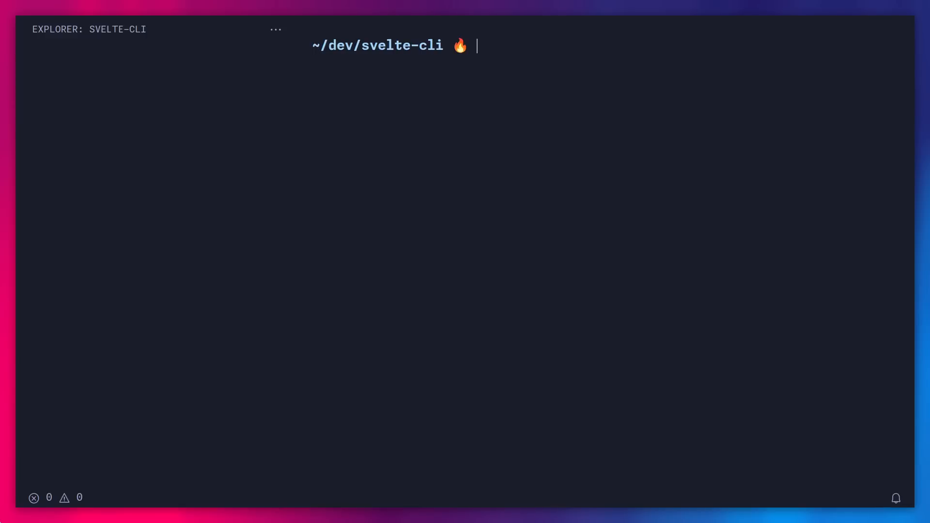
# - Launch the npx sv create wizard and accept the current folder as location
pyautogui.write('npx sv create --help')
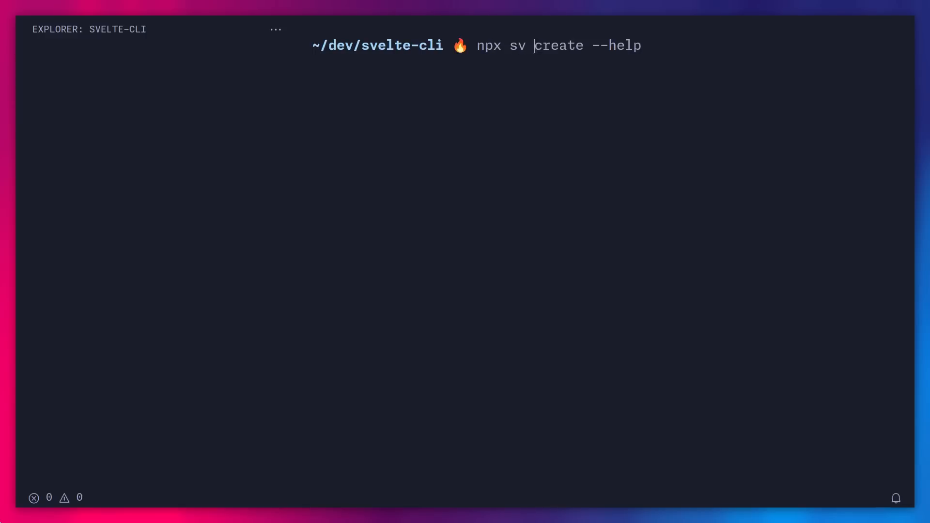
pyautogui.press('Return')
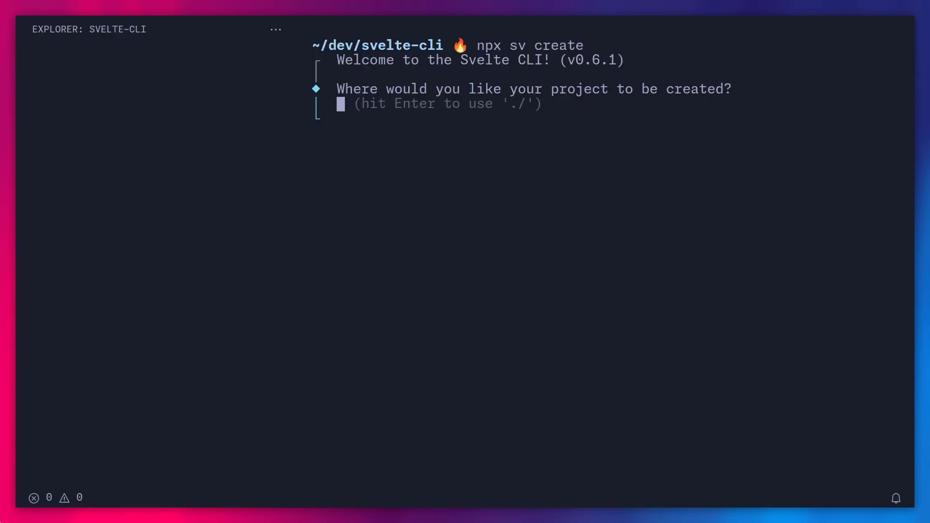
pyautogui.press('Return')
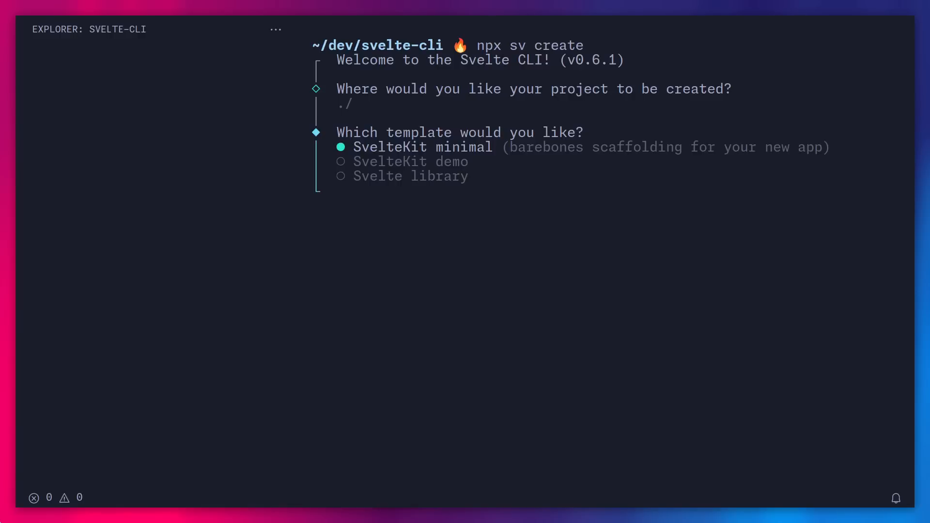
# - Choose the SvelteKit minimal template and TypeScript syntax for type checking
pyautogui.press('Down')
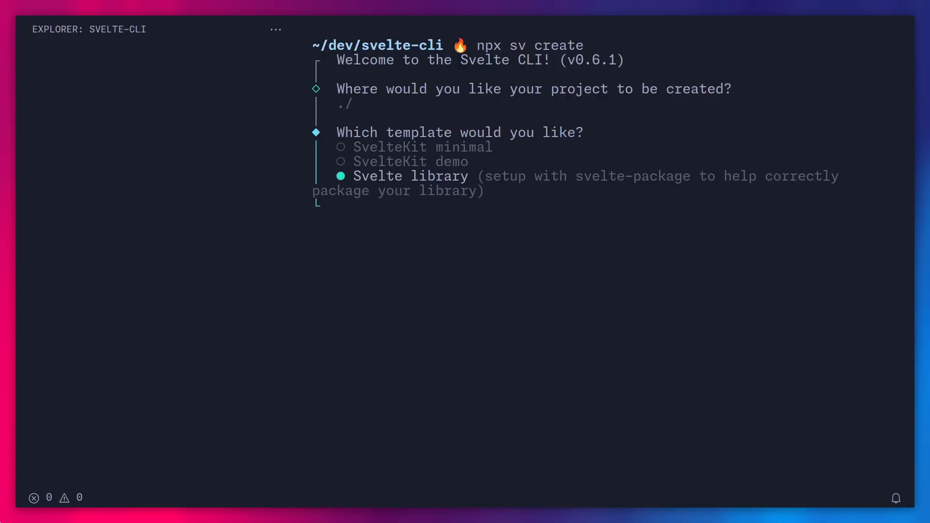
pyautogui.press('Return')
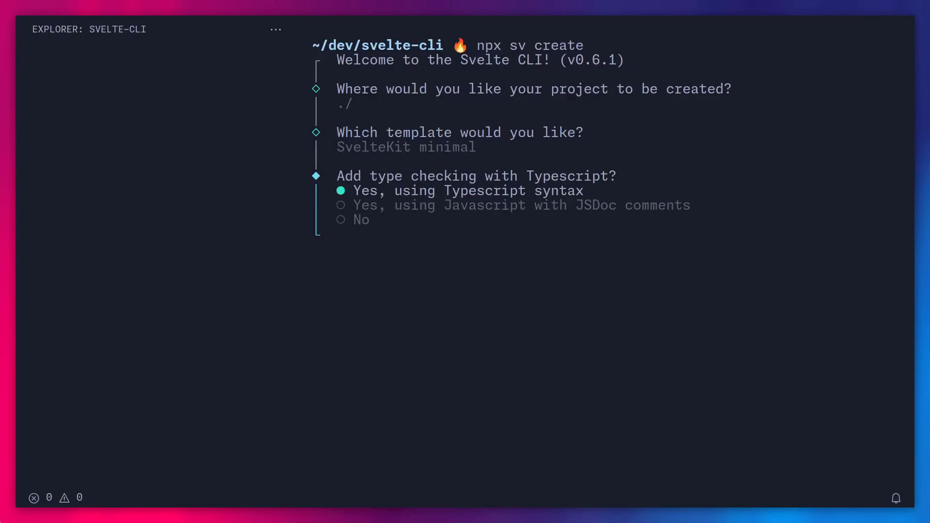
pyautogui.press('Down')
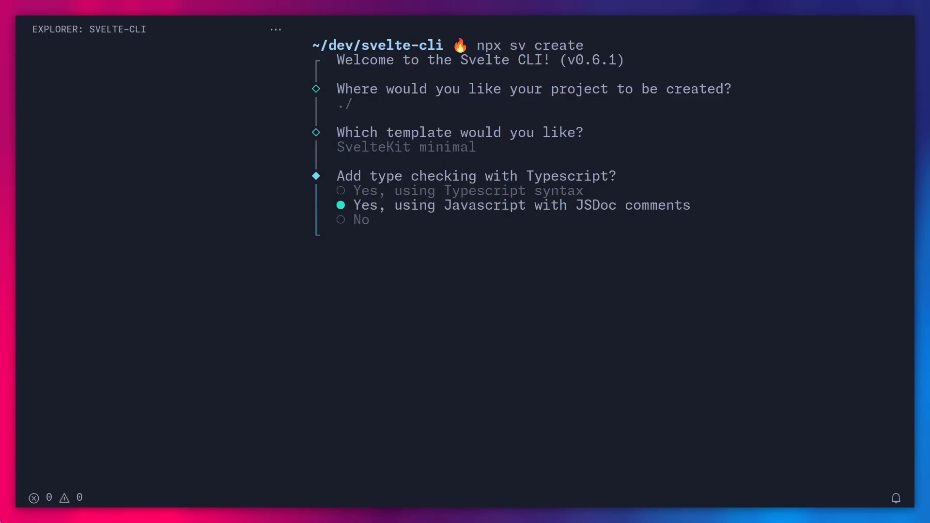
pyautogui.press('up')
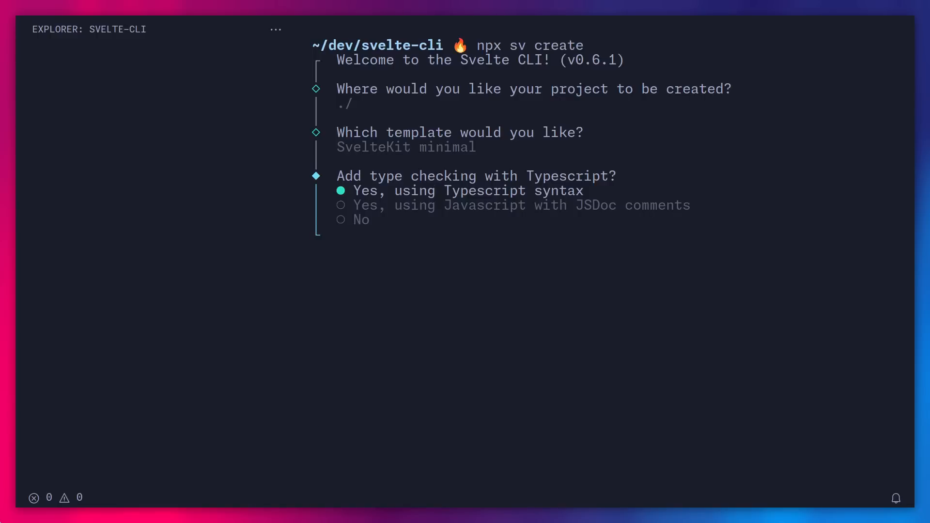
pyautogui.press('Return')
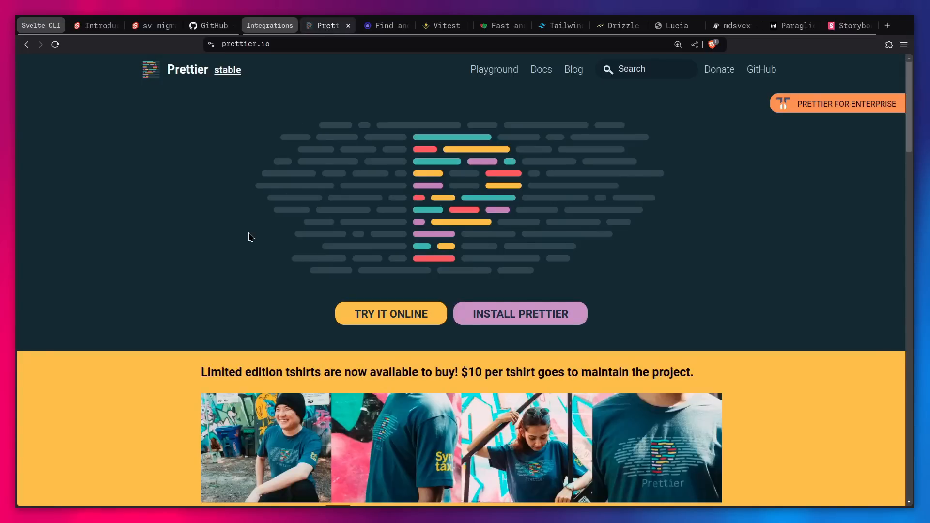
# - Visit the ESLint, Vitest, Playwright, Tailwind CSS, Drizzle and Lucia website tabs in turn
pyautogui.click(384, 26)
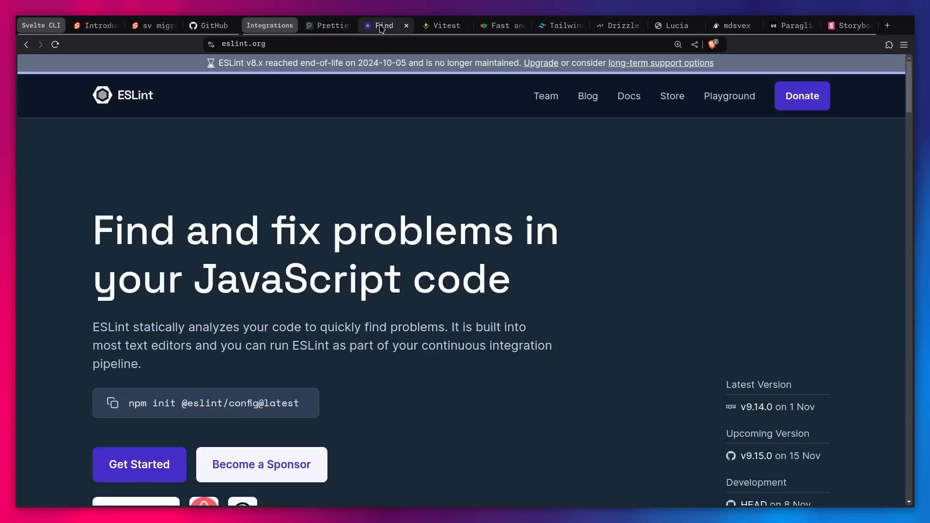
pyautogui.moveTo(314, 170)
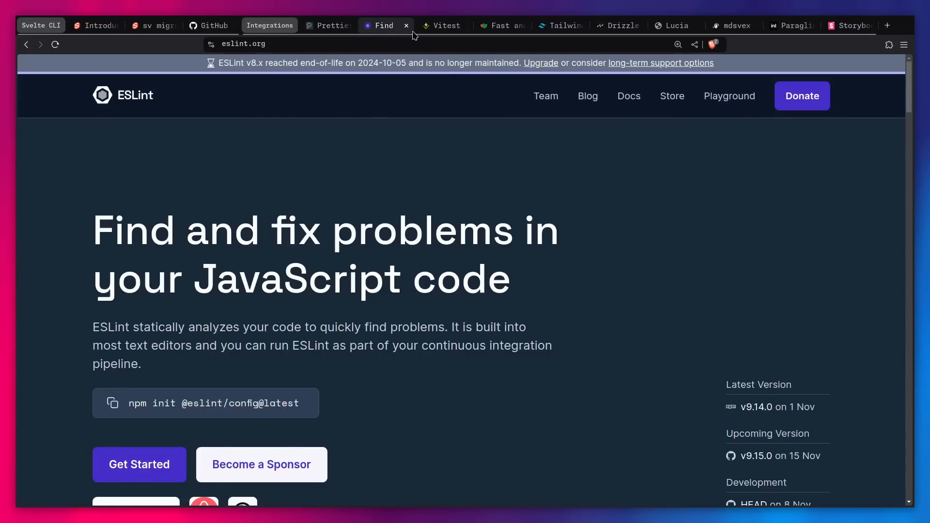
pyautogui.click(442, 25)
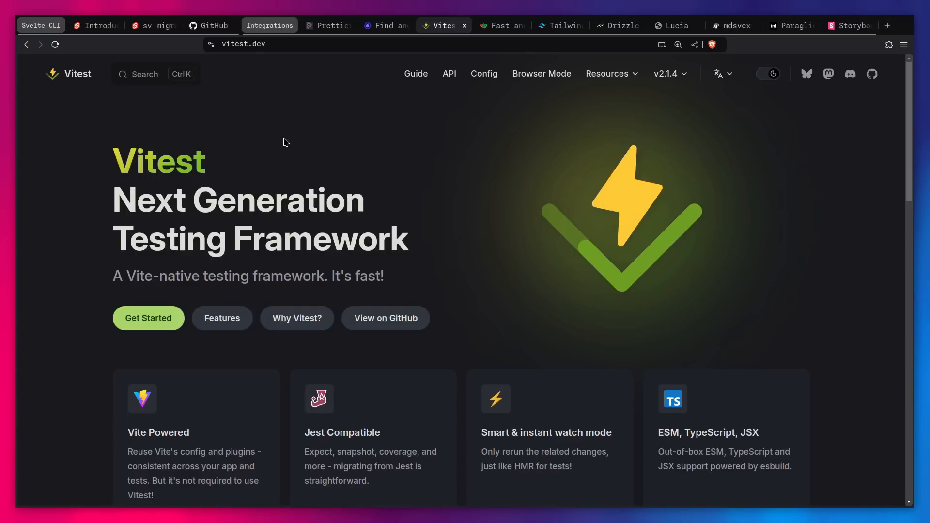
pyautogui.click(499, 26)
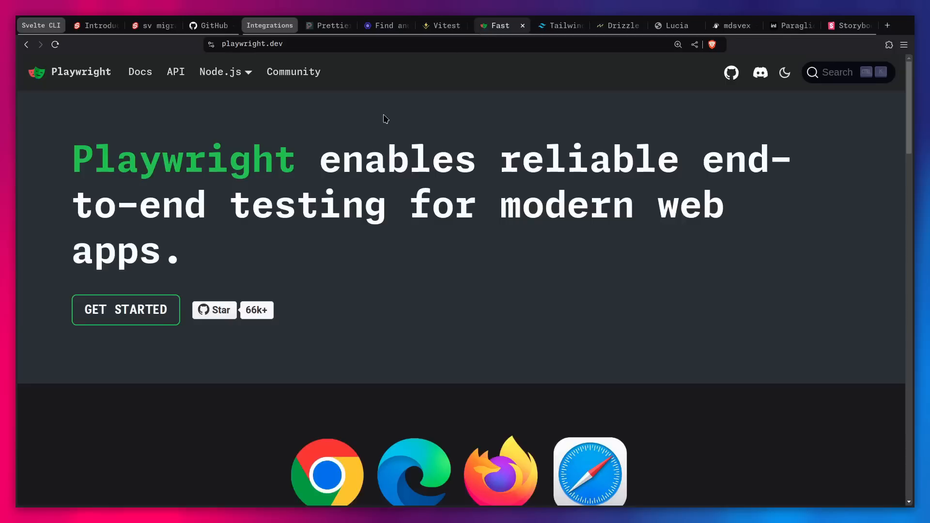
pyautogui.moveTo(354, 135)
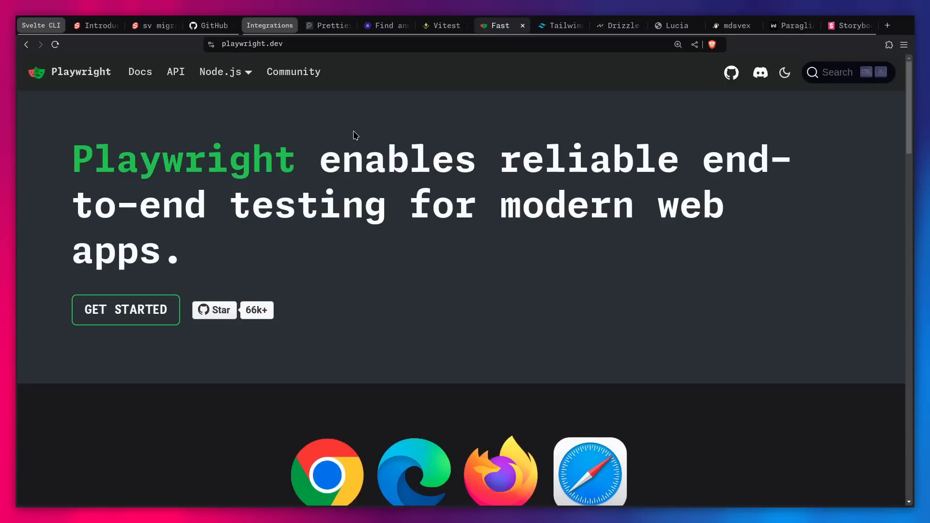
pyautogui.click(558, 26)
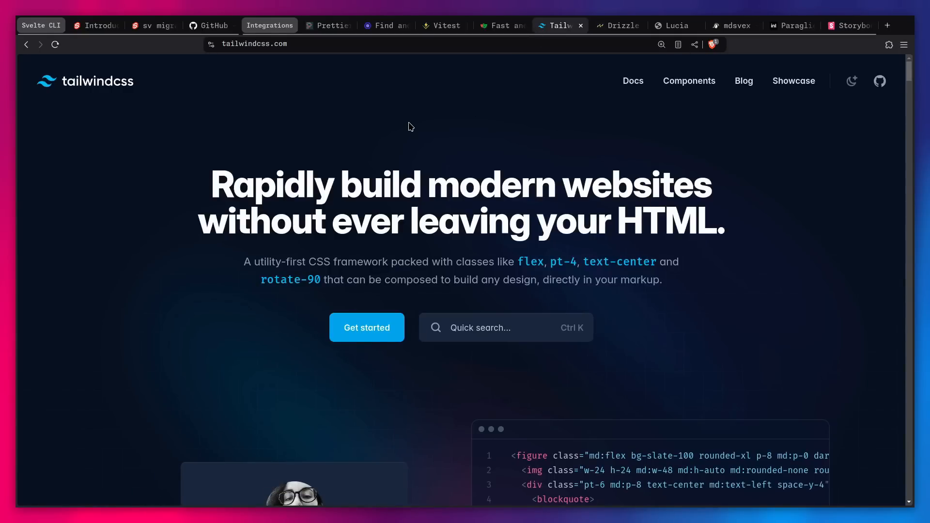
pyautogui.click(617, 24)
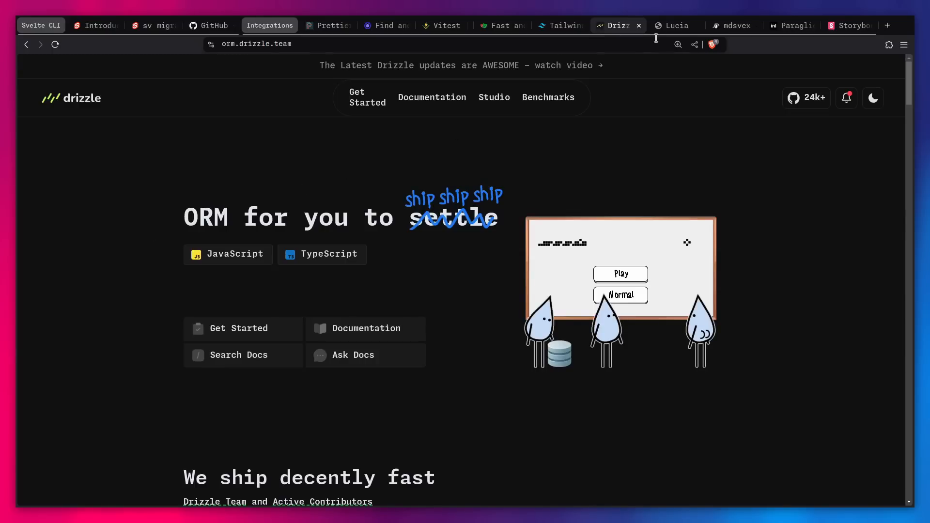
pyautogui.click(674, 26)
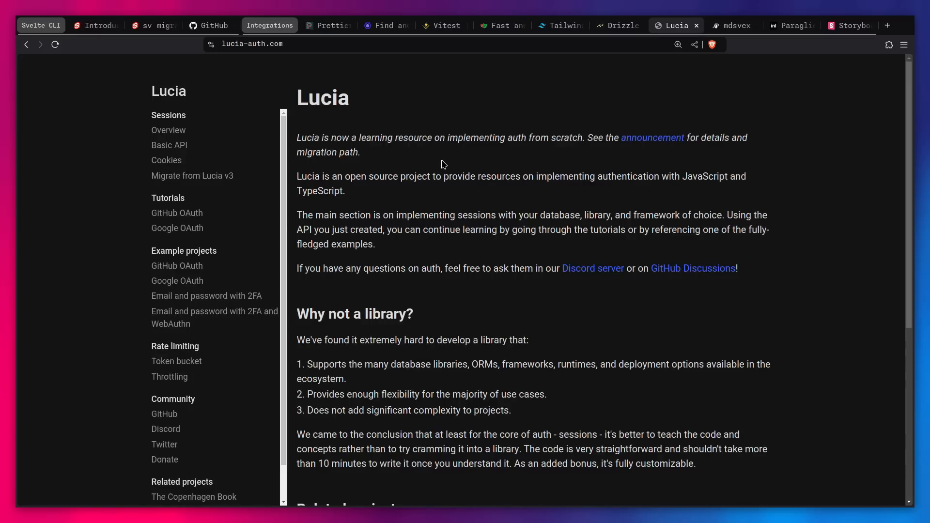
# - Browse the mdsvex, Paraglide JS and Storybook sites, then collapse the Integrations tab group
pyautogui.click(730, 26)
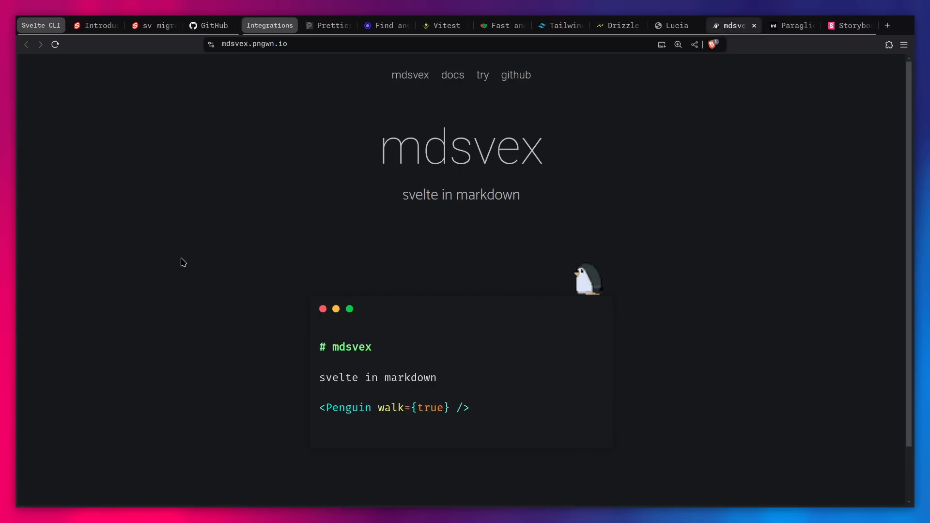
pyautogui.click(790, 25)
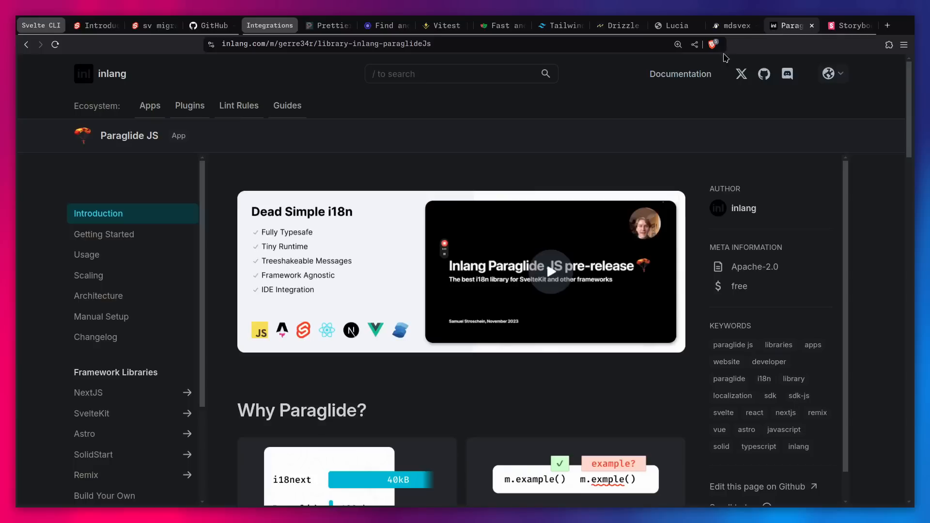
pyautogui.moveTo(386, 185)
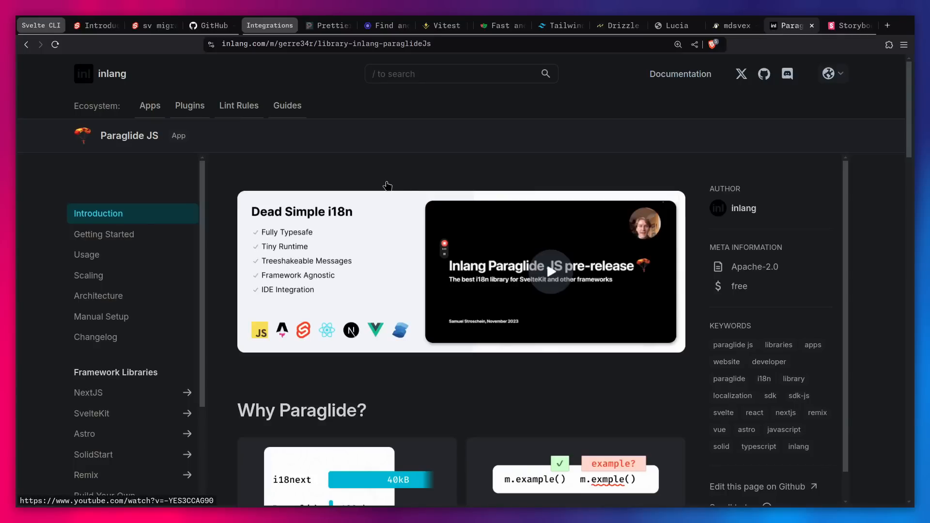
pyautogui.click(847, 26)
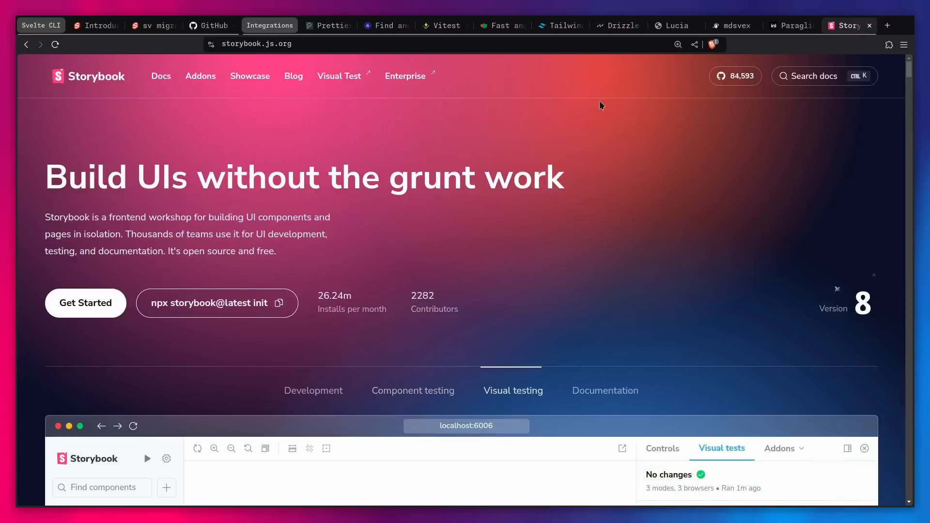
pyautogui.scroll(-3)
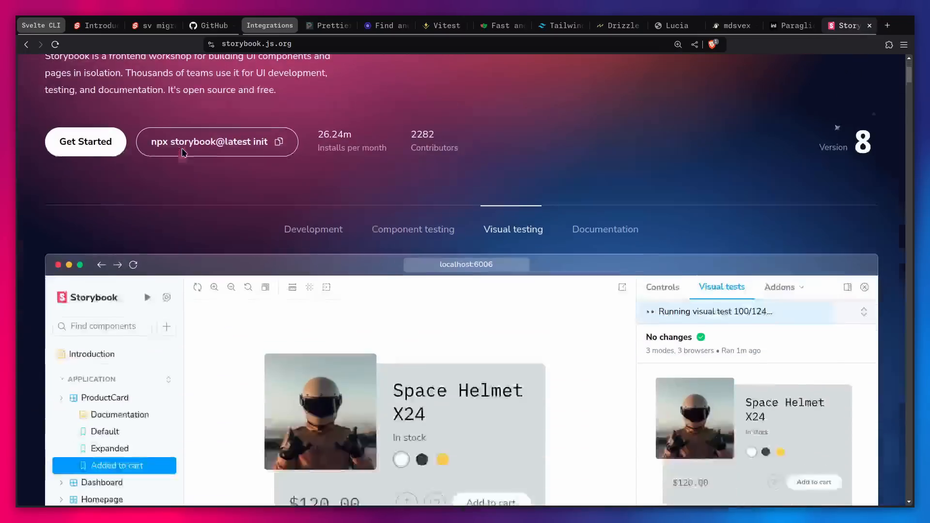
pyautogui.scroll(-3)
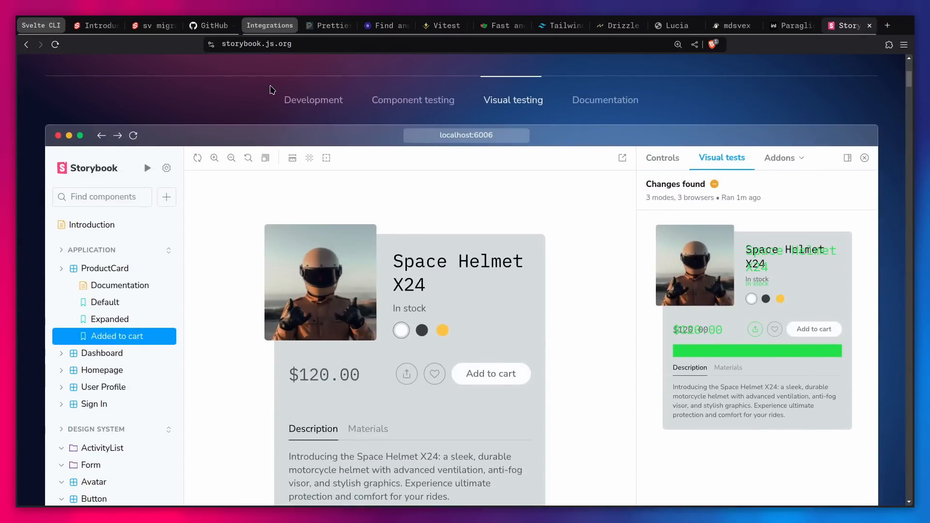
pyautogui.scroll(-3)
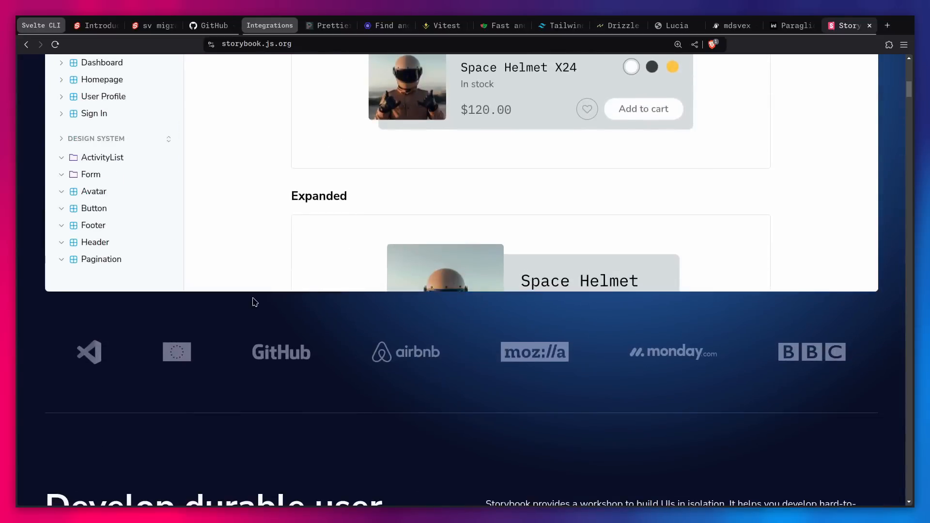
pyautogui.scroll(3)
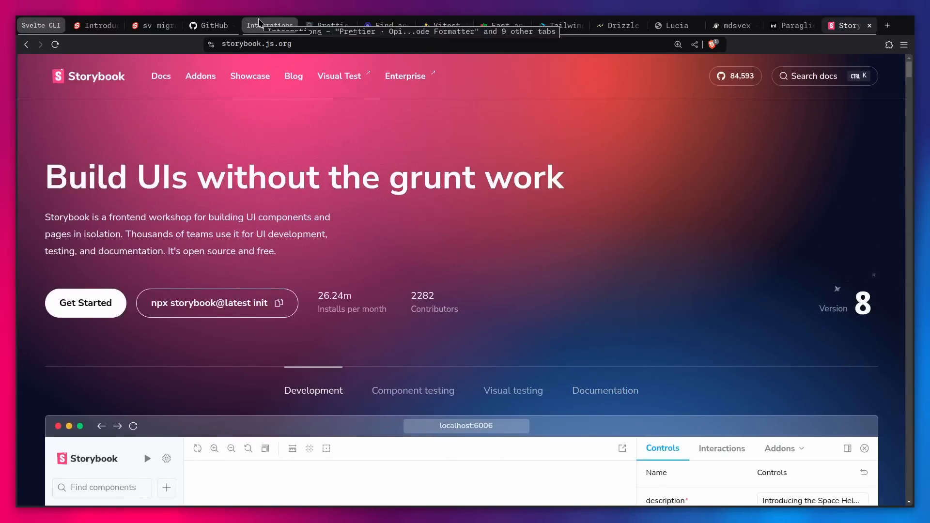
pyautogui.click(95, 25)
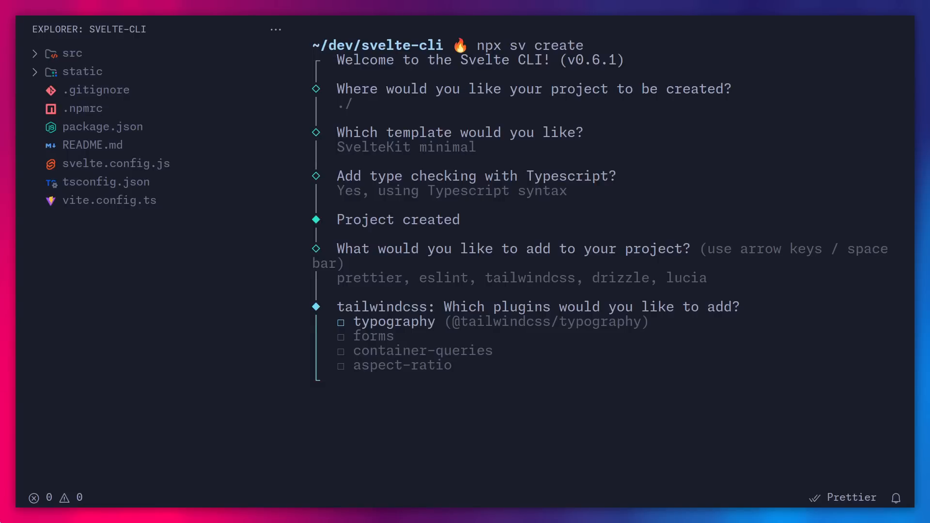
# - Tick the typography Tailwind plugin, choose SQLite, and browse the package manager options
pyautogui.press('space')
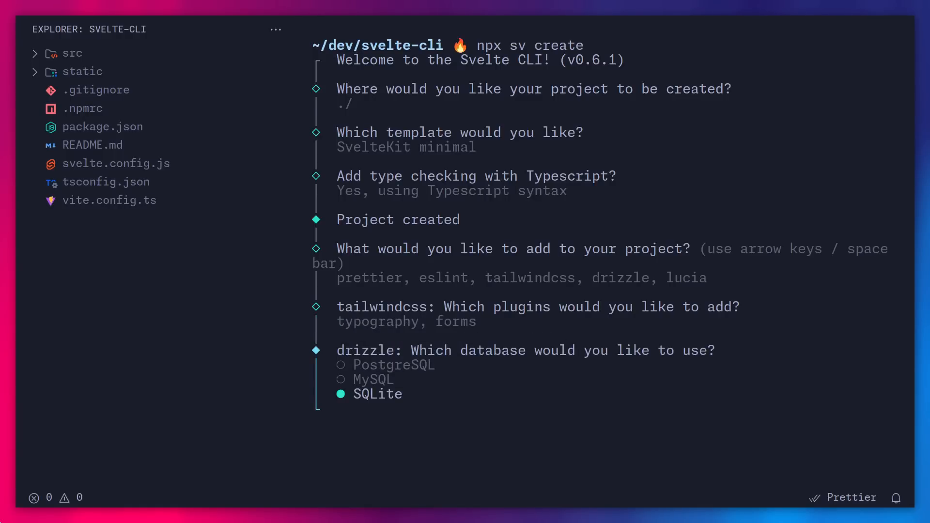
pyautogui.press('Return')
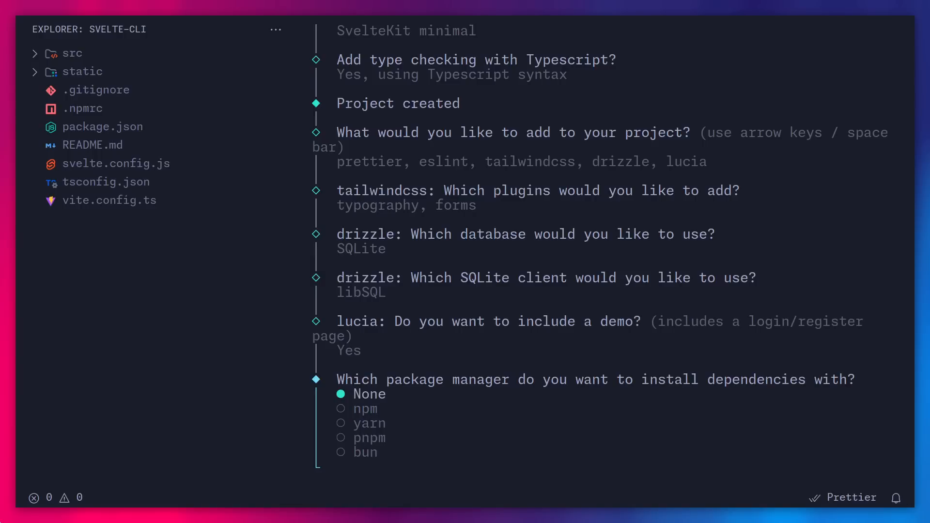
pyautogui.press('Down')
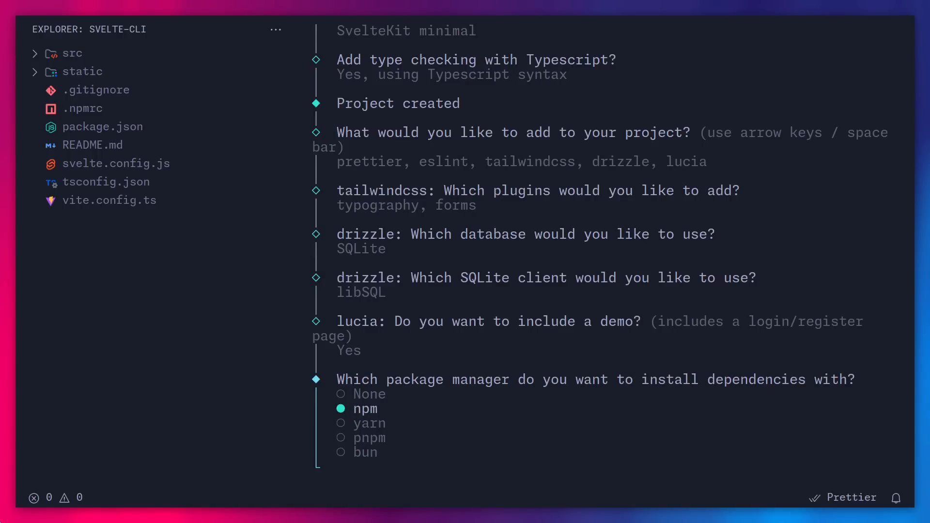
pyautogui.press('down')
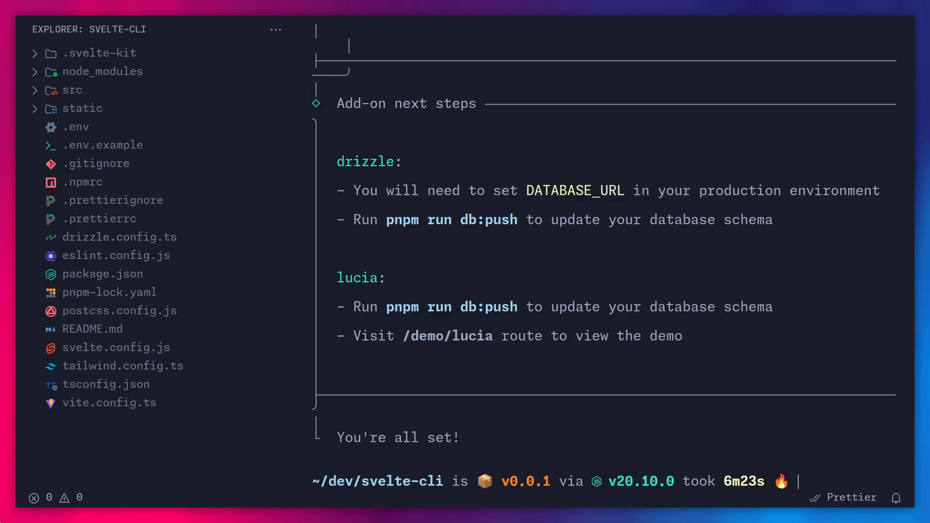
# - Type a pnpm command at the terminal prompt once installation completes
pyautogui.write('pnpm dev')
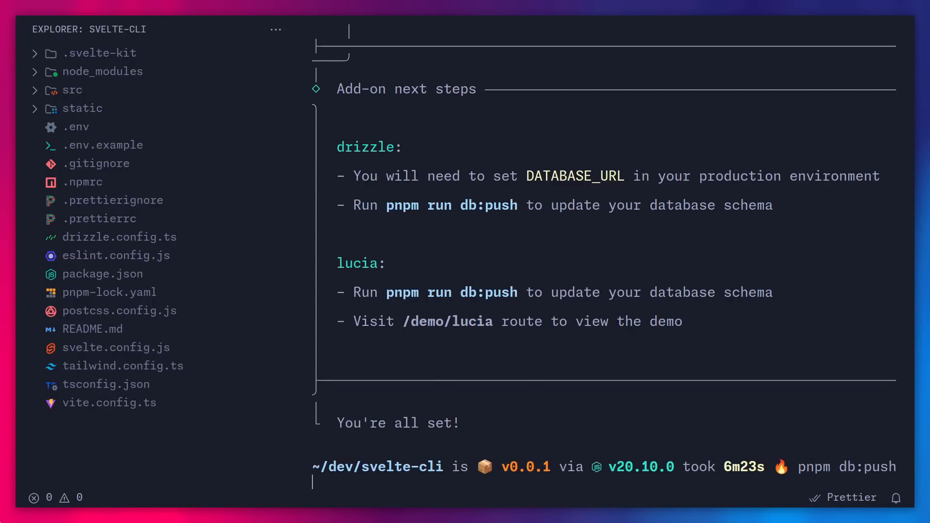
# - Review the db:push output creating session and user tables, then clear the terminal
pyautogui.scroll(-3)
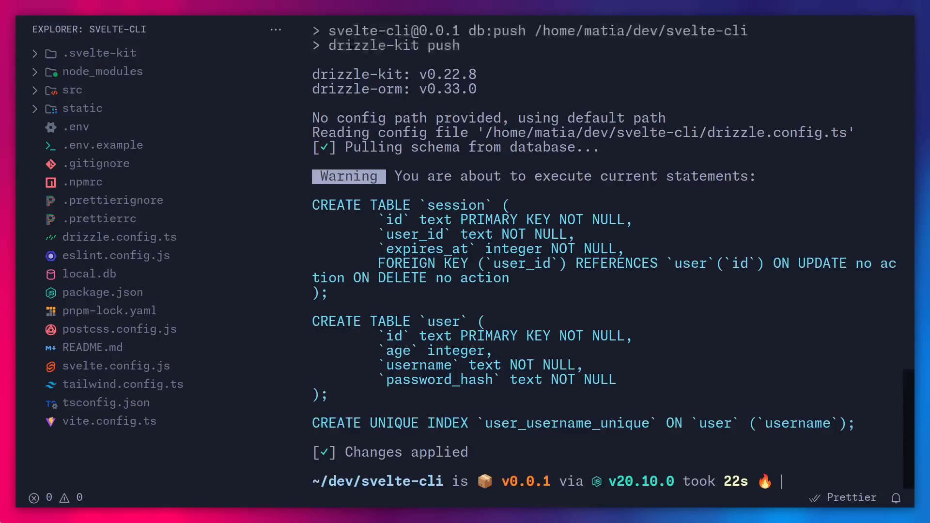
pyautogui.moveTo(97, 466)
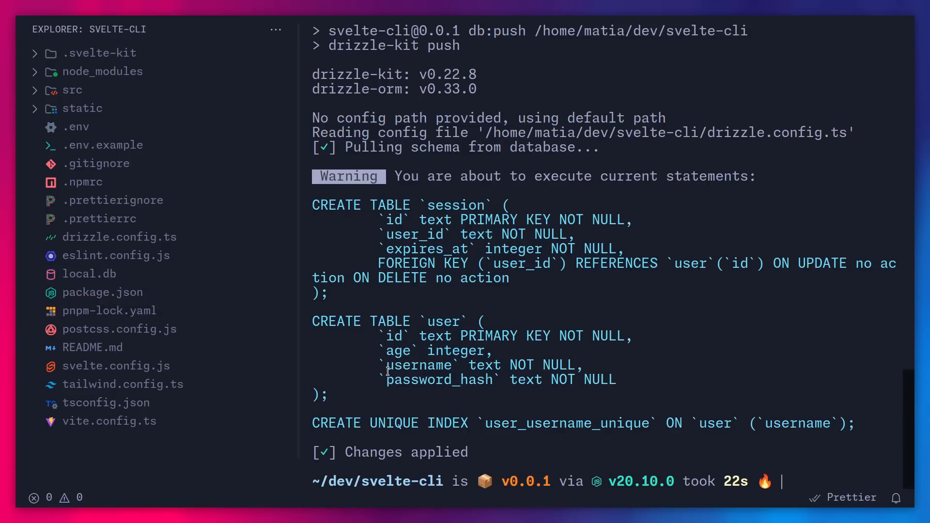
pyautogui.press('ctrl+l')
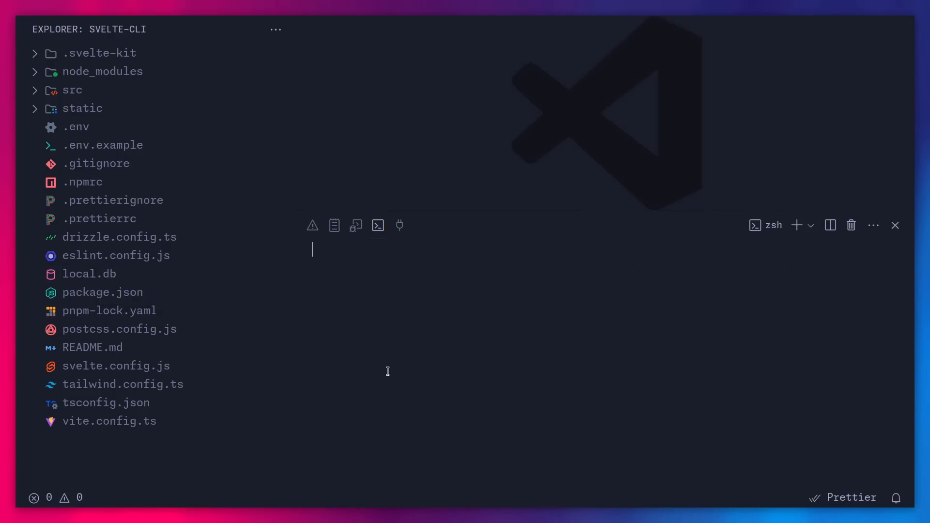
# - Run pnpm db:push, start Drizzle Studio in a second terminal, and hide the panel
pyautogui.write('pnpm db:push')
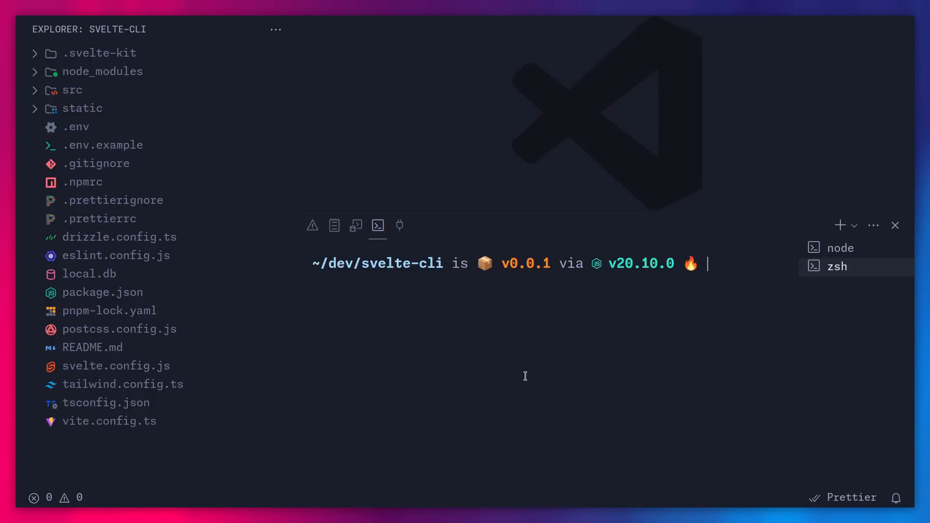
pyautogui.write('pnpm dev')
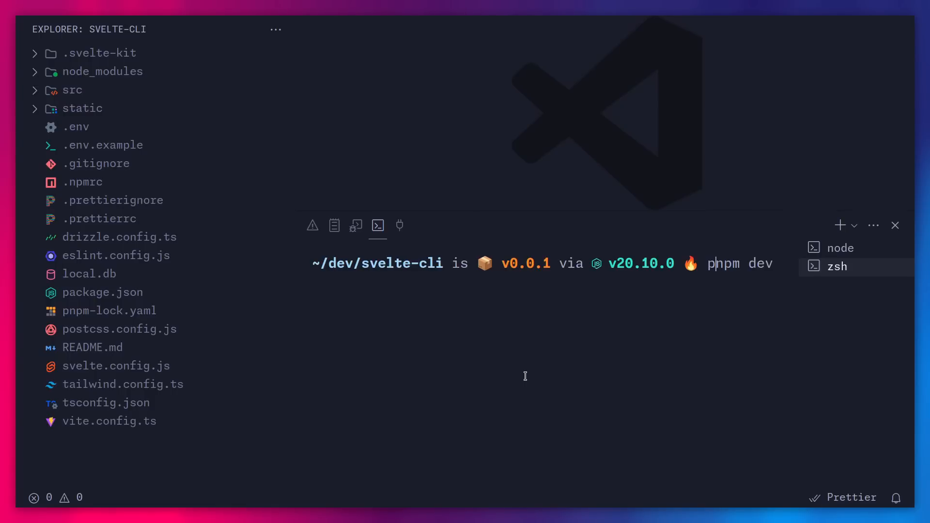
pyautogui.write('db:studio')
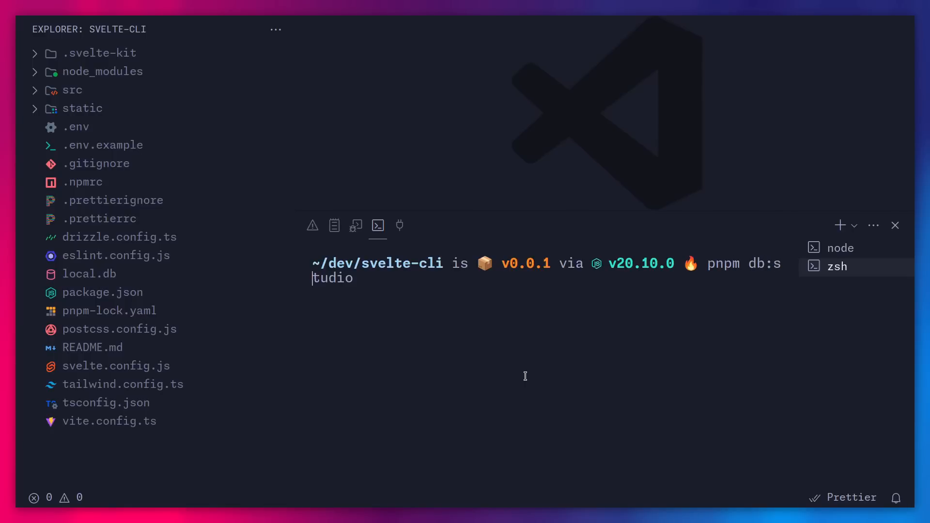
pyautogui.press('Return')
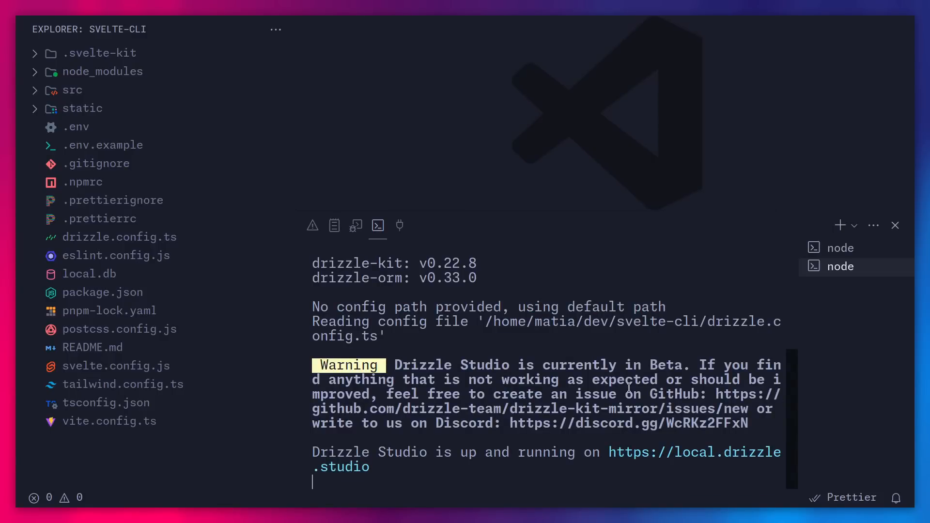
pyautogui.click(895, 225)
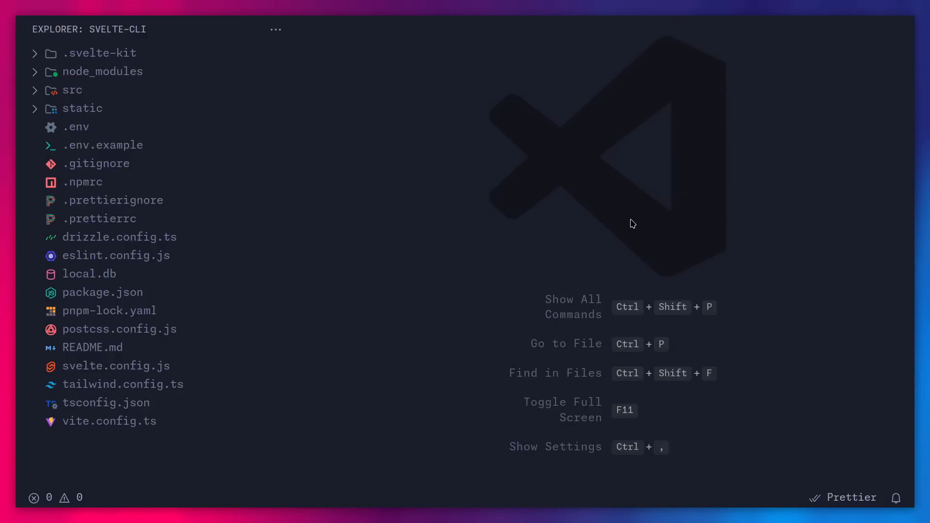
# - Open package.json and scroll to its db:push, db:migrate and db:studio scripts
pyautogui.write('packa')
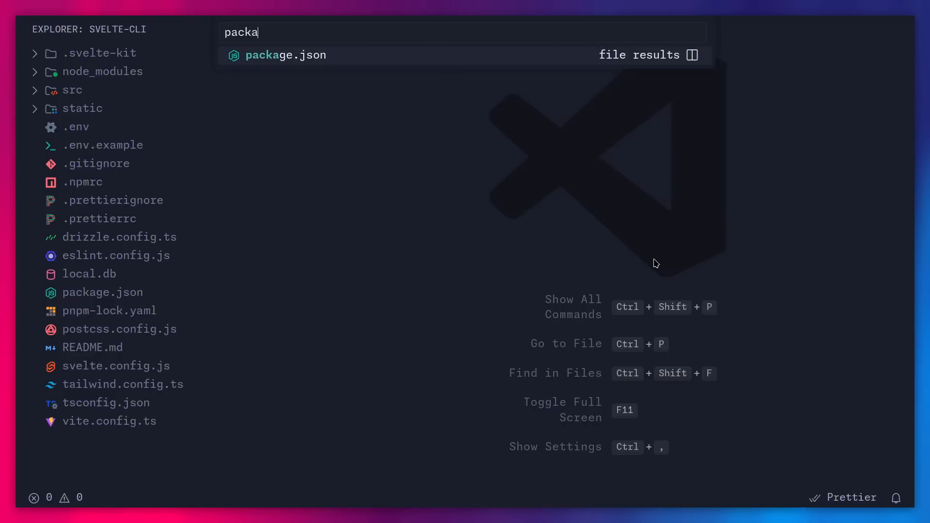
pyautogui.click(286, 55)
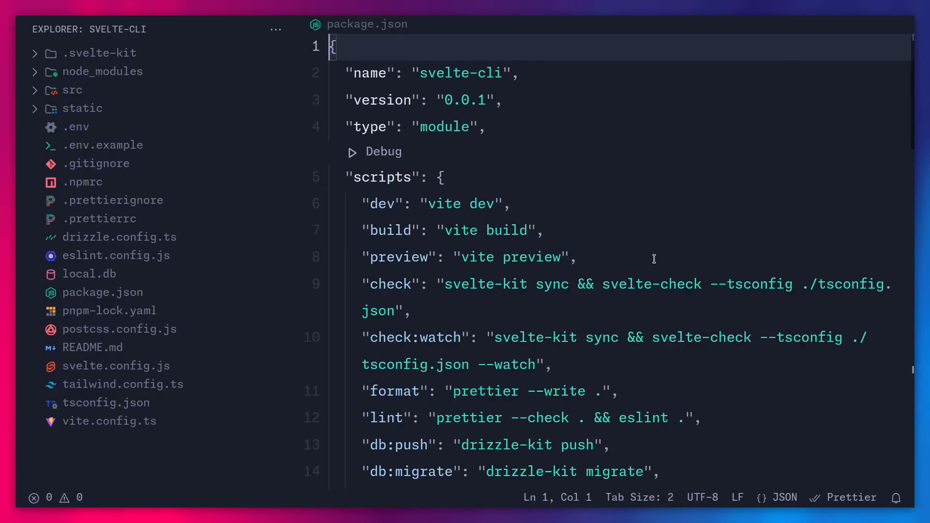
pyautogui.scroll(-3)
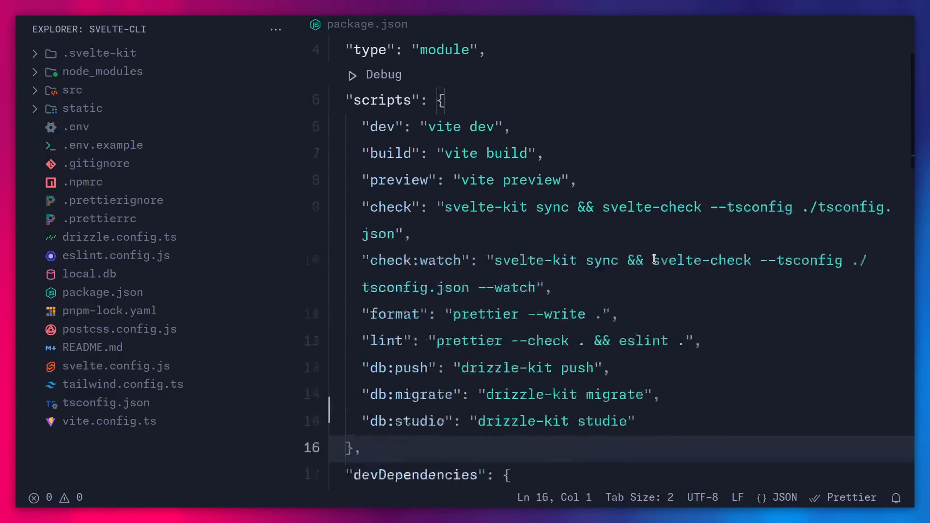
pyautogui.scroll(-3)
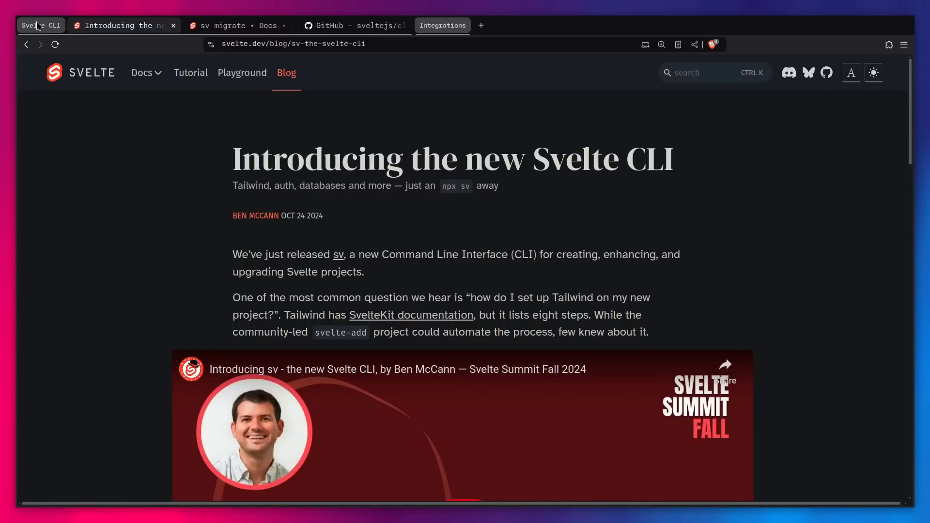
# - Load localhost:5173 and local.drizzle.studio in new Brave tabs
pyautogui.write('loc')
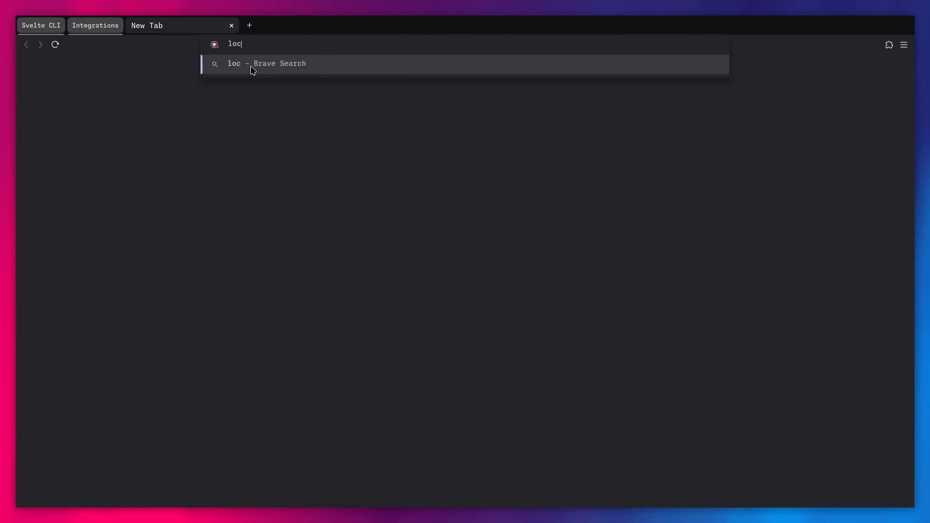
pyautogui.write('alhost:517')
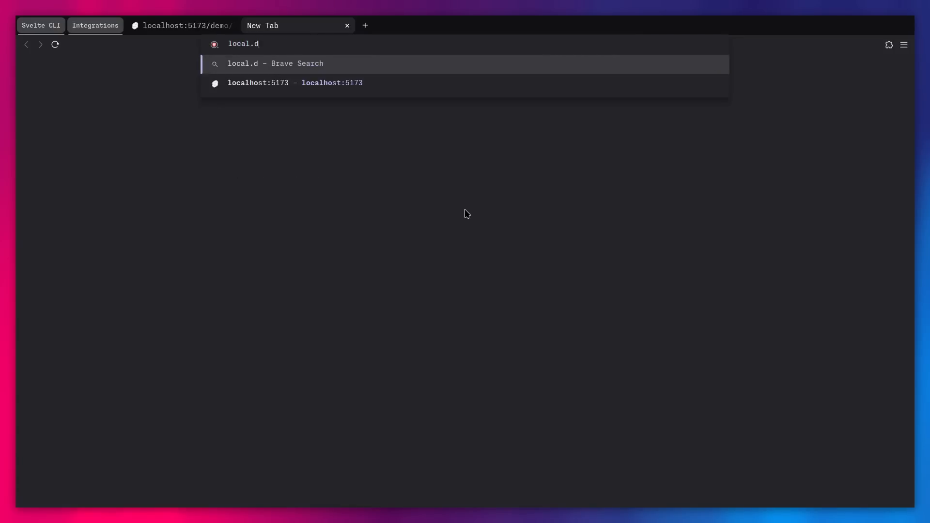
pyautogui.write('rizzle.stu')
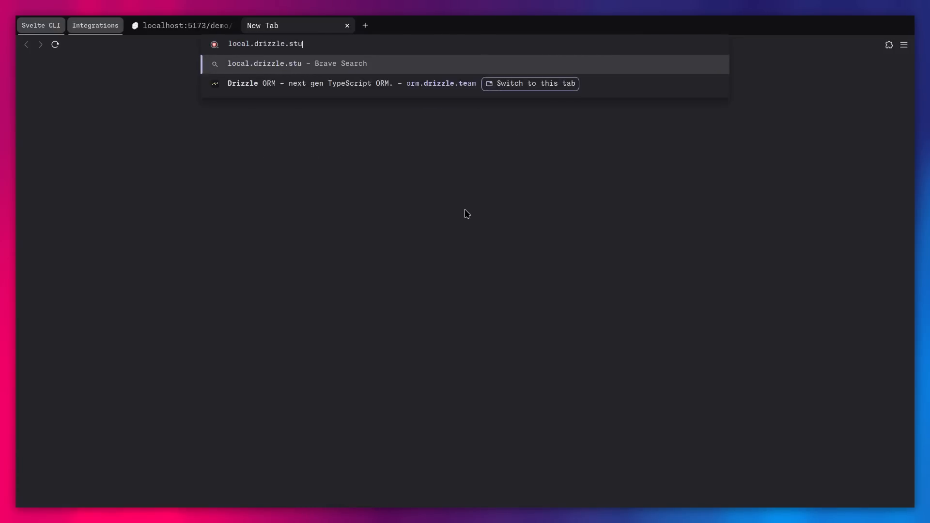
pyautogui.press('Return')
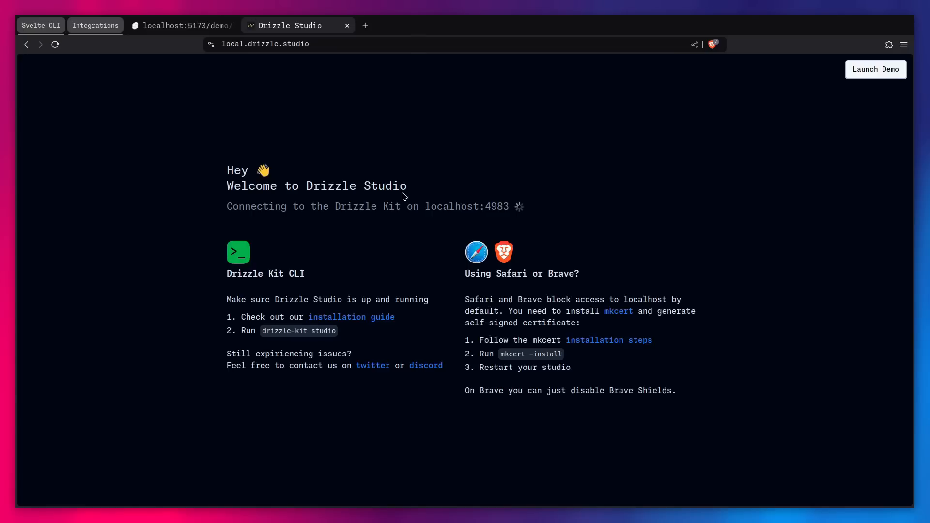
# - Turn off Brave Shields for local.drizzle.studio so Drizzle Studio can connect
pyautogui.click(713, 44)
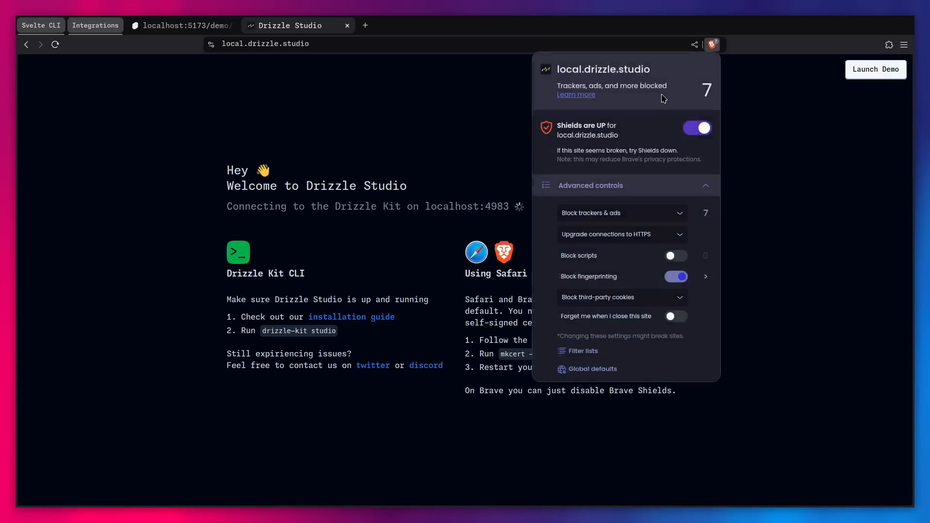
pyautogui.click(697, 128)
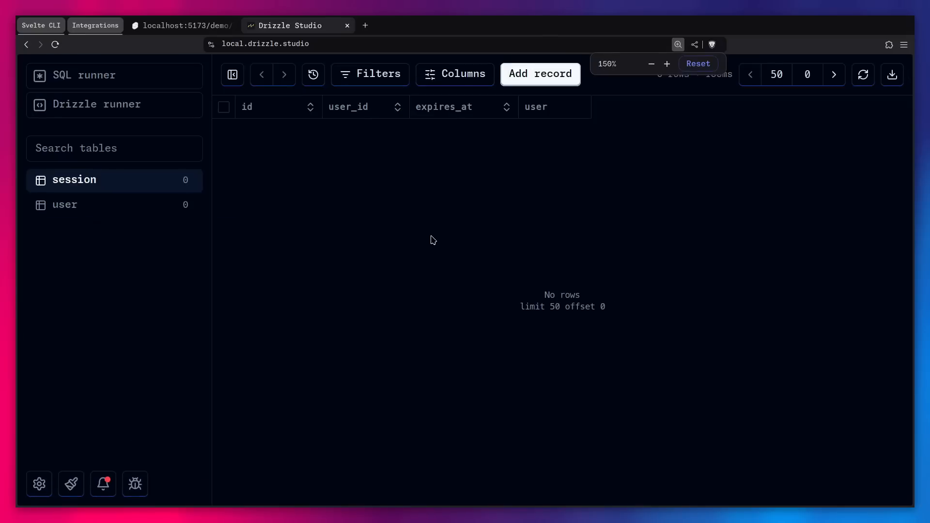
pyautogui.click(651, 64)
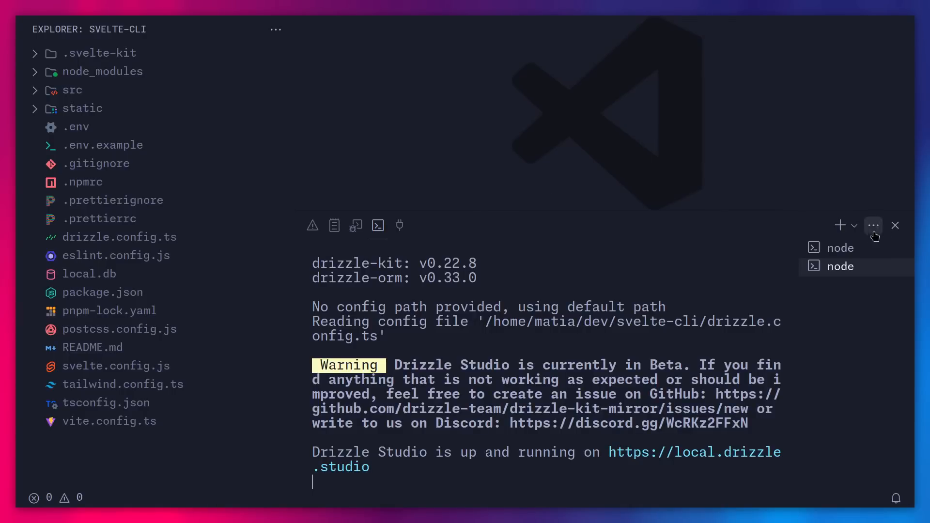
# - Hide the terminal, view the db schema.ts, then scroll through auth.ts
pyautogui.click(895, 225)
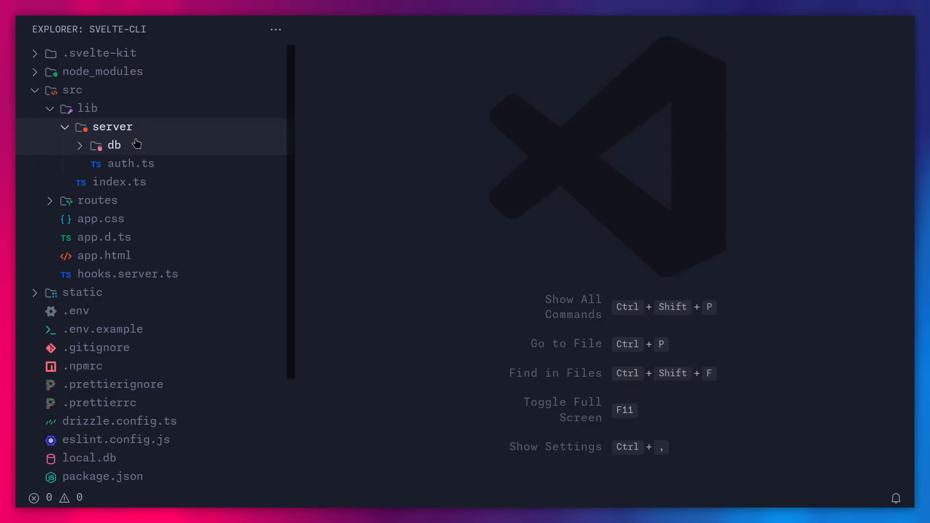
pyautogui.moveTo(114, 145)
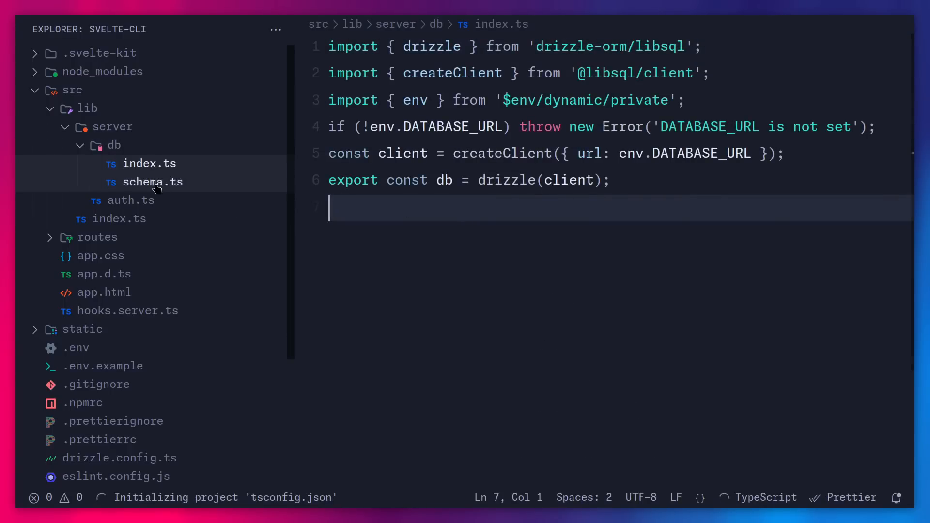
pyautogui.click(153, 182)
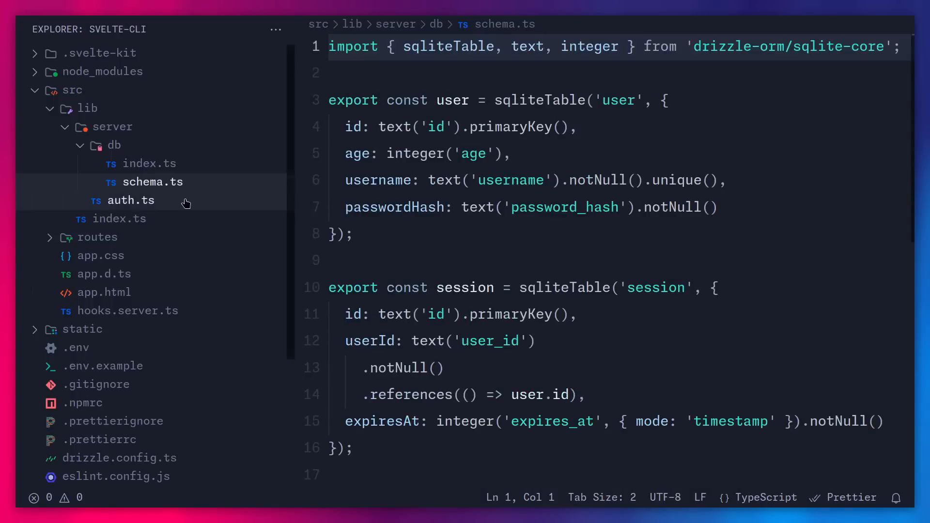
pyautogui.click(132, 200)
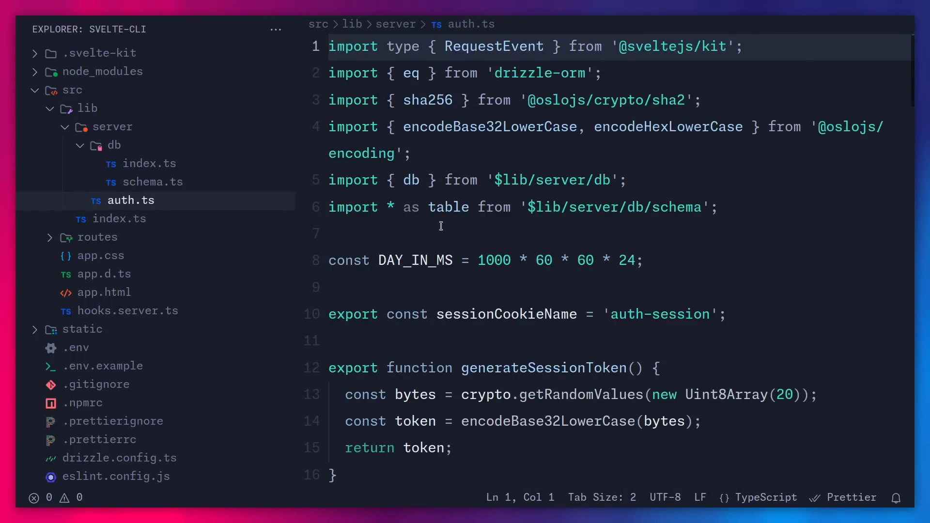
pyautogui.scroll(-3)
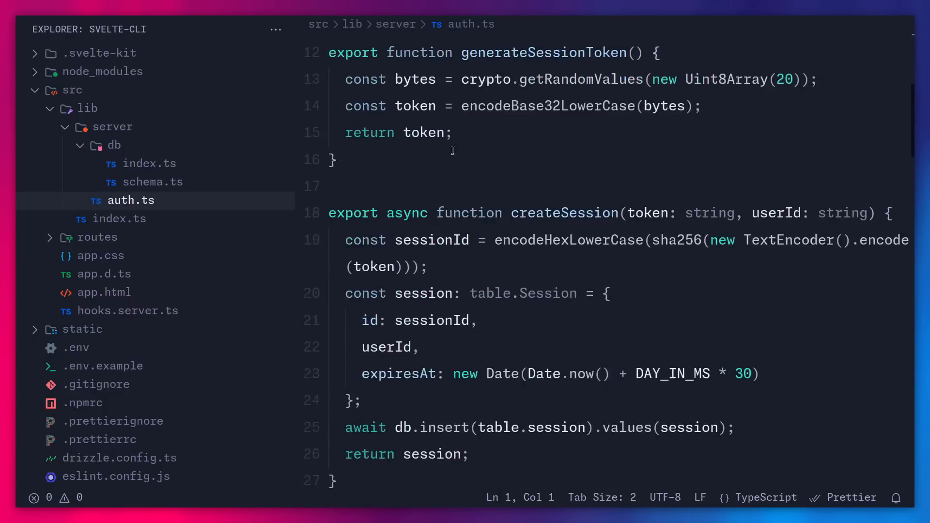
pyautogui.scroll(-3)
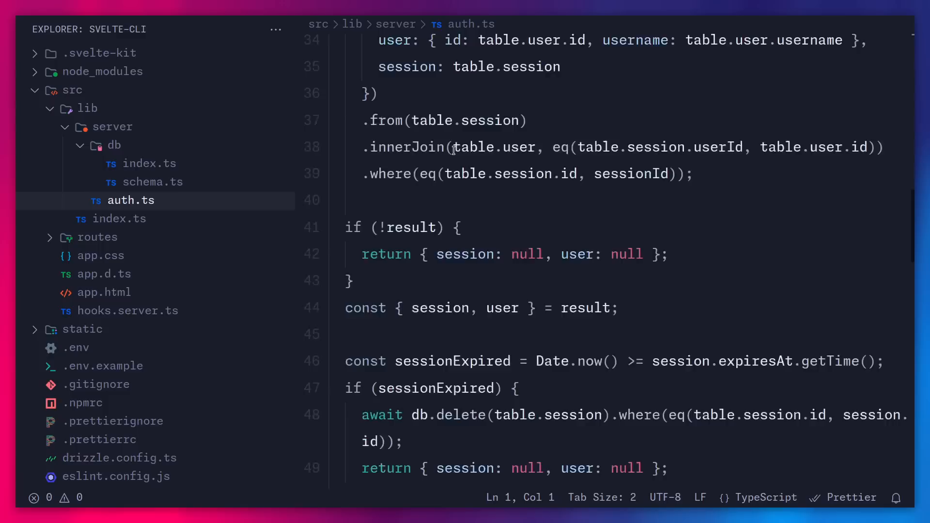
# - Review hooks.server.ts, open src/lib/index.ts and expand the routes folder
pyautogui.click(127, 310)
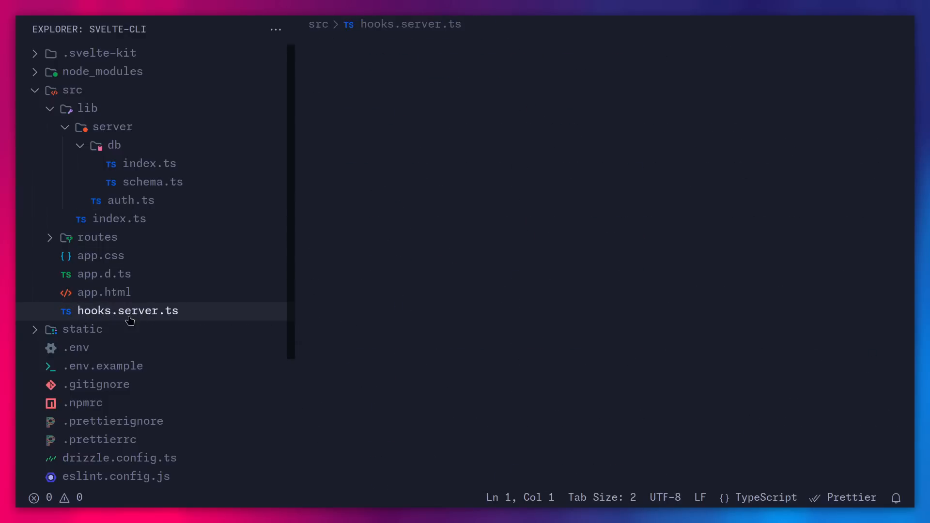
pyautogui.click(127, 310)
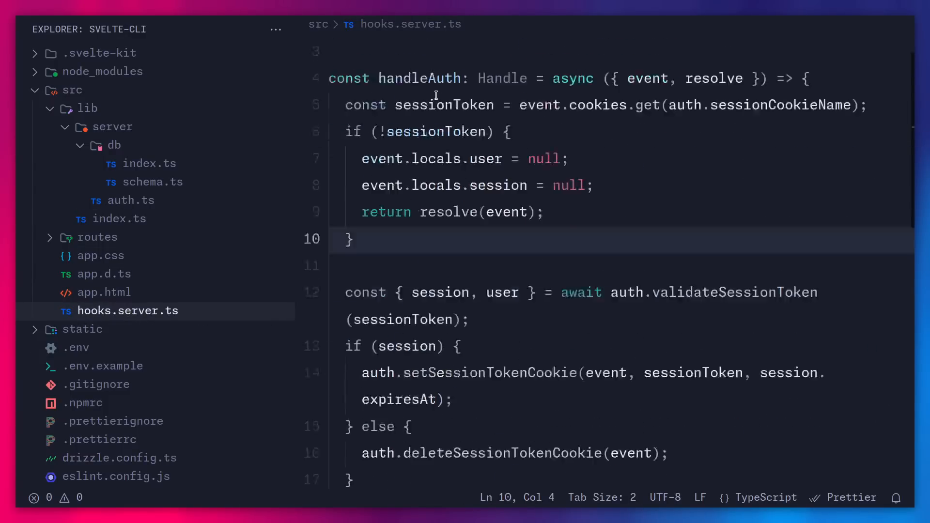
pyautogui.scroll(-3)
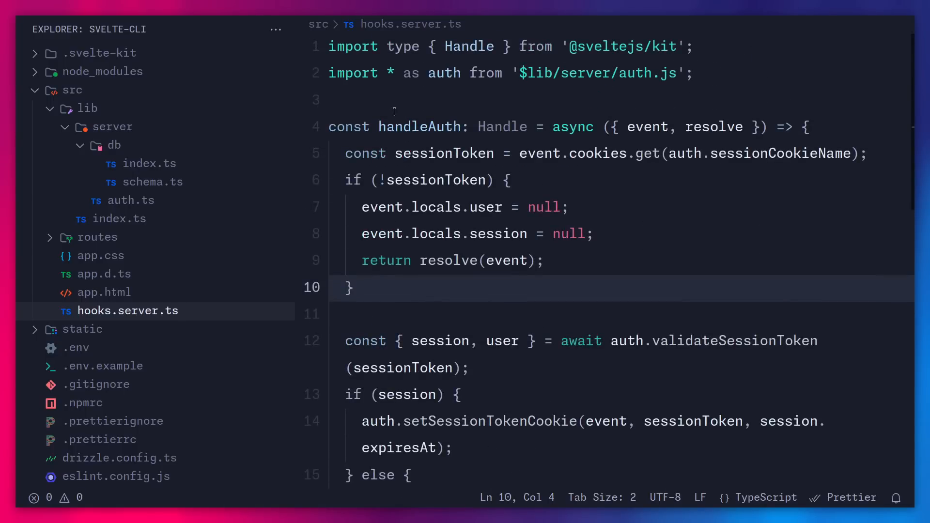
pyautogui.click(119, 219)
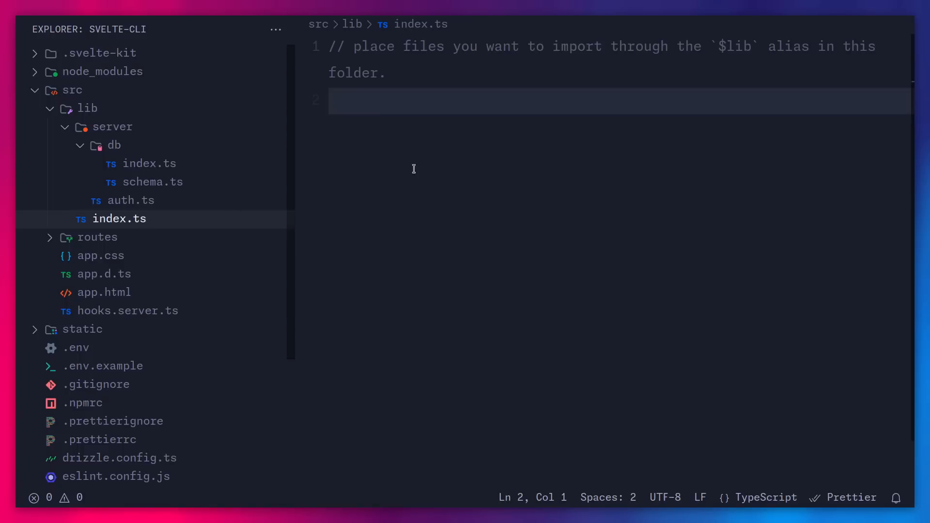
pyautogui.click(98, 237)
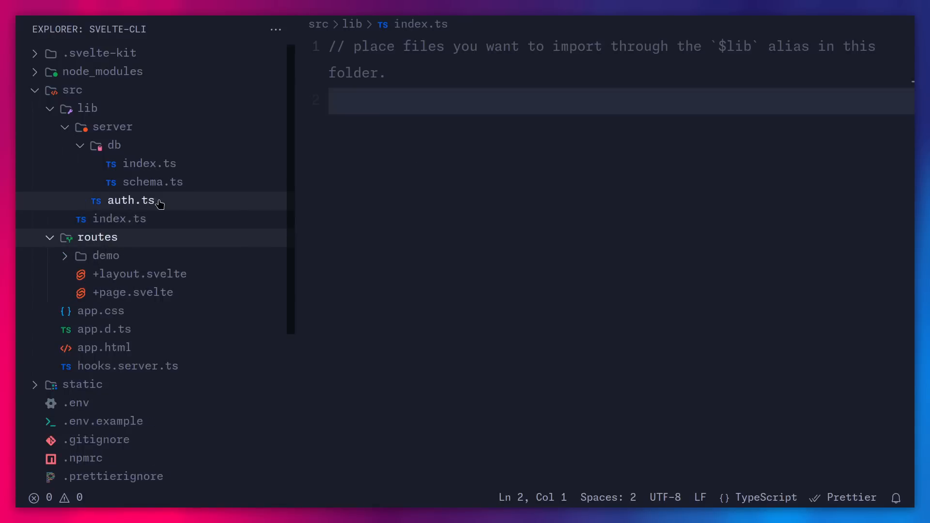
pyautogui.scroll(-3)
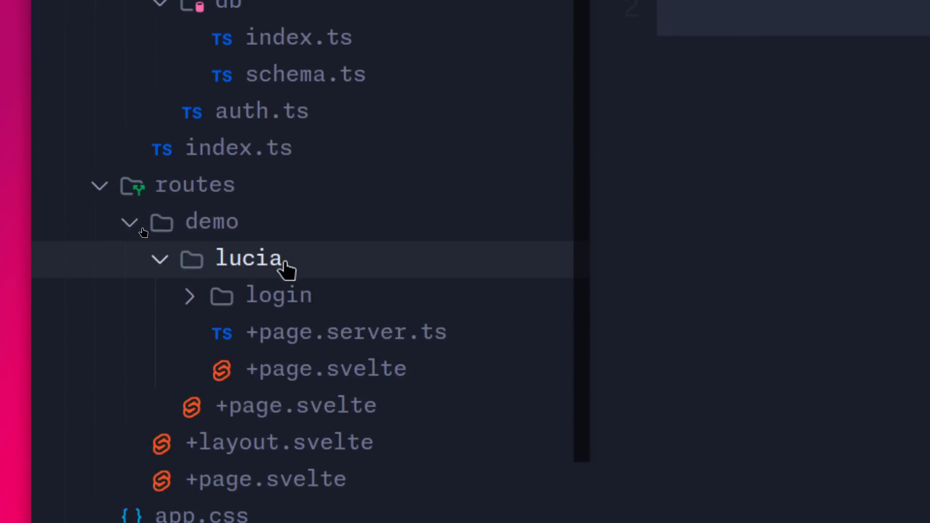
pyautogui.click(189, 295)
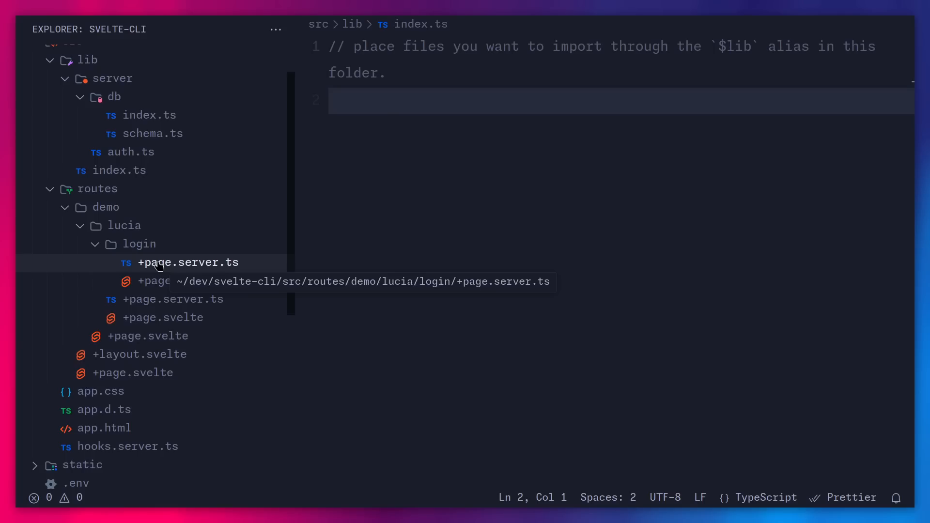
pyautogui.click(188, 262)
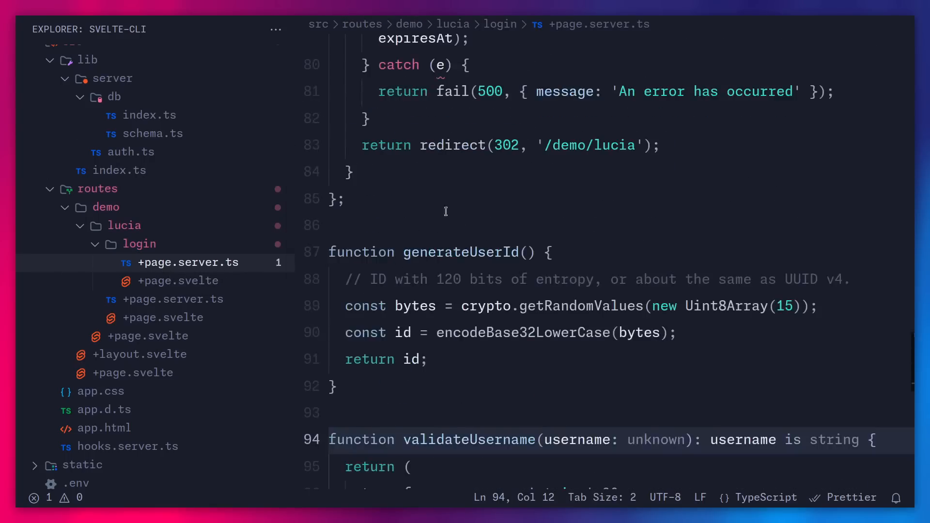
pyautogui.scroll(3)
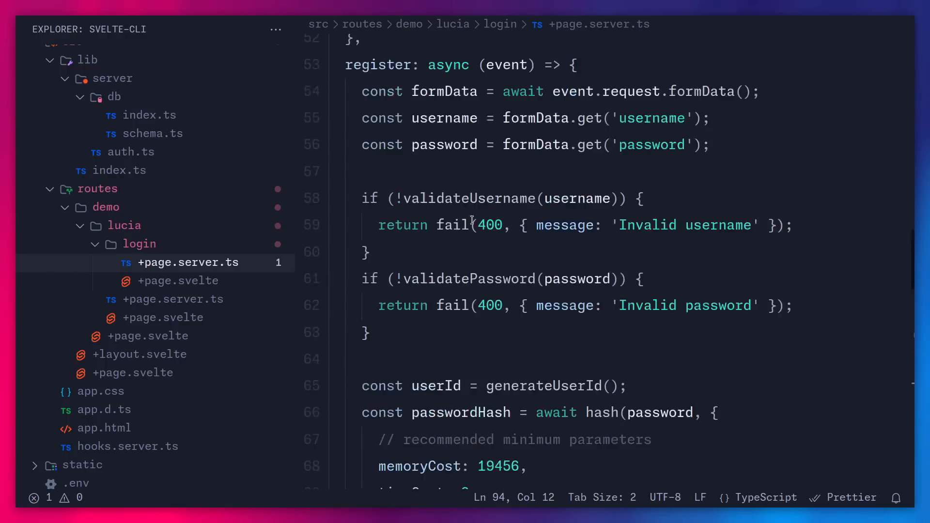
pyautogui.scroll(-3)
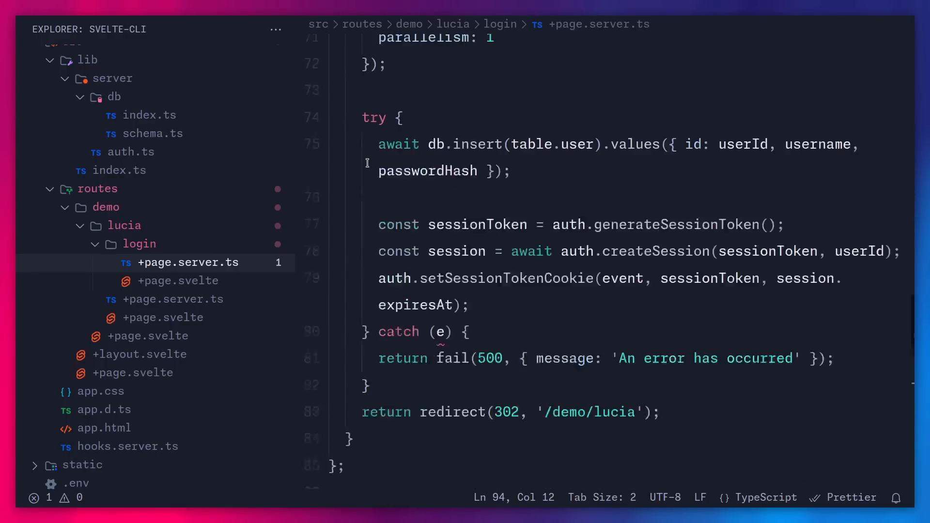
pyautogui.scroll(-3)
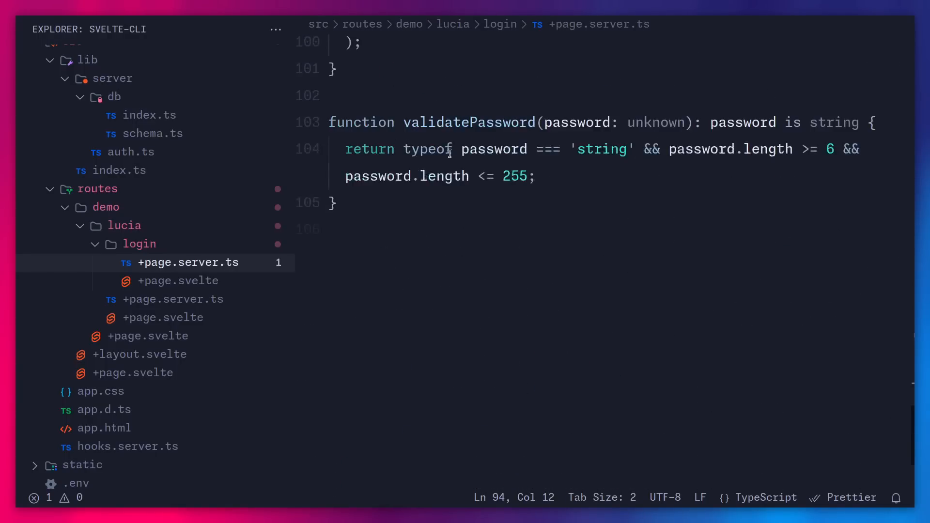
pyautogui.moveTo(404, 217)
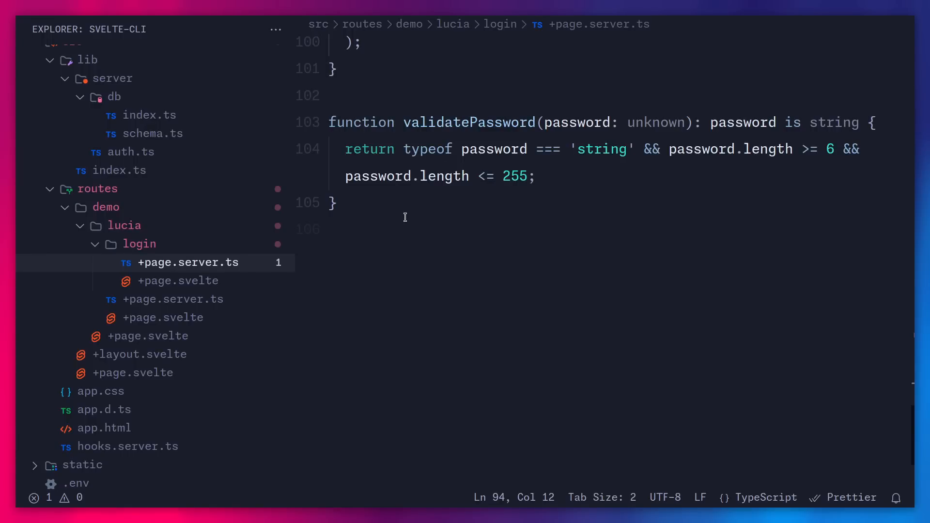
pyautogui.moveTo(526, 166)
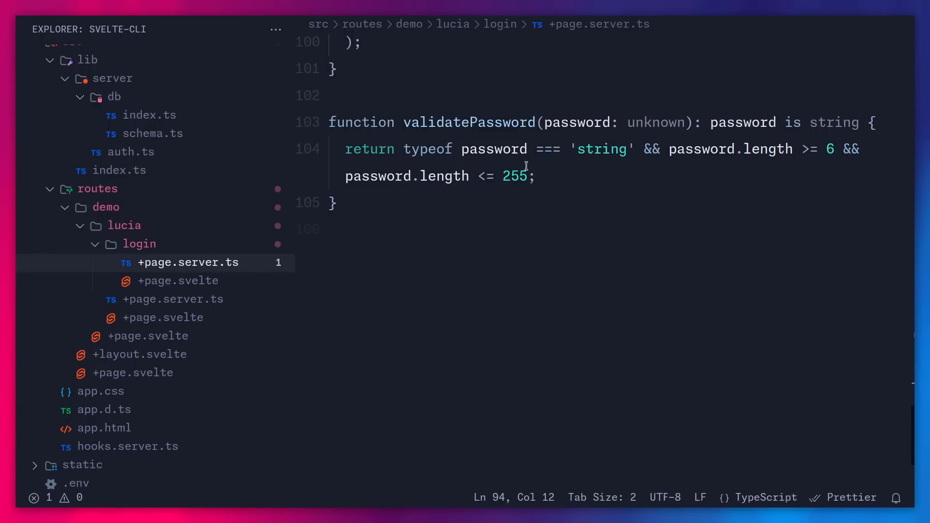
pyautogui.moveTo(793, 153)
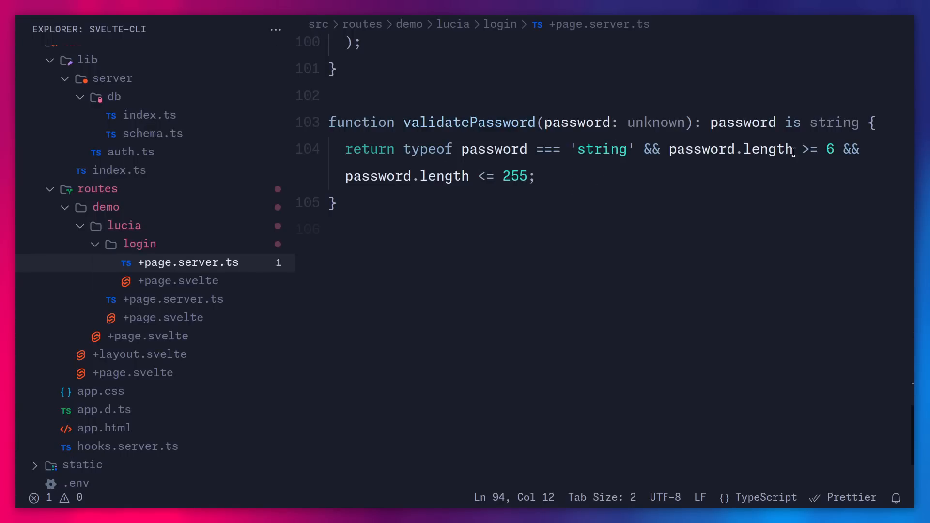
pyautogui.scroll(3)
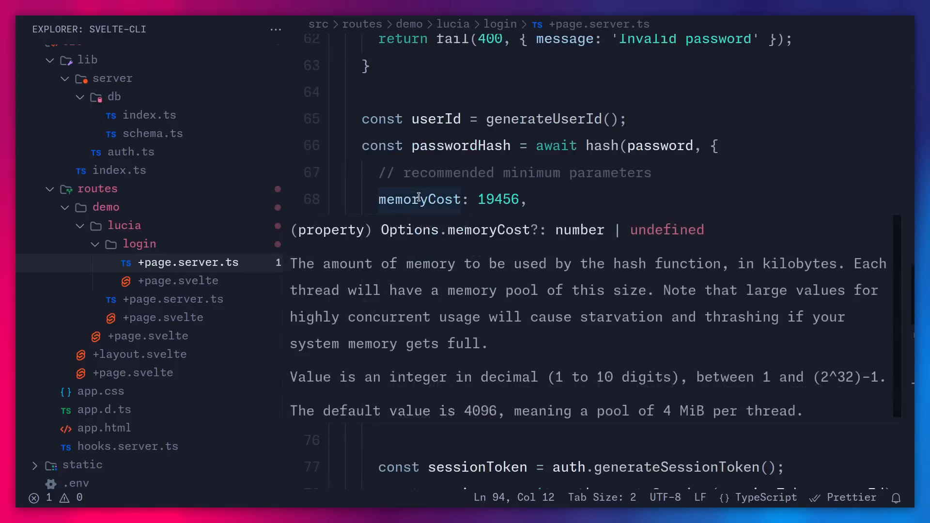
pyautogui.scroll(3)
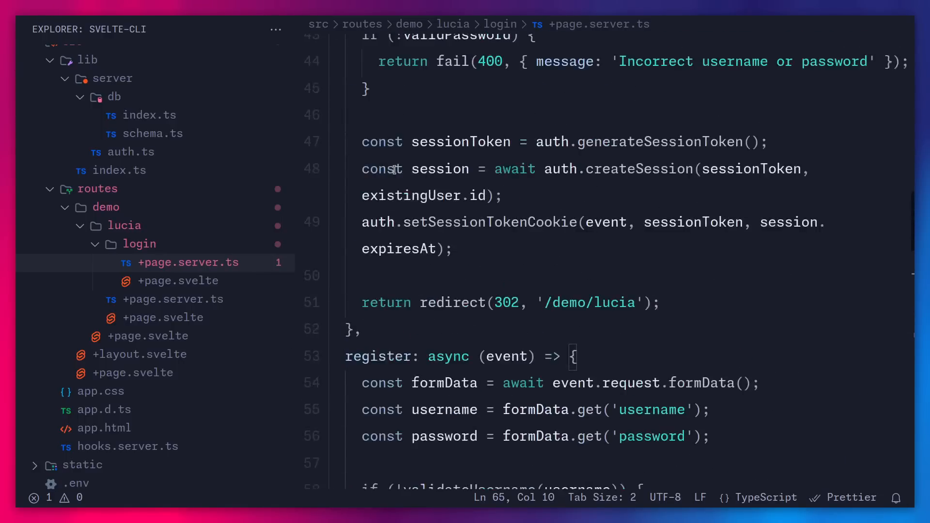
pyautogui.scroll(3)
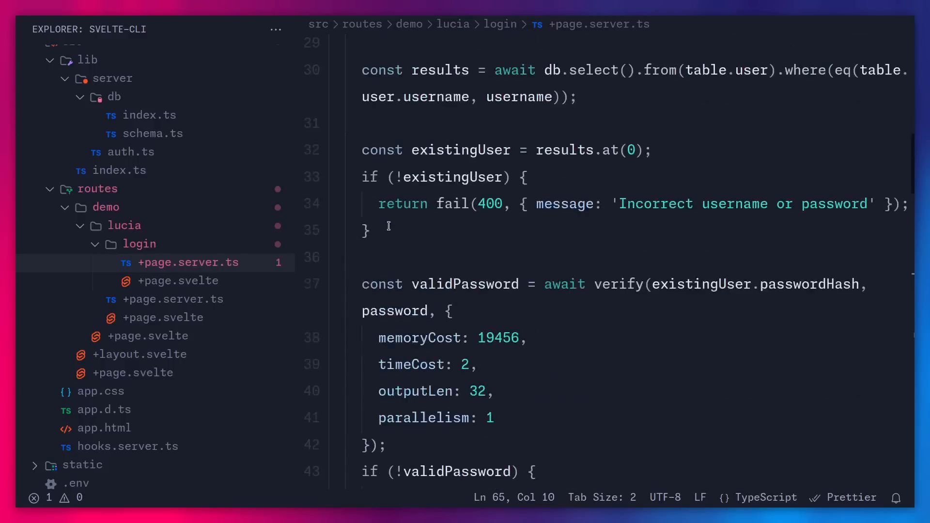
pyautogui.scroll(3)
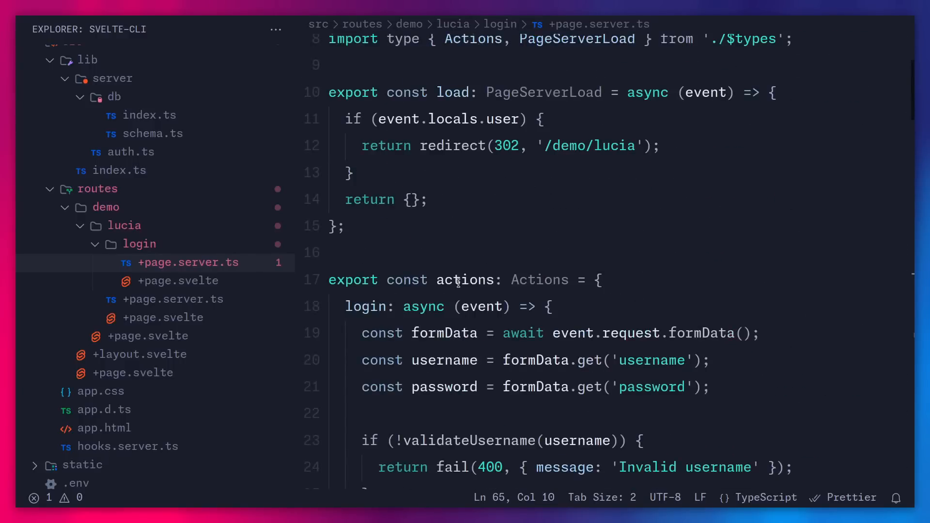
pyautogui.scroll(3)
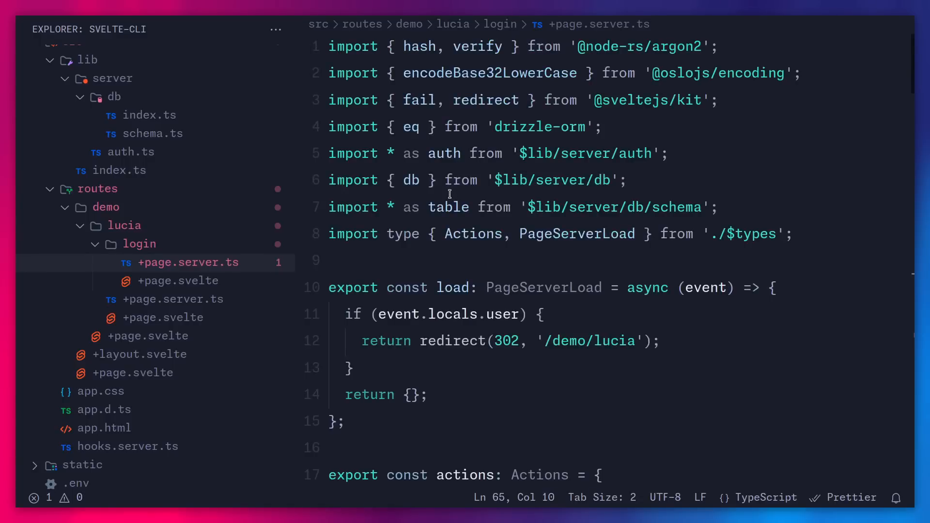
pyautogui.click(792, 233)
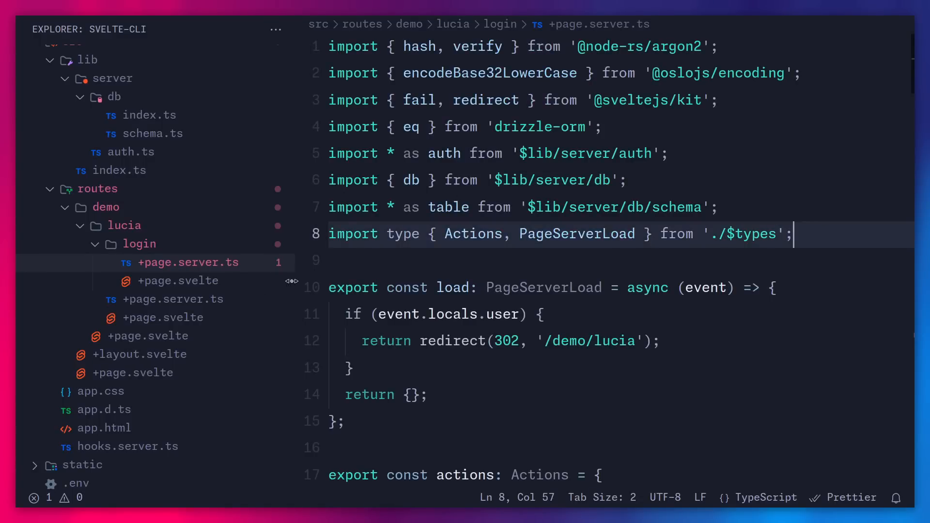
# - Review login/+page.svelte and lucia/+page.server.ts, then open lucia/+page.svelte
pyautogui.click(180, 280)
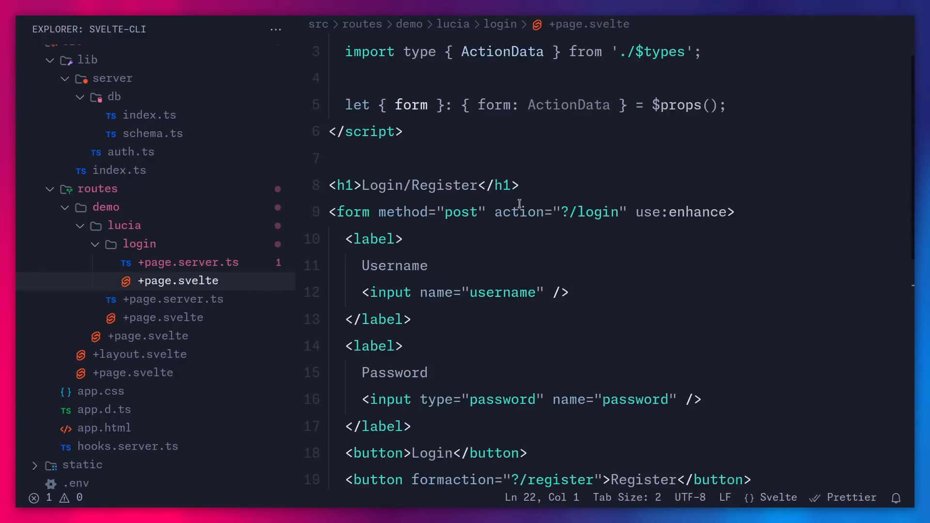
pyautogui.scroll(3)
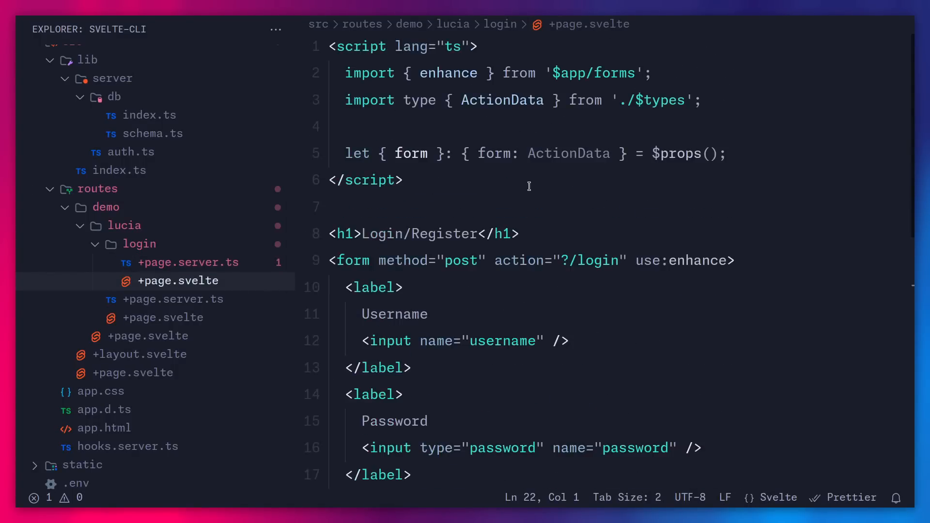
pyautogui.moveTo(476, 191)
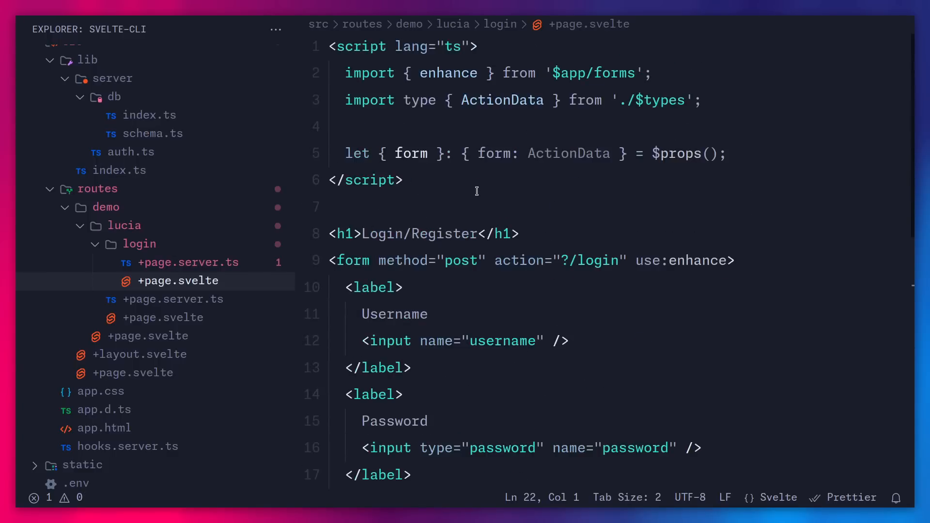
pyautogui.click(172, 299)
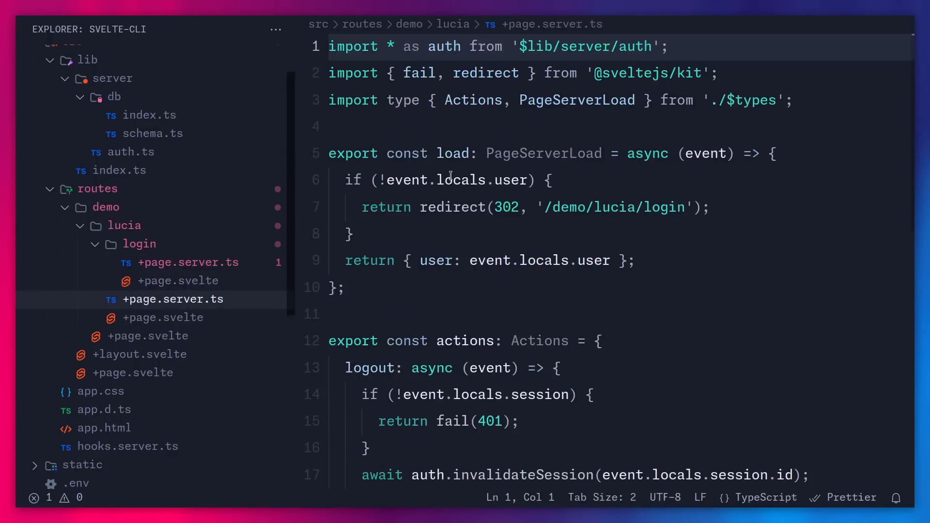
pyautogui.scroll(-3)
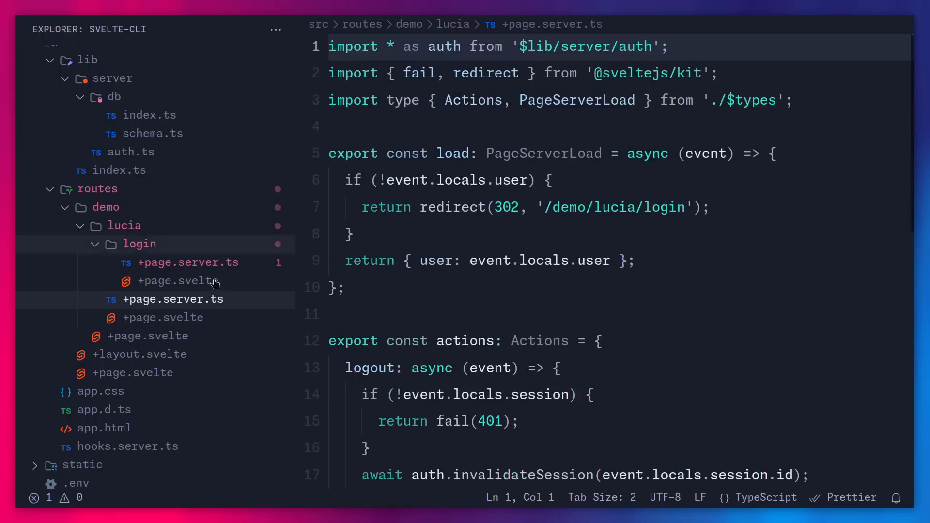
pyautogui.click(163, 317)
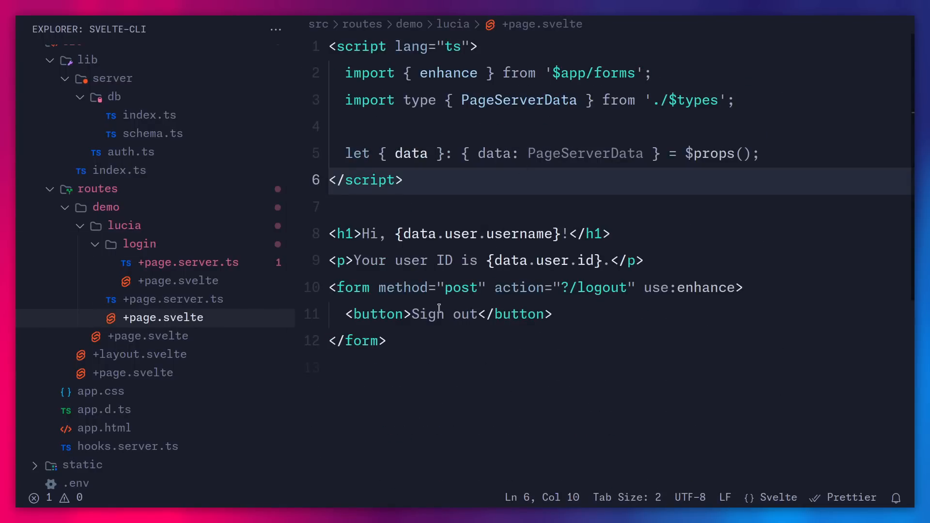
pyautogui.moveTo(148, 336)
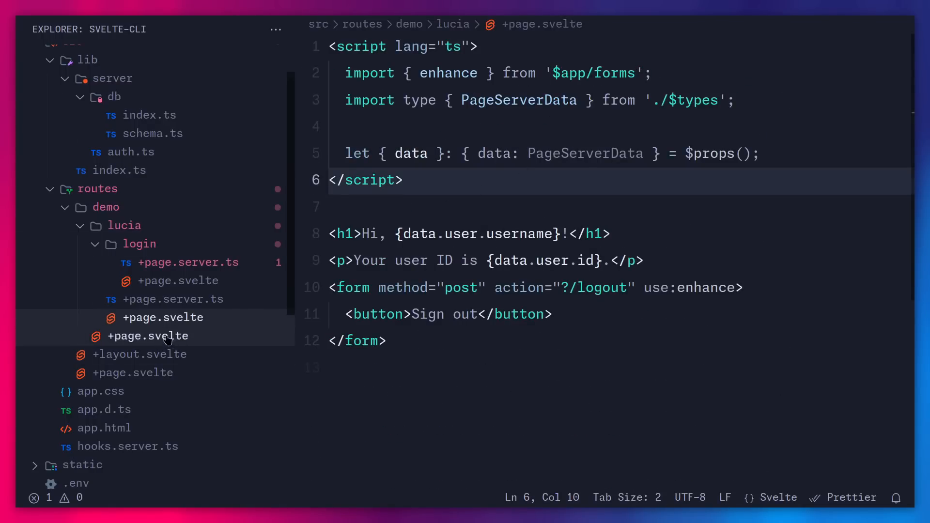
# - Open demo/+page.svelte and routes/+layout.svelte, ending on the root +page.svelte
pyautogui.click(148, 335)
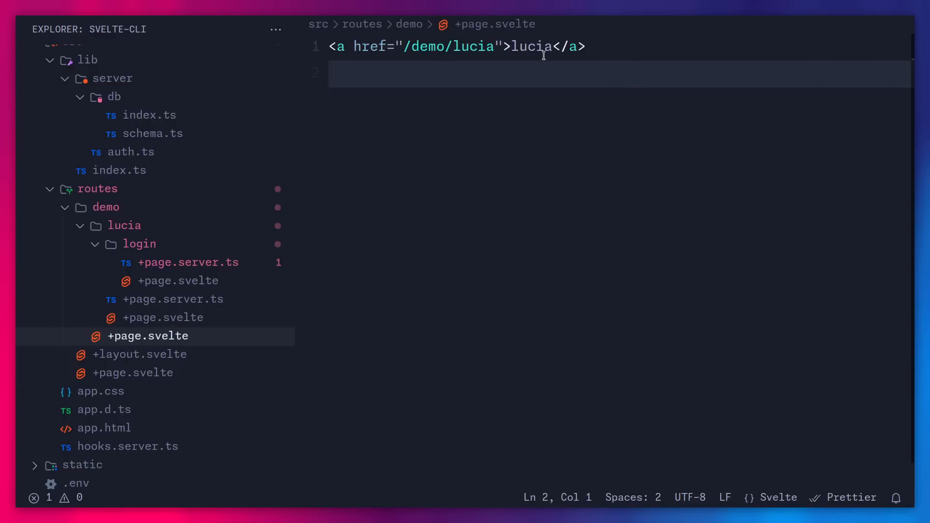
pyautogui.click(139, 354)
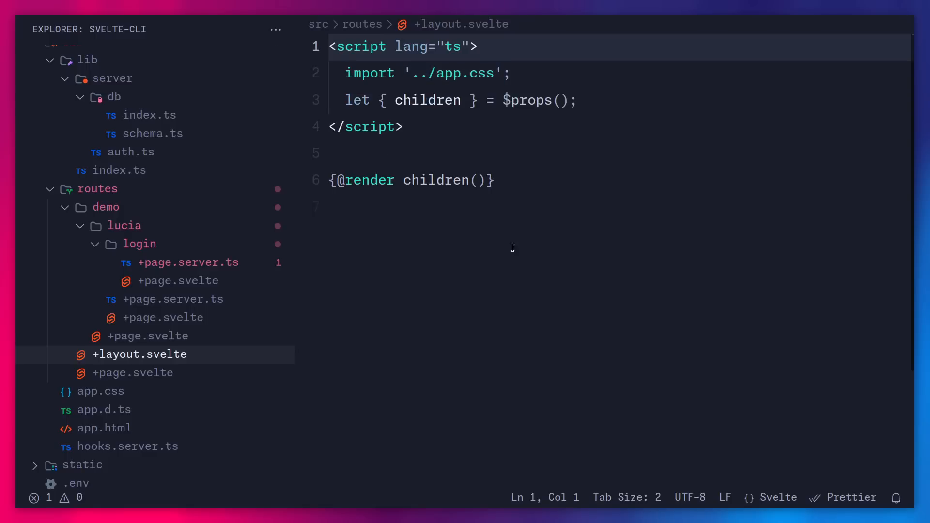
pyautogui.moveTo(385, 308)
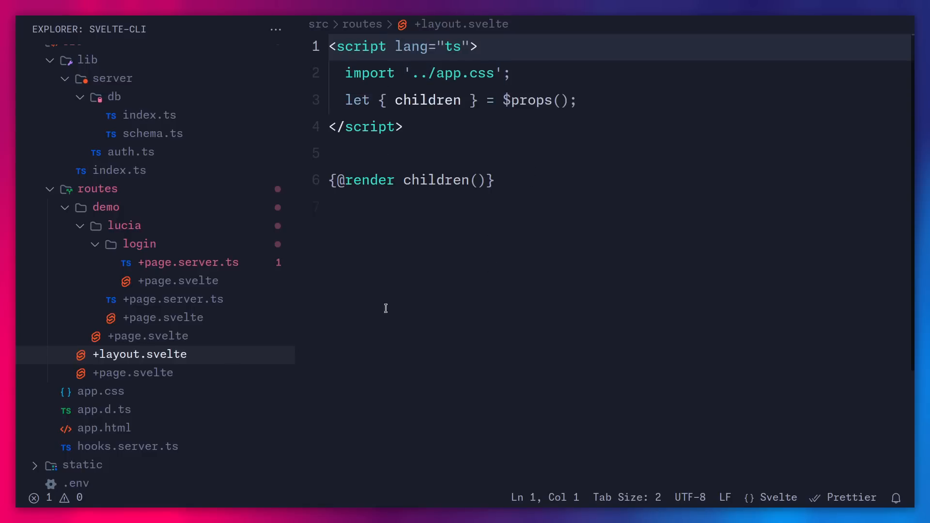
pyautogui.click(133, 372)
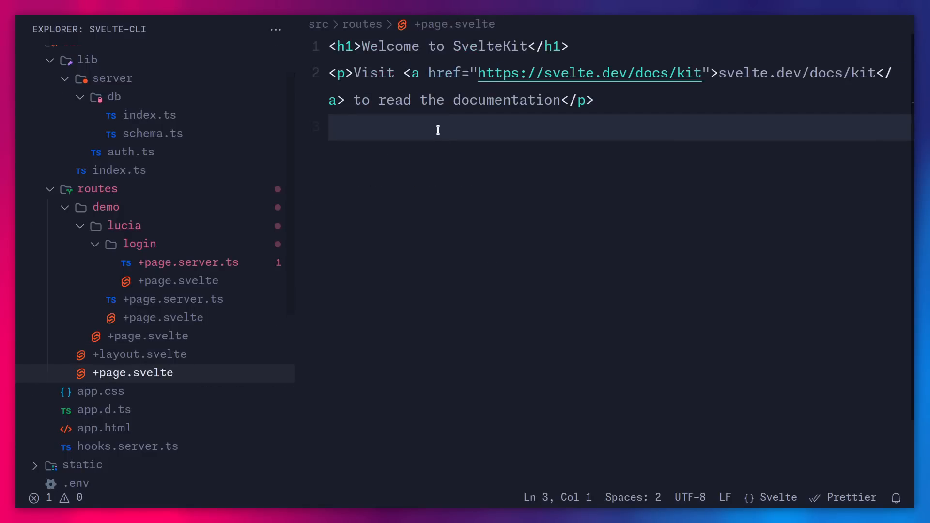
# - Check the empty session table, then register user 'test' through the demo login form
pyautogui.click(287, 25)
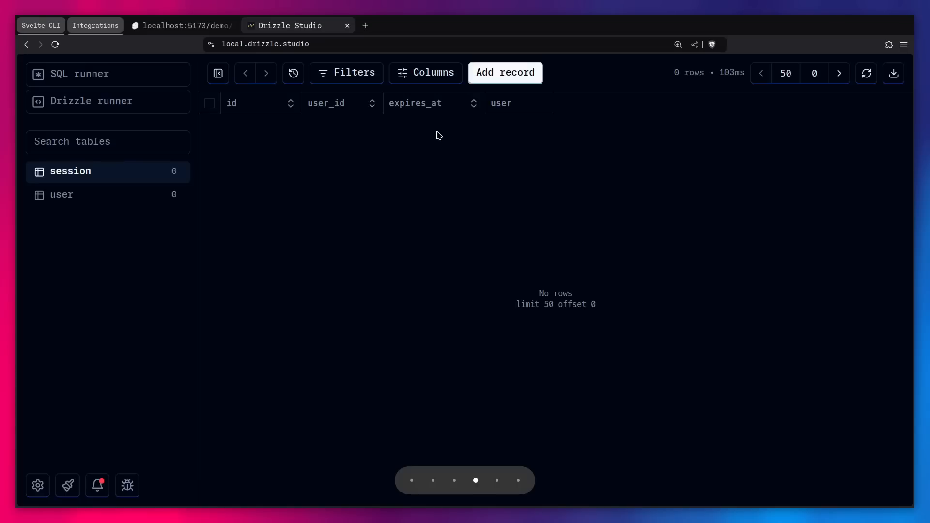
pyautogui.click(181, 25)
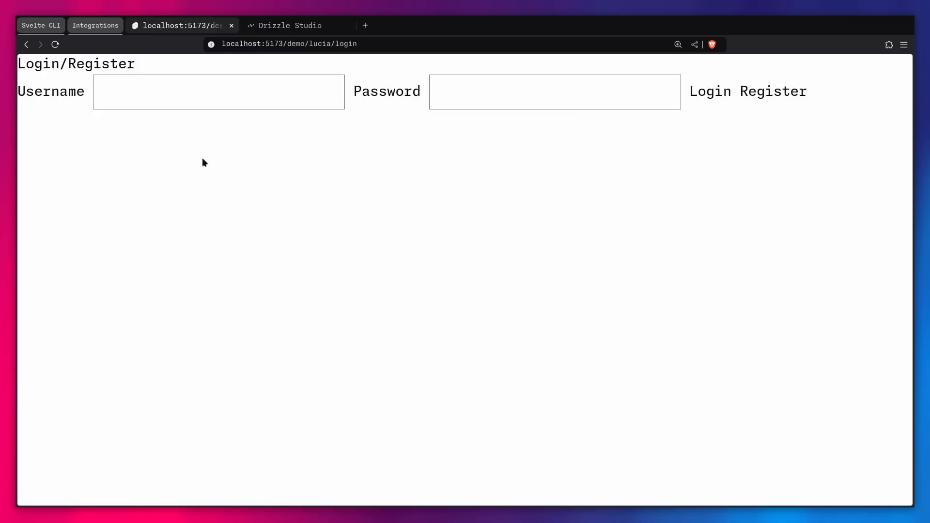
pyautogui.write('test')
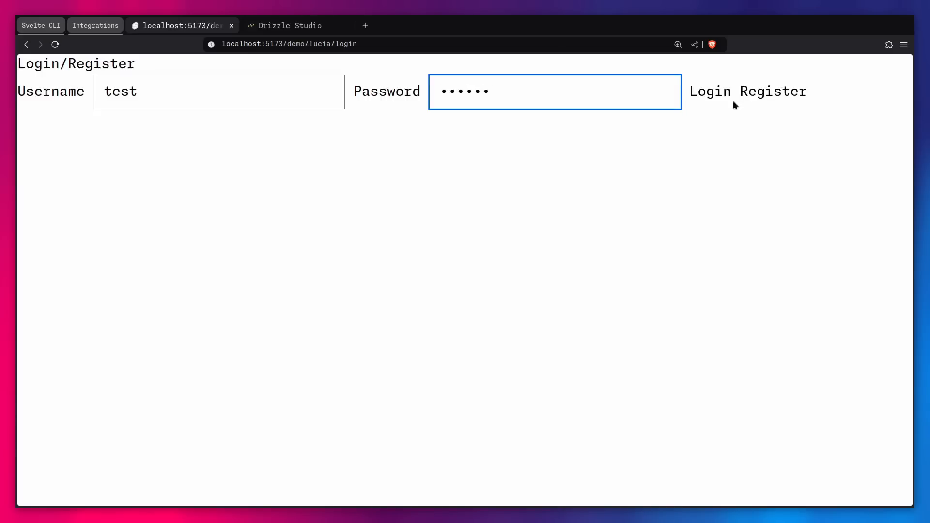
pyautogui.click(709, 92)
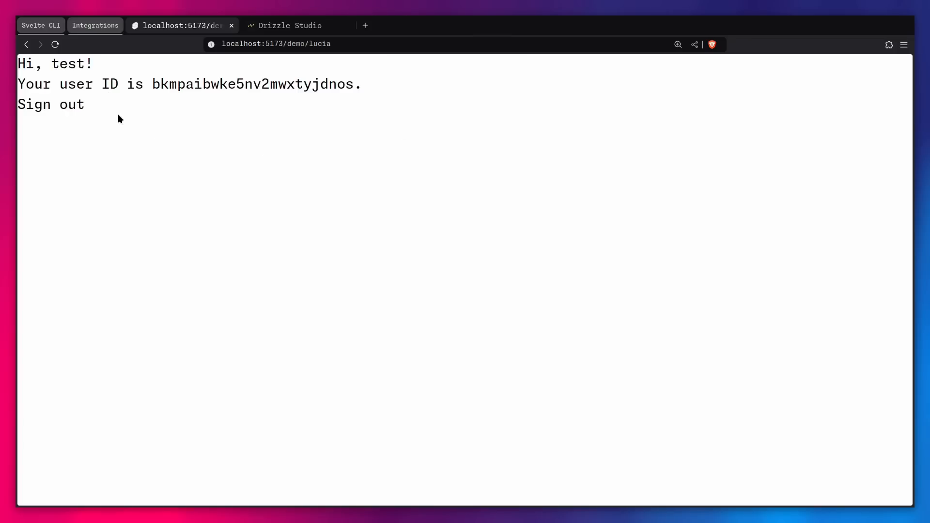
pyautogui.moveTo(74, 67)
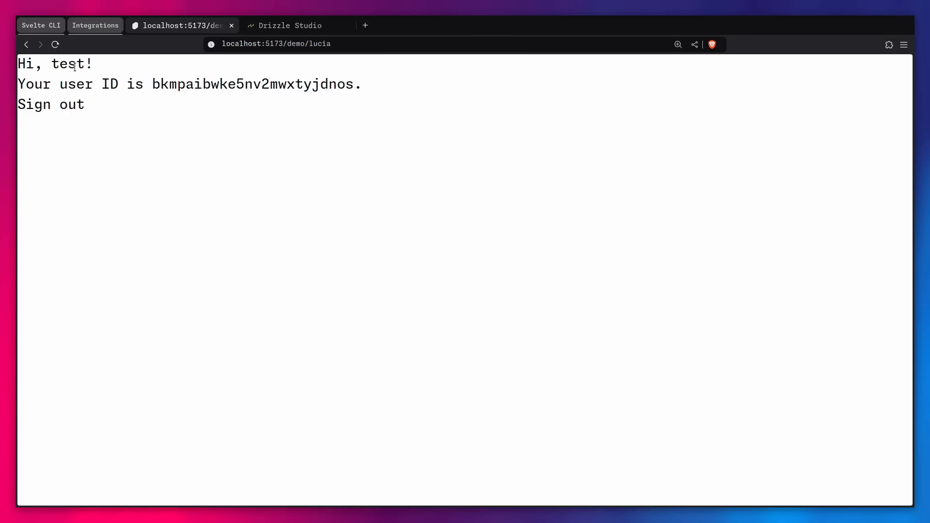
# - Check Drizzle Studio's session table for the new user's session row
pyautogui.click(285, 24)
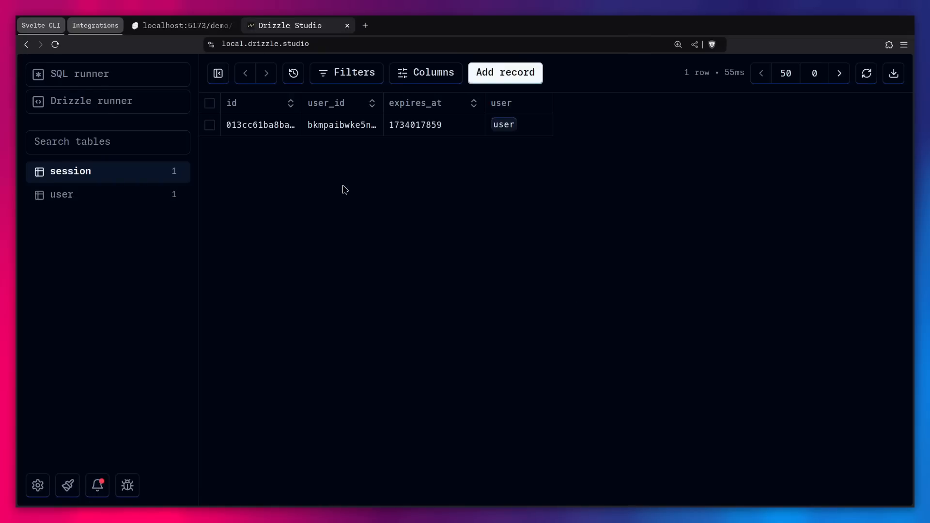
pyautogui.moveTo(262, 151)
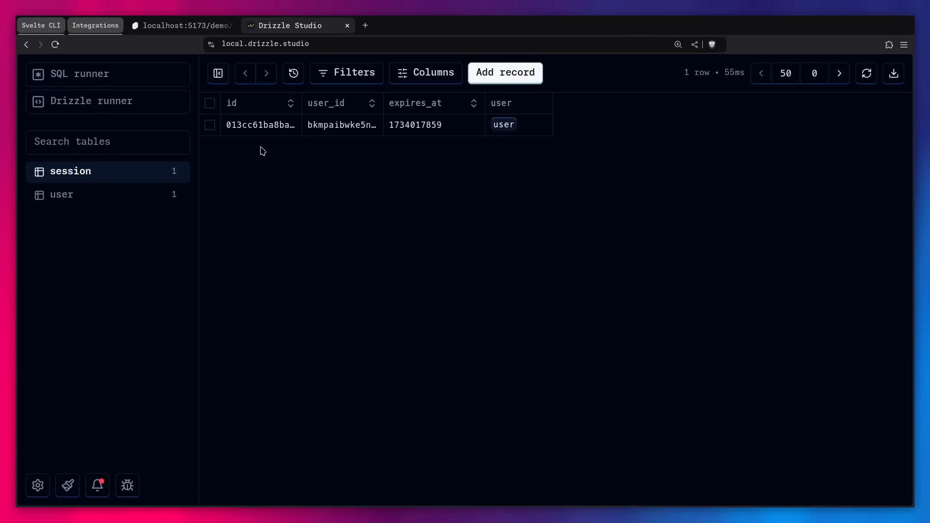
pyautogui.moveTo(468, 184)
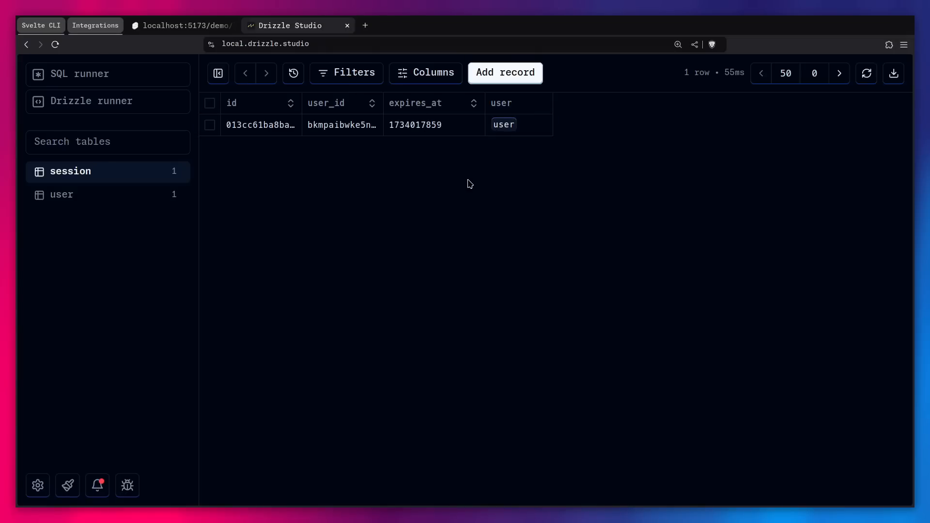
# - Sign out, log back in as test, and return to the Drizzle Studio sessions table
pyautogui.click(181, 25)
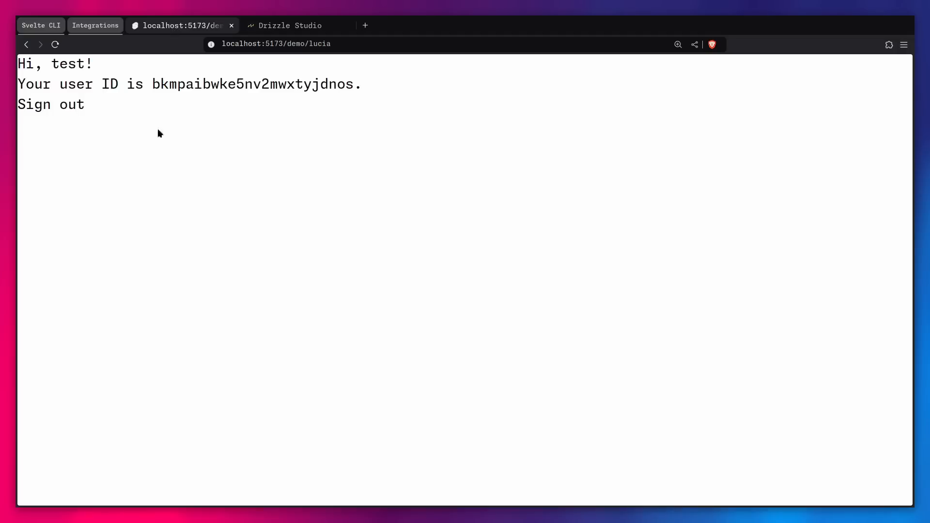
pyautogui.click(51, 104)
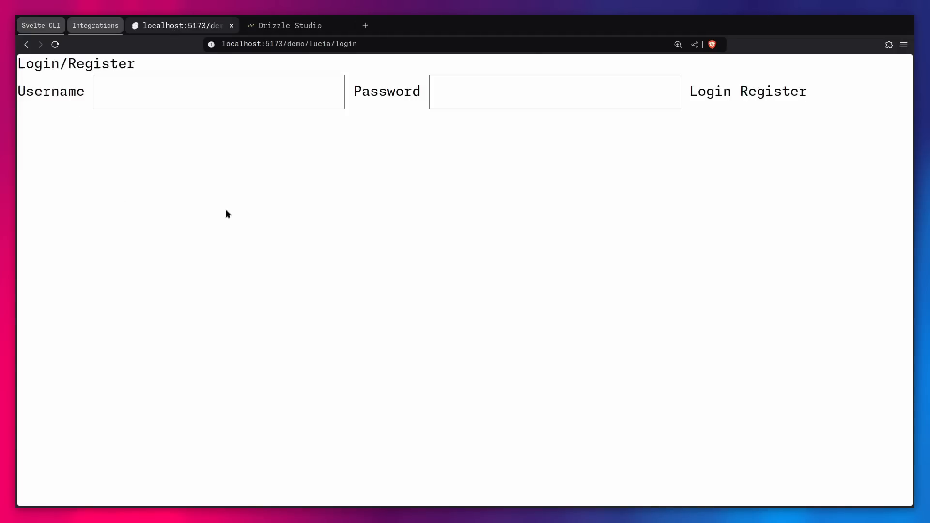
pyautogui.write('test')
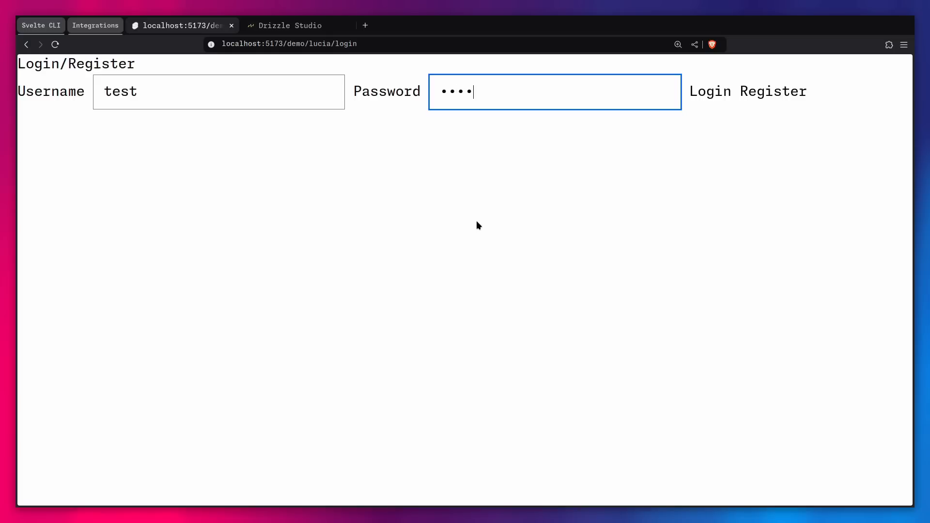
pyautogui.click(708, 91)
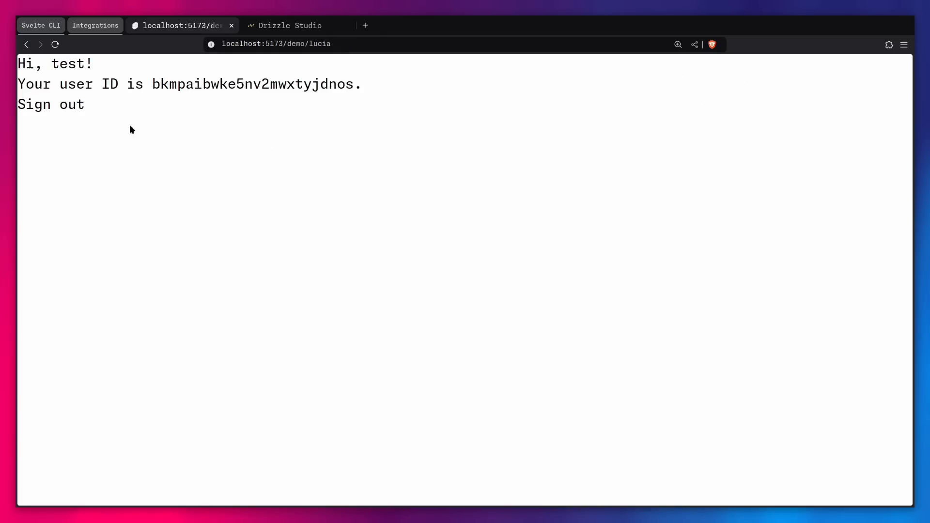
pyautogui.moveTo(271, 79)
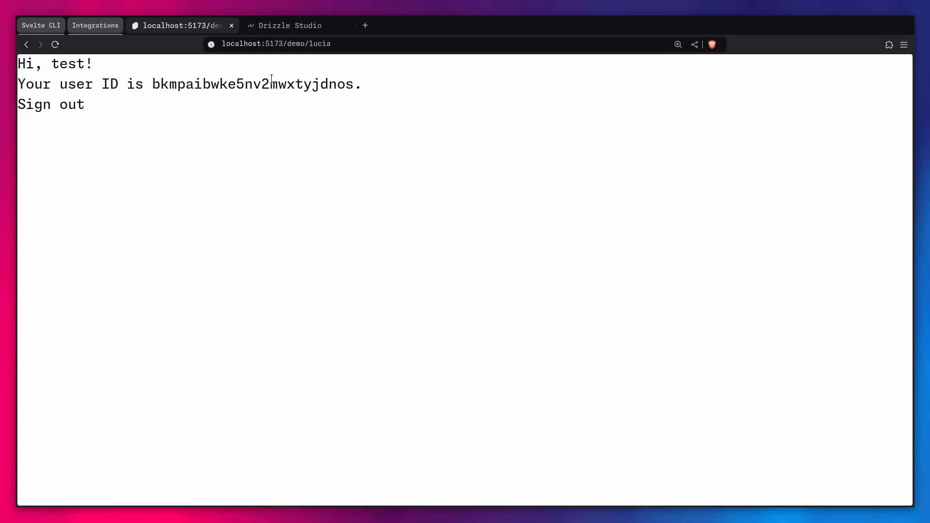
pyautogui.click(289, 25)
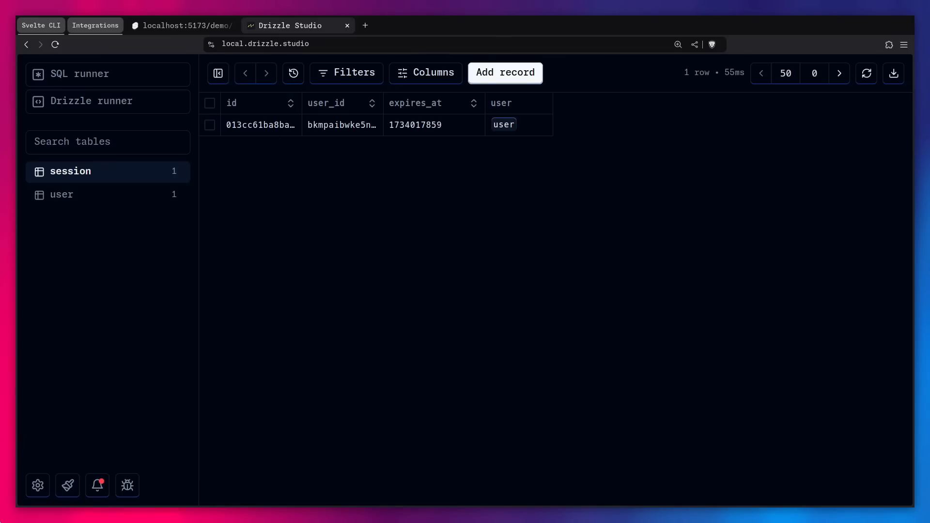
# - Close the root +page.svelte file and collapse all Explorer folders
pyautogui.click(40, 25)
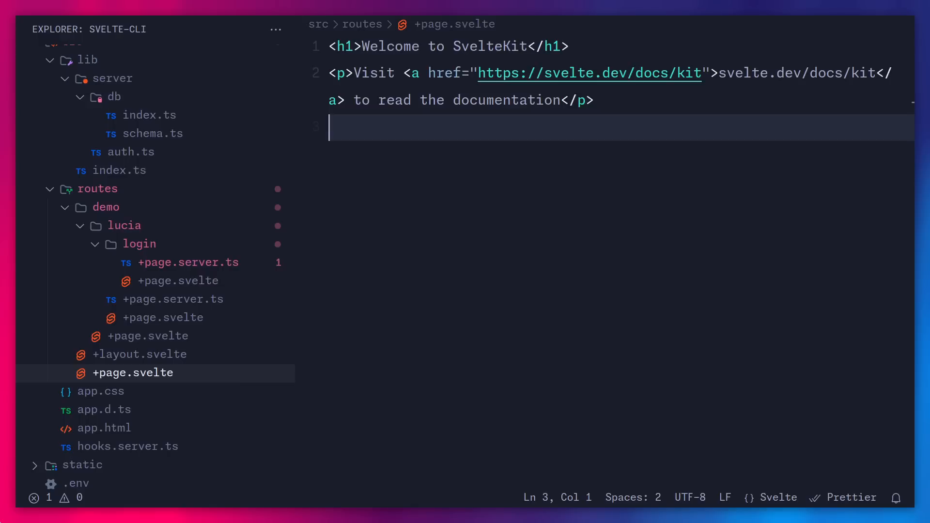
pyautogui.click(148, 335)
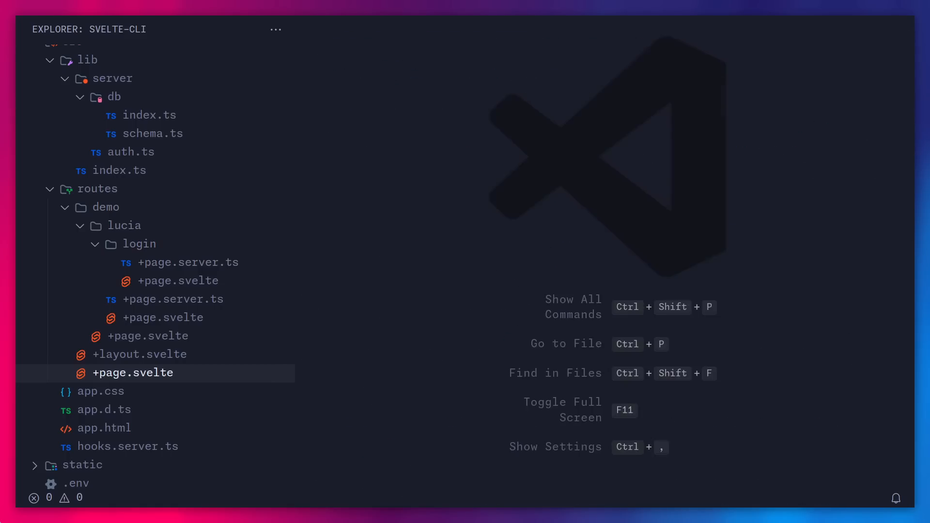
pyautogui.write('col')
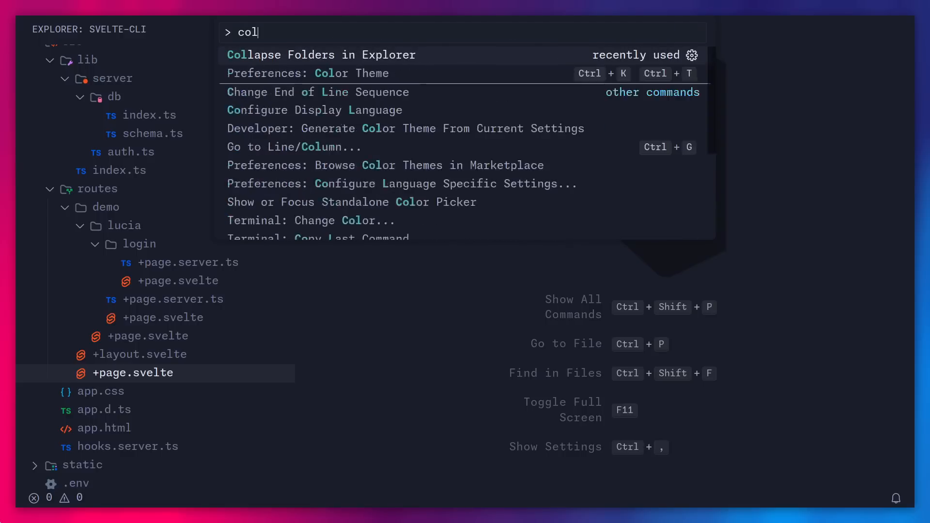
pyautogui.click(320, 55)
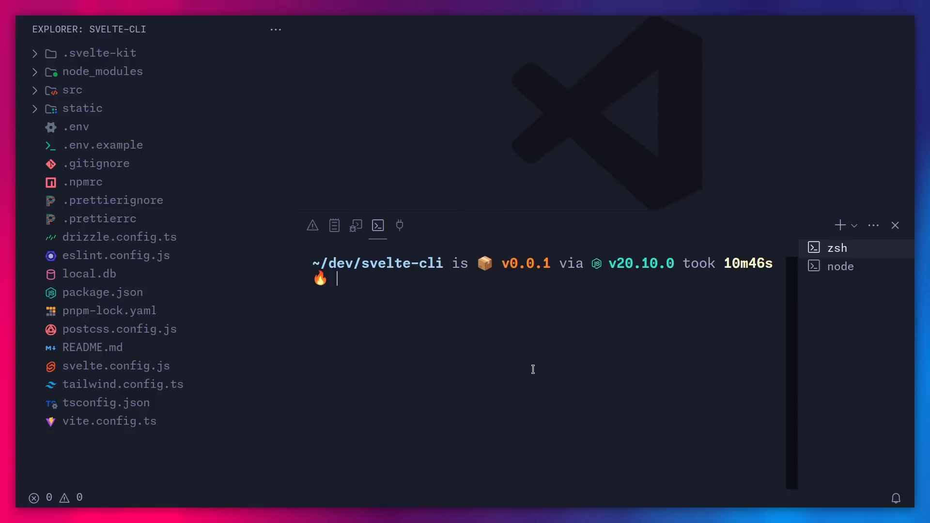
# - Run npx sv add mdsvex in the terminal, choosing pnpm to install dependencies
pyautogui.write('npx sv add mdsvex')
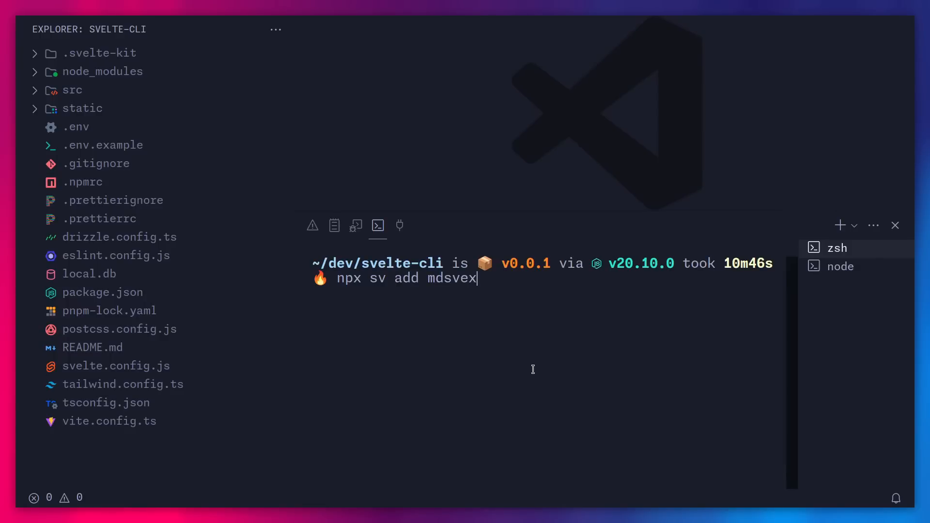
pyautogui.press('Return')
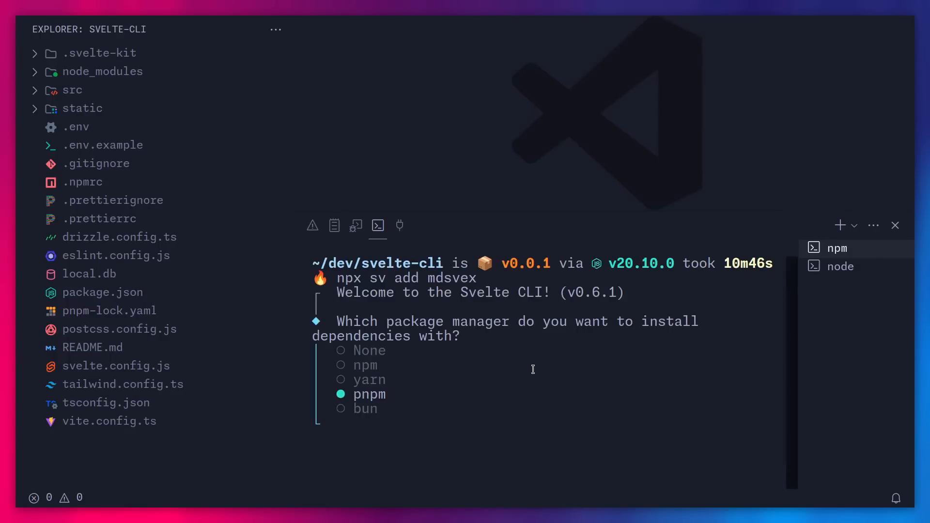
pyautogui.press('Return')
pyautogui.write('pnpm dev')
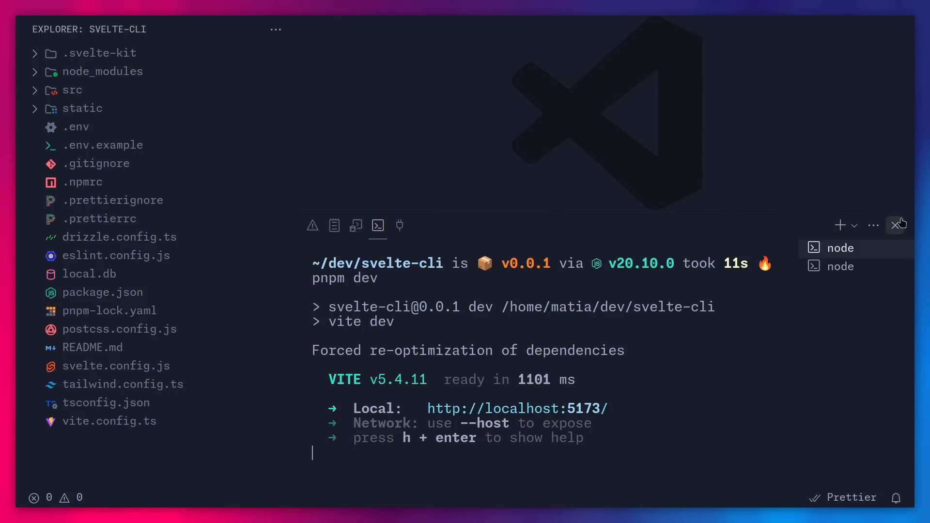
# - Review svelte.config.js for the mdsvex preprocess and .svx extension settings
pyautogui.click(117, 366)
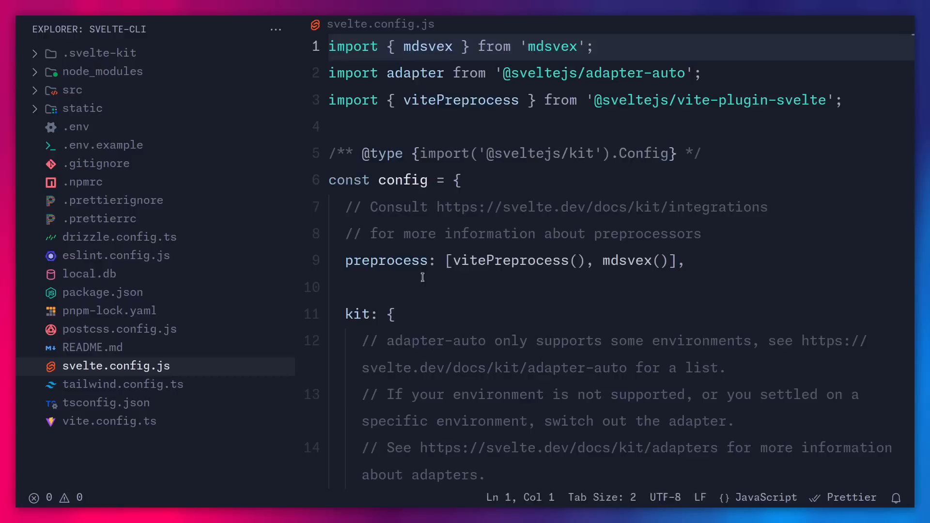
pyautogui.scroll(-3)
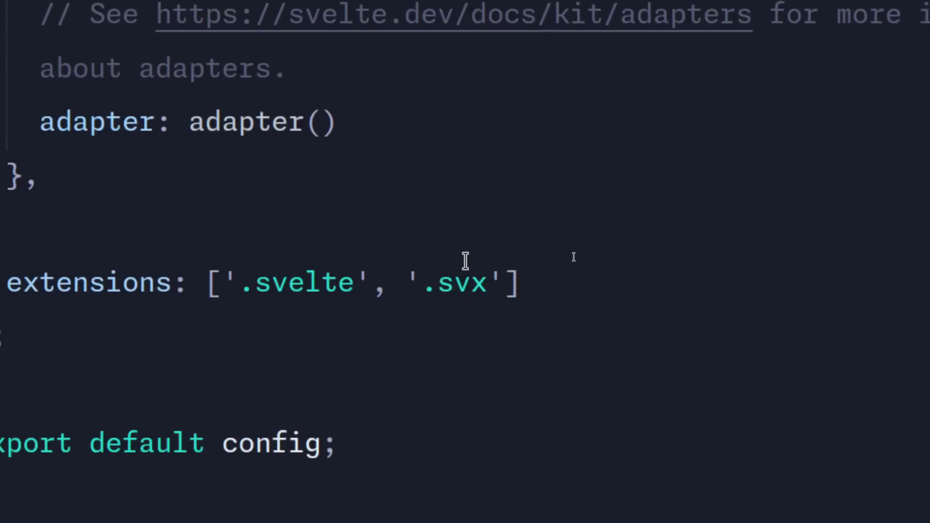
pyautogui.scroll(3)
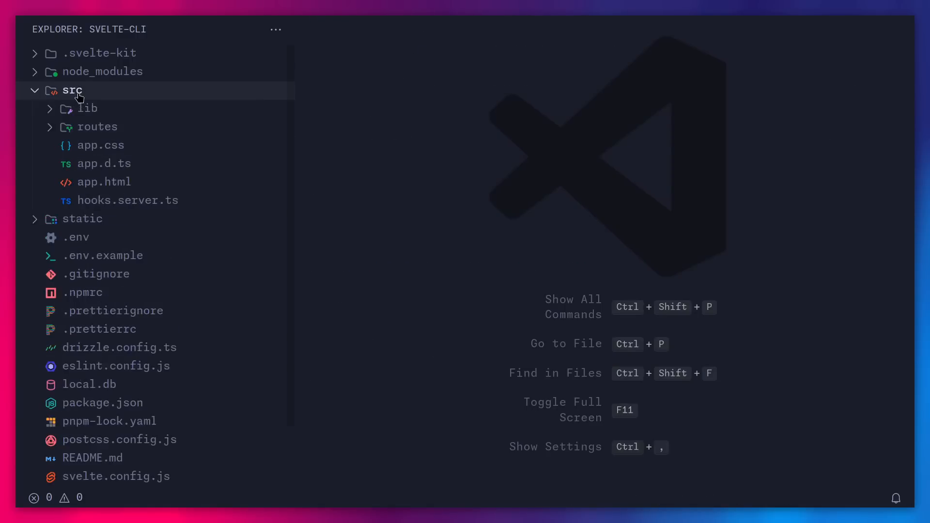
# - Create routes/markdown/+page.svx containing a '# Hello' heading
pyautogui.click(97, 127)
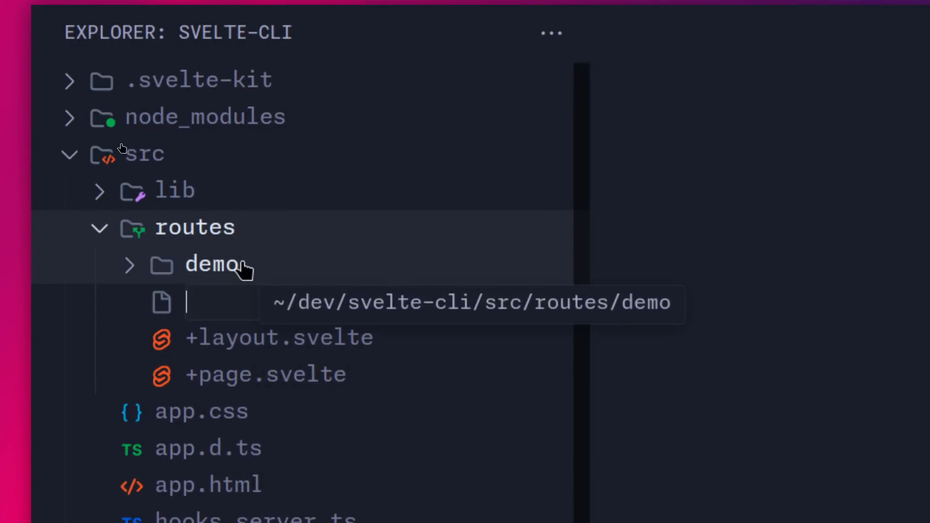
pyautogui.write('markdown/+')
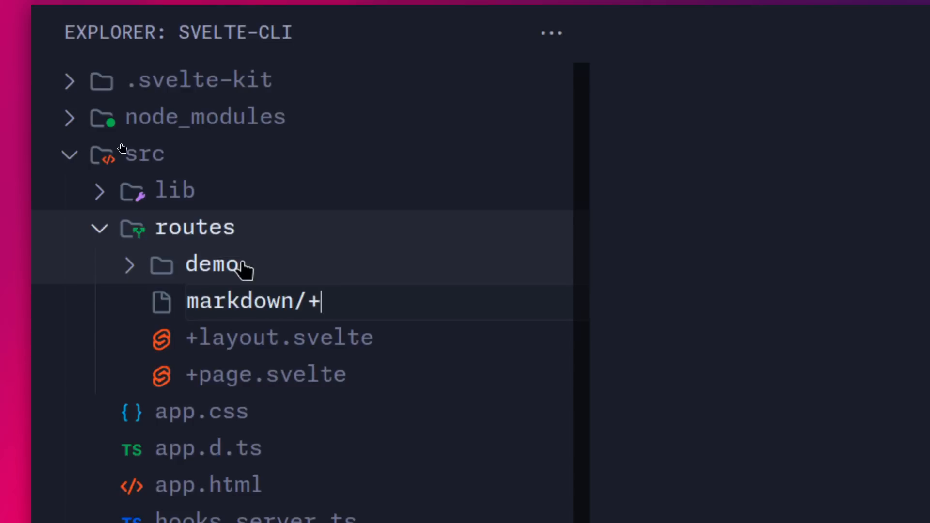
pyautogui.write('page.sv')
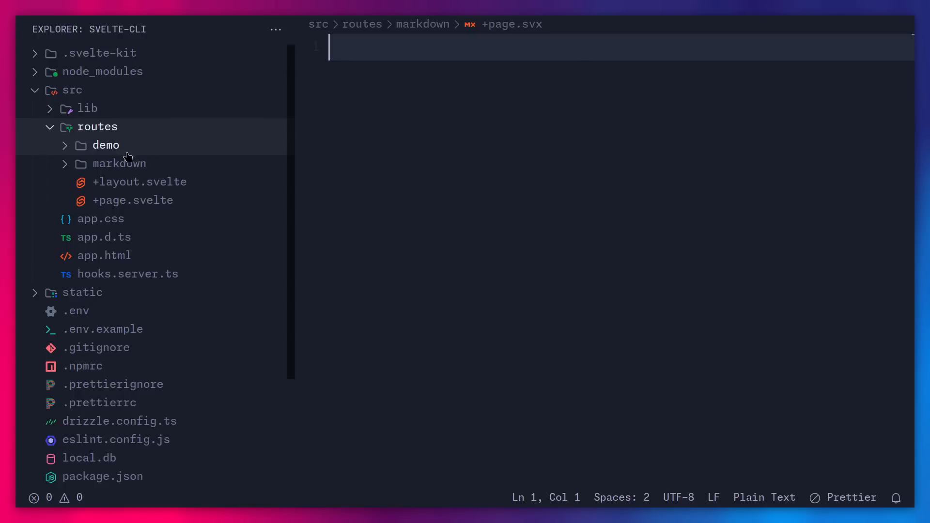
pyautogui.click(119, 163)
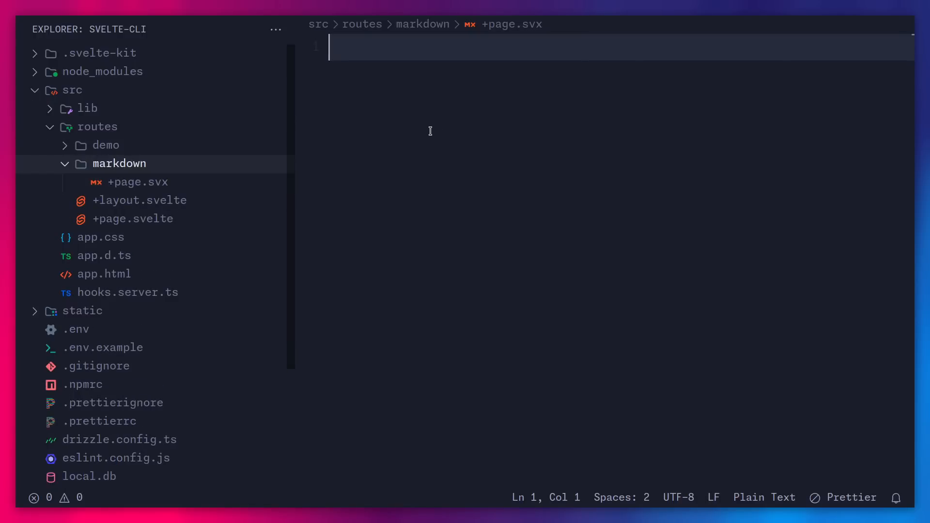
pyautogui.write('# Hello')
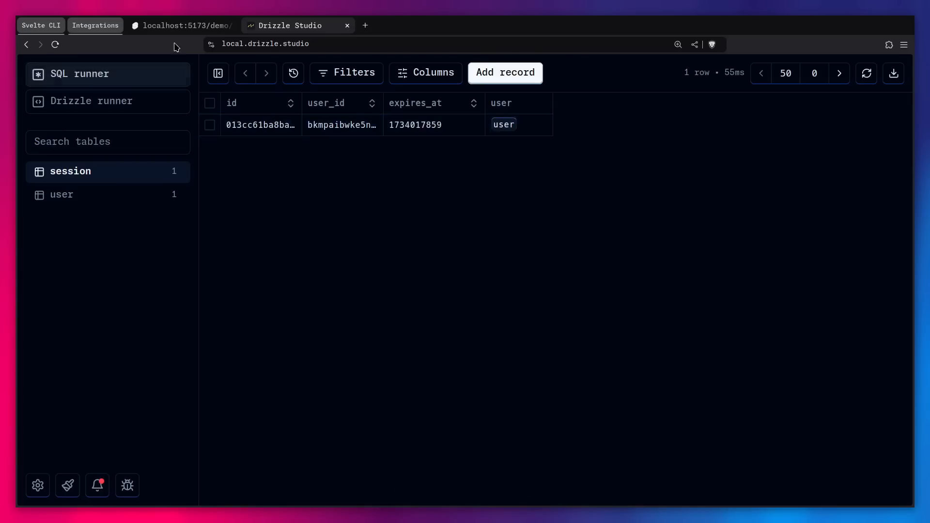
# - Check that localhost:5173/markdown renders Hello as an h1, then close DevTools
pyautogui.click(180, 26)
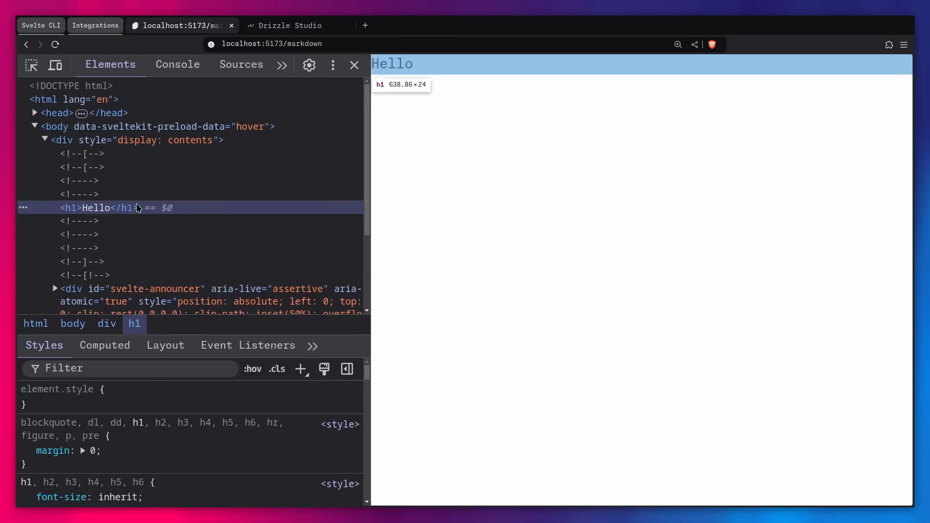
pyautogui.moveTo(365, 76)
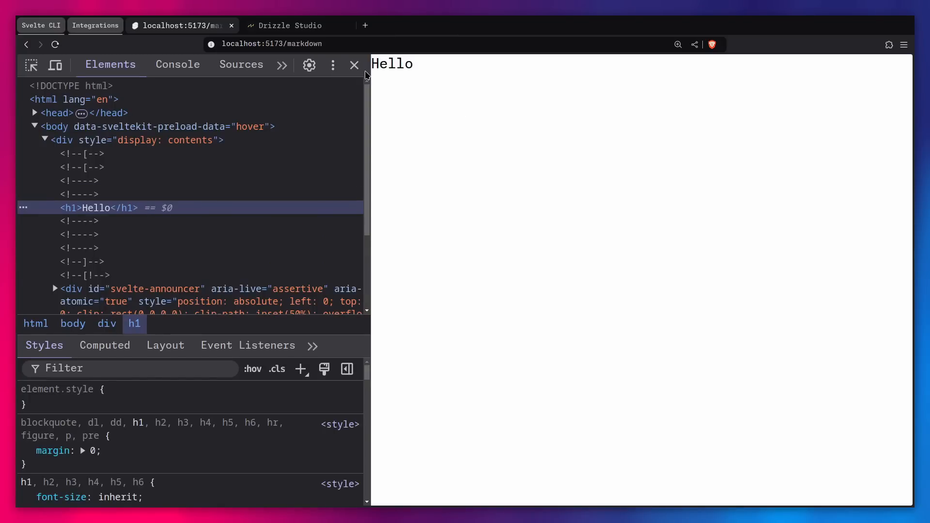
pyautogui.click(354, 65)
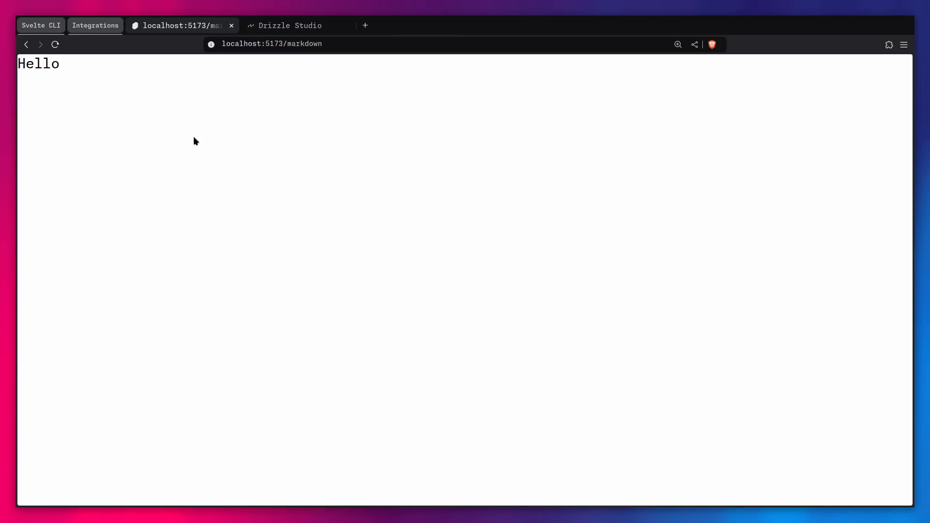